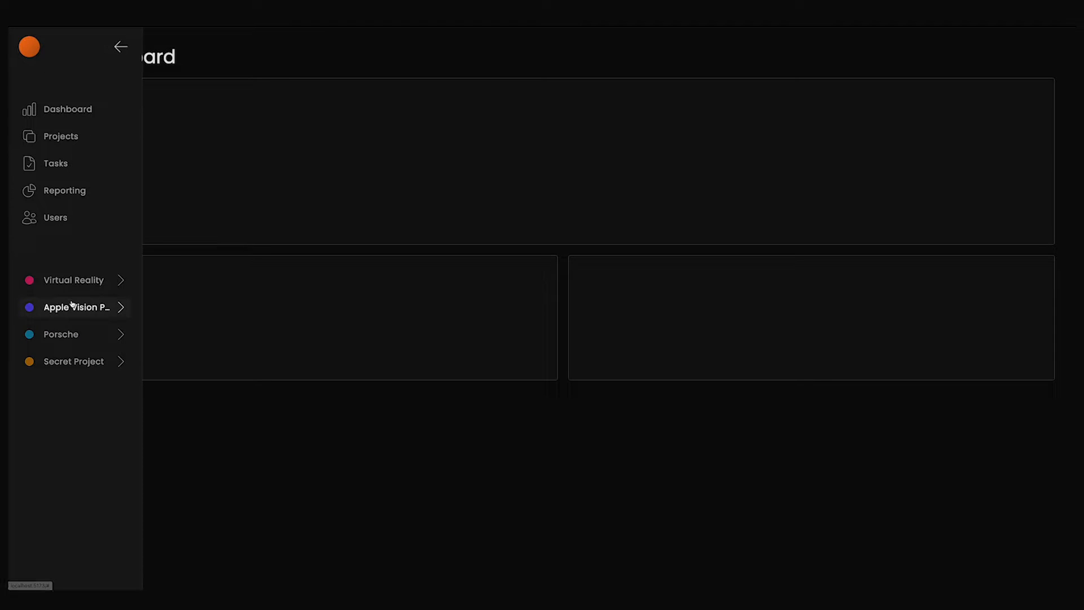
Step: Show the pop-out project panel for Apple Vision Pro, then for Porsche
click(61, 334)
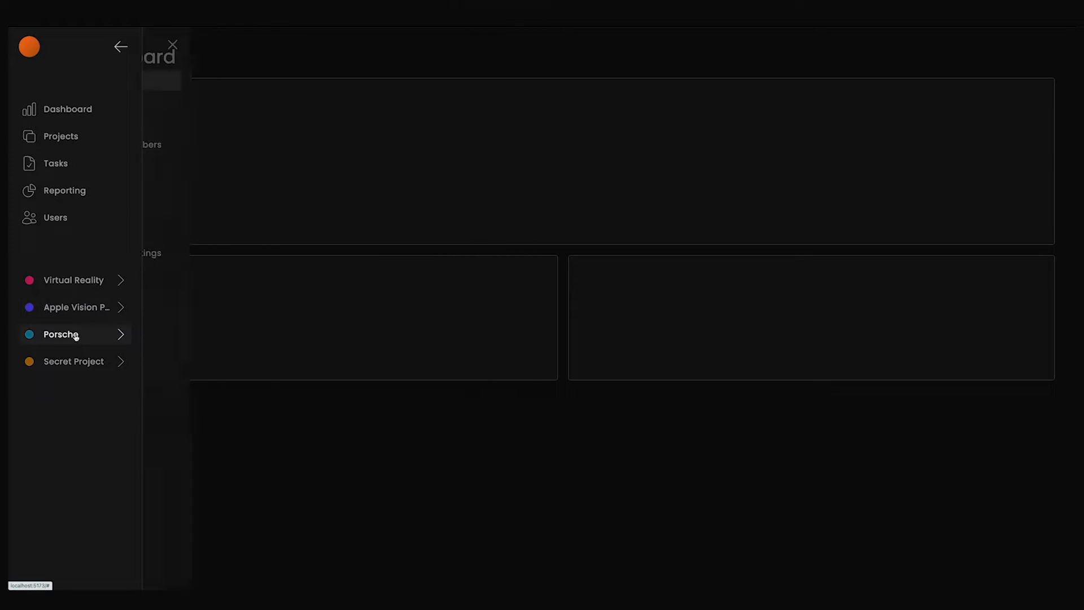
click(120, 46)
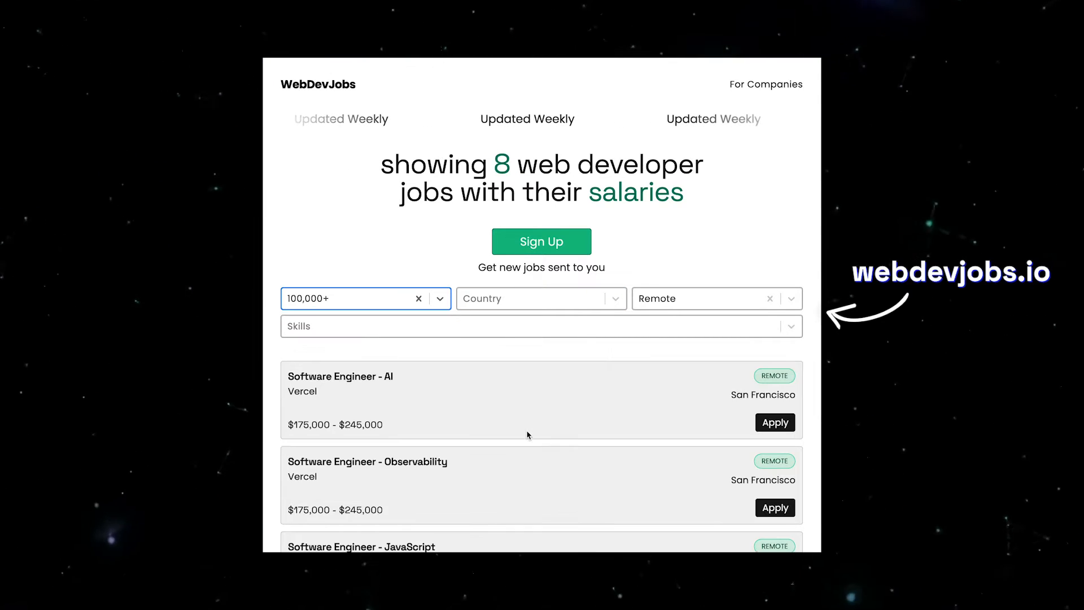
Step: Scroll the job list and enter an email address in the job-alert sign-up field
scroll(down, 3)
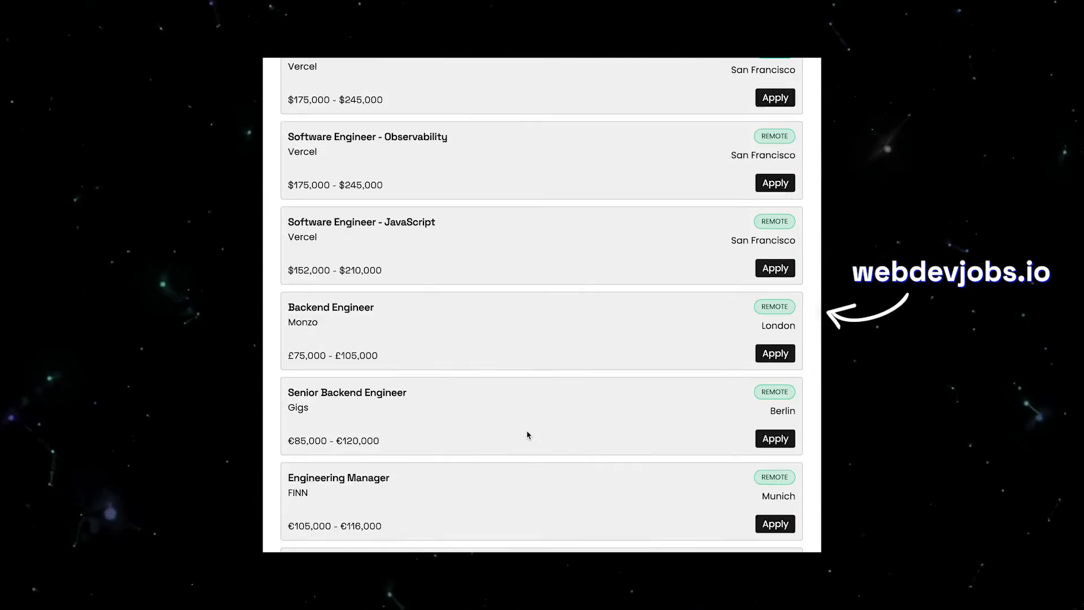
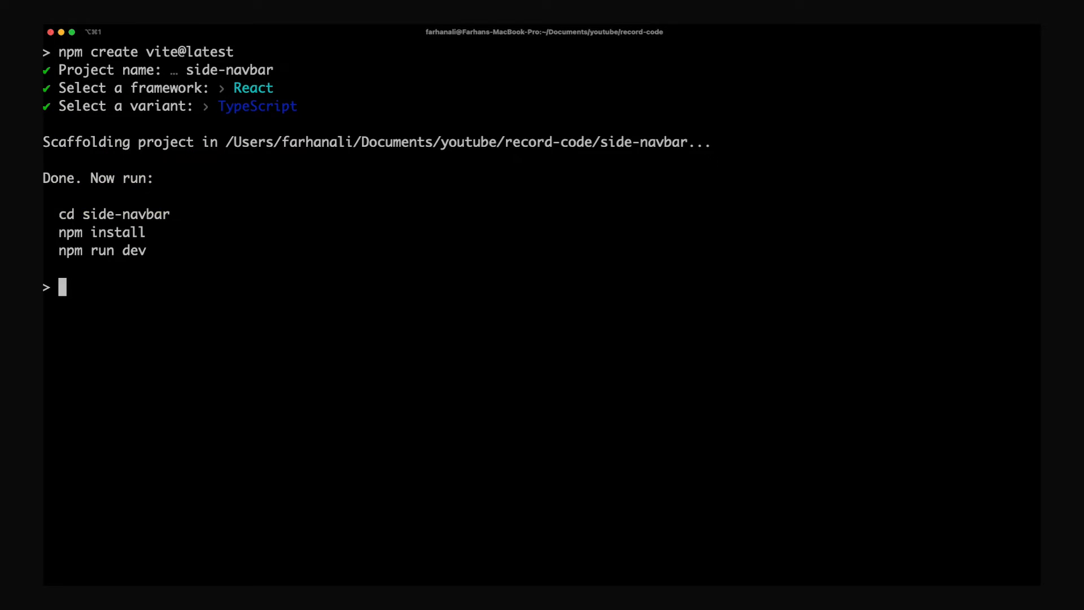
Step: In side-navbar, install Tailwind, PostCSS and Autoprefixer, init Tailwind, and add Heroicons and Framer Motion
text(cd sid)
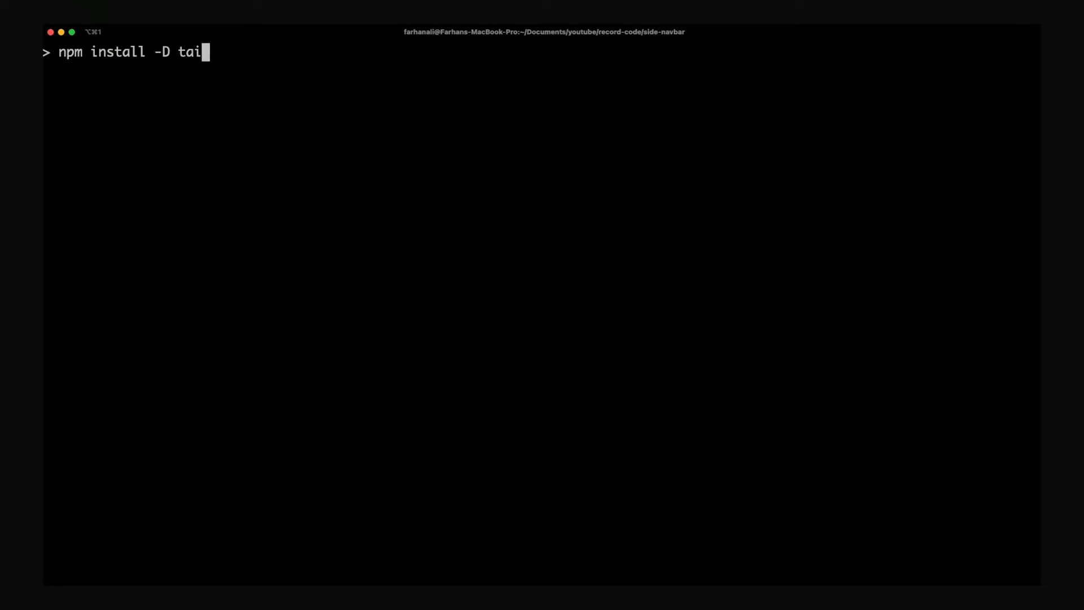
text(lwindcss postcss autoprefixer)
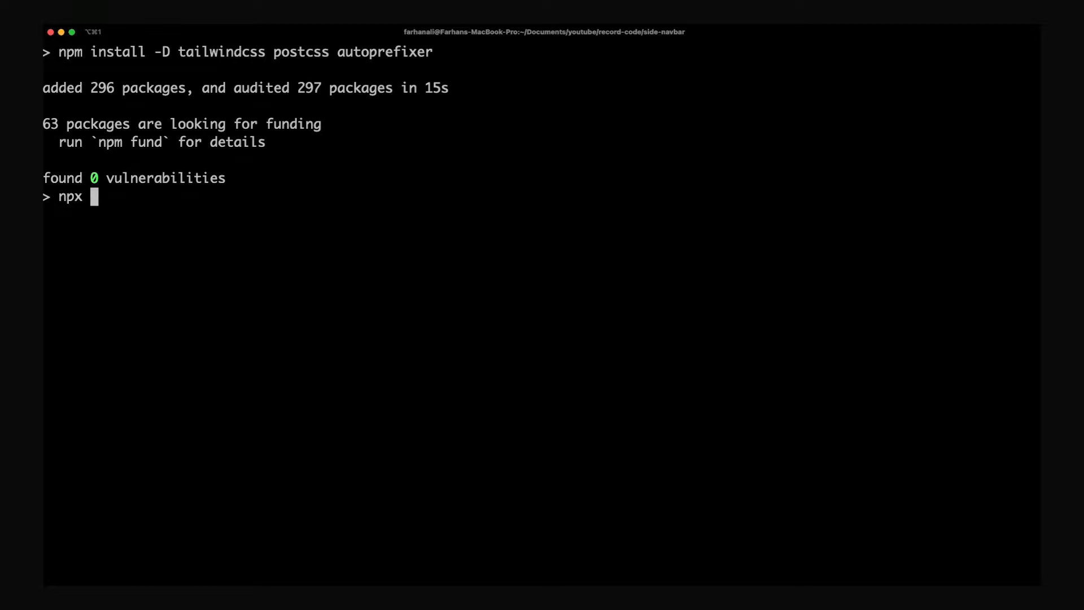
text(tailwindcss init)
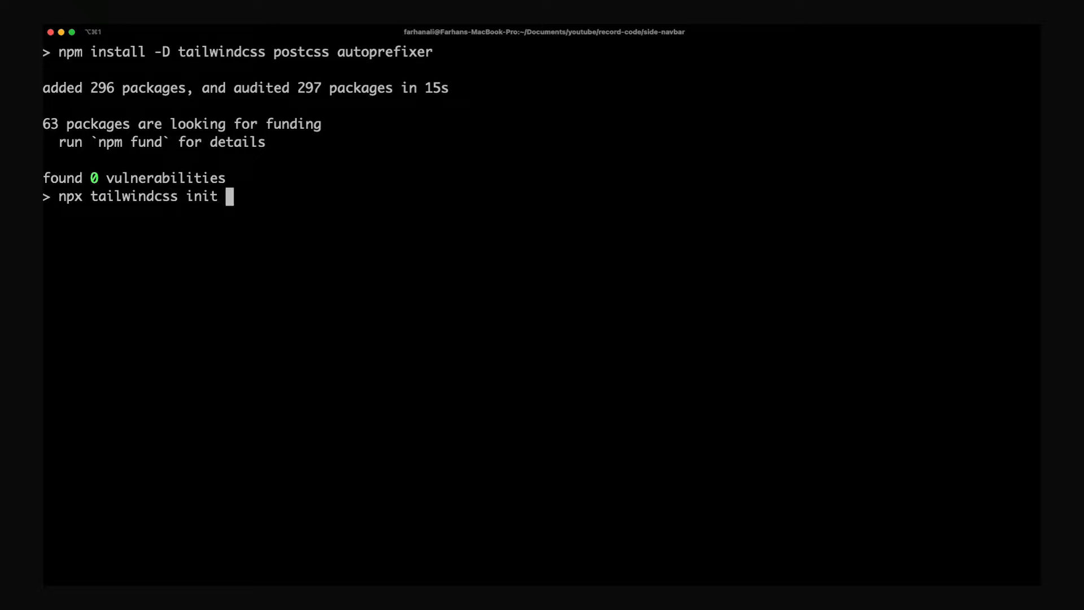
text(npm install @her)
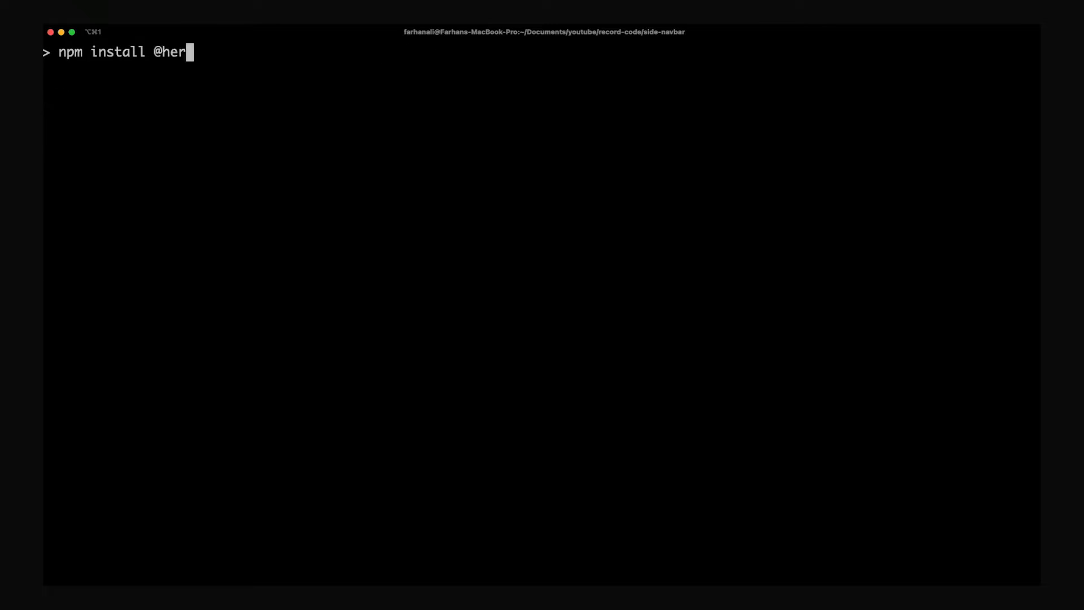
text(oicons/react fram)
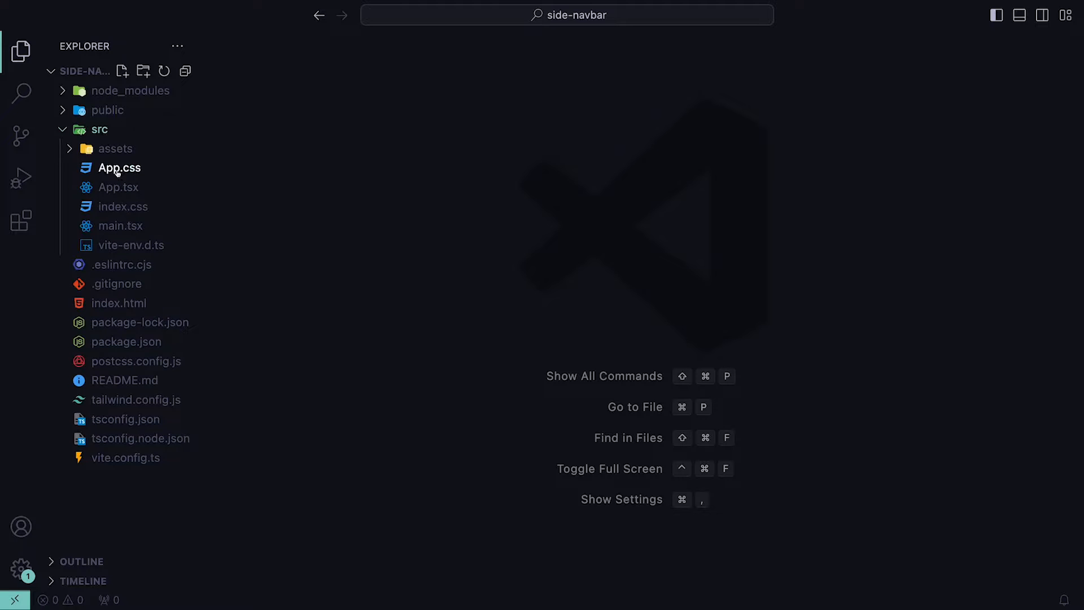
right_click(119, 167)
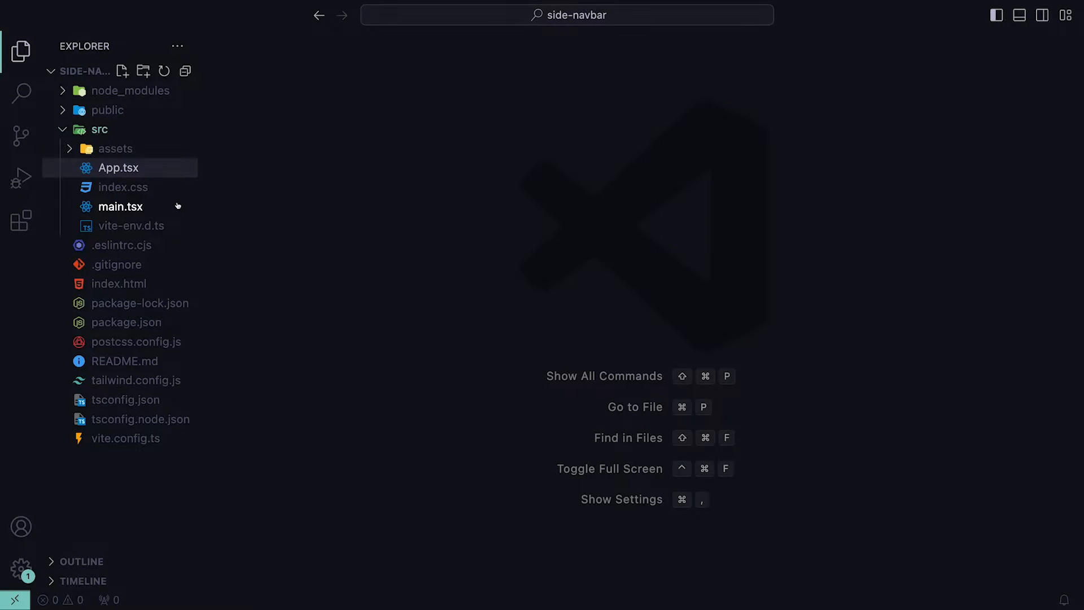
click(122, 187)
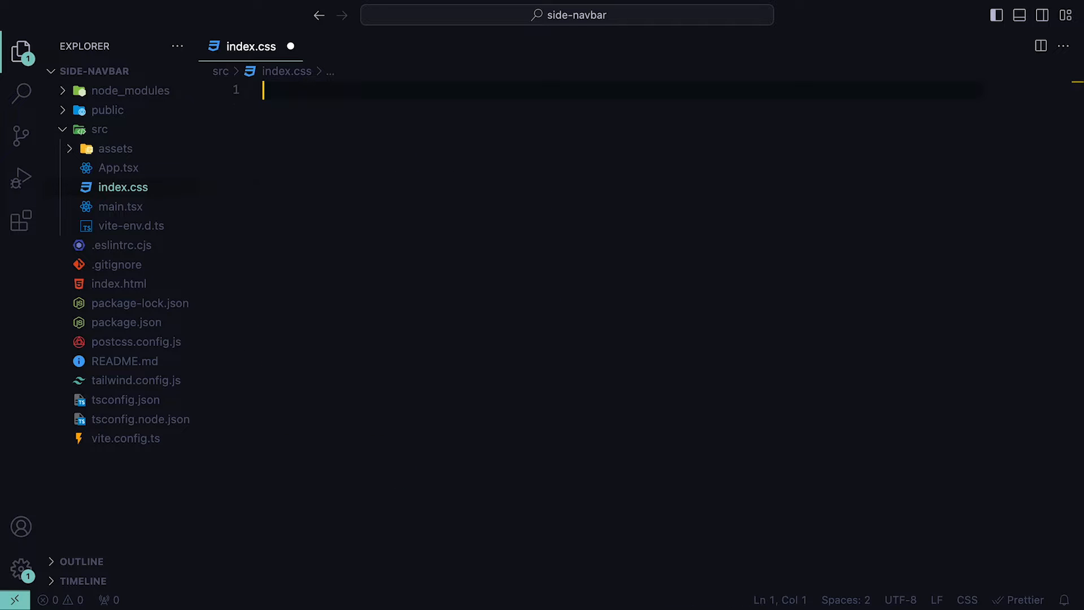
text(@tailwind base;)
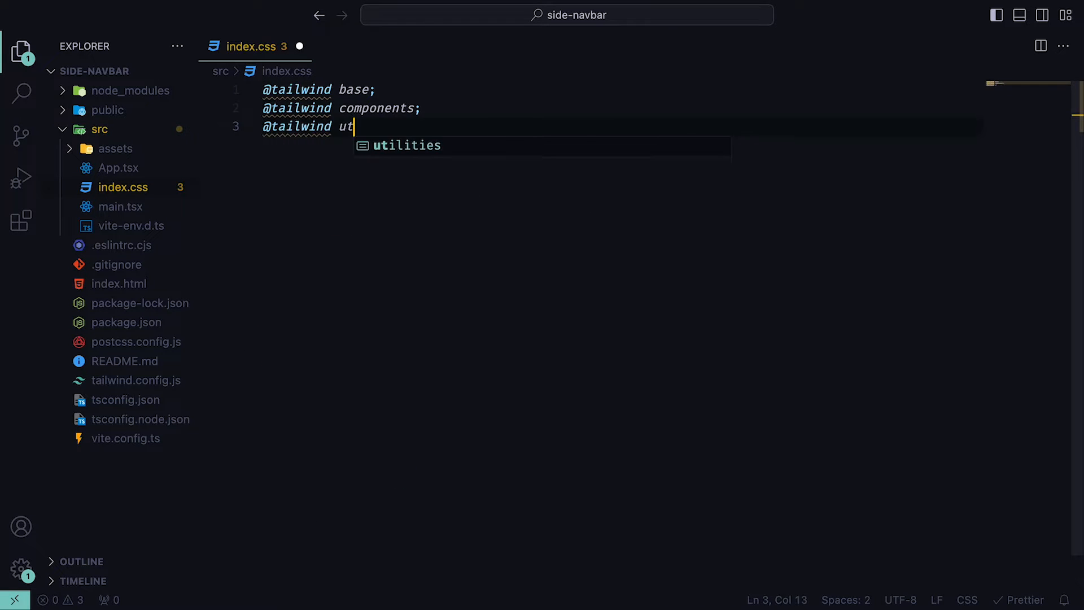
click(135, 379)
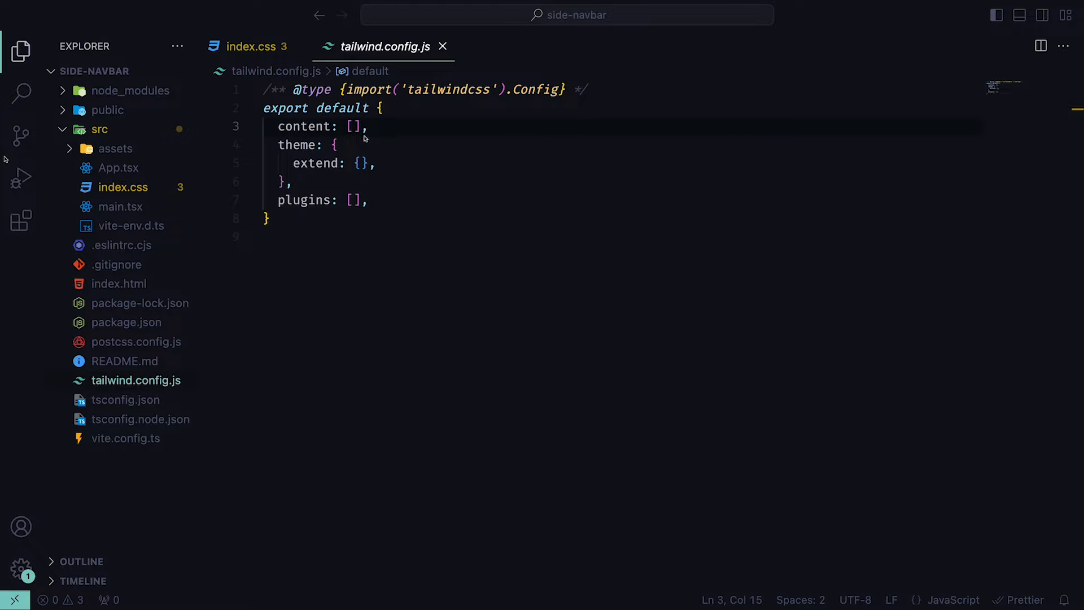
double_click(305, 127)
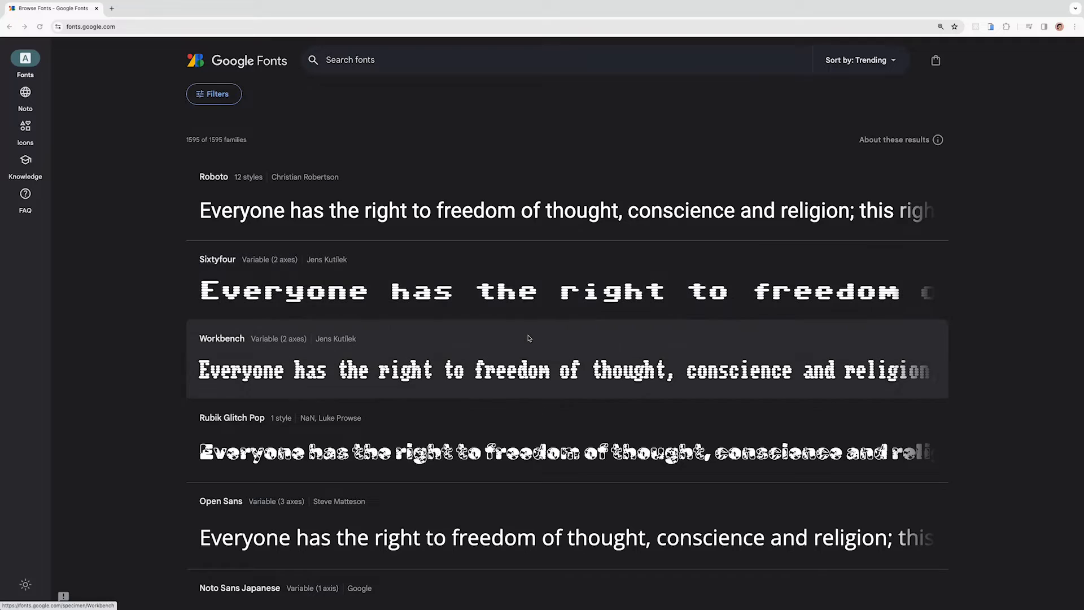
mouse_move(456, 144)
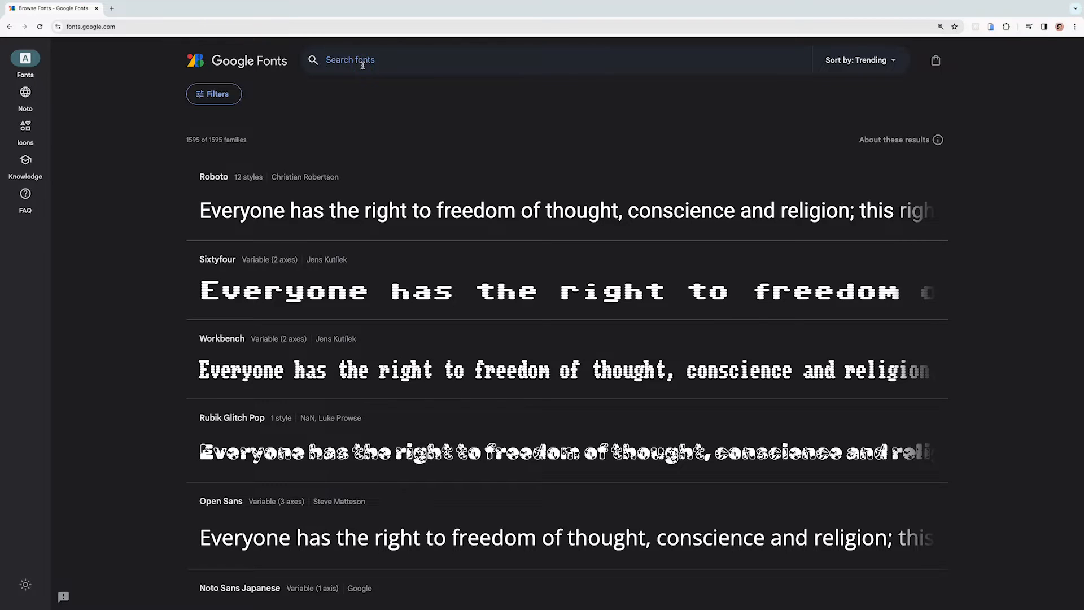
Step: Search Google Fonts for 'poppins' and 'space', opening the Poppins and Space Grotesk pages
text(poppins)
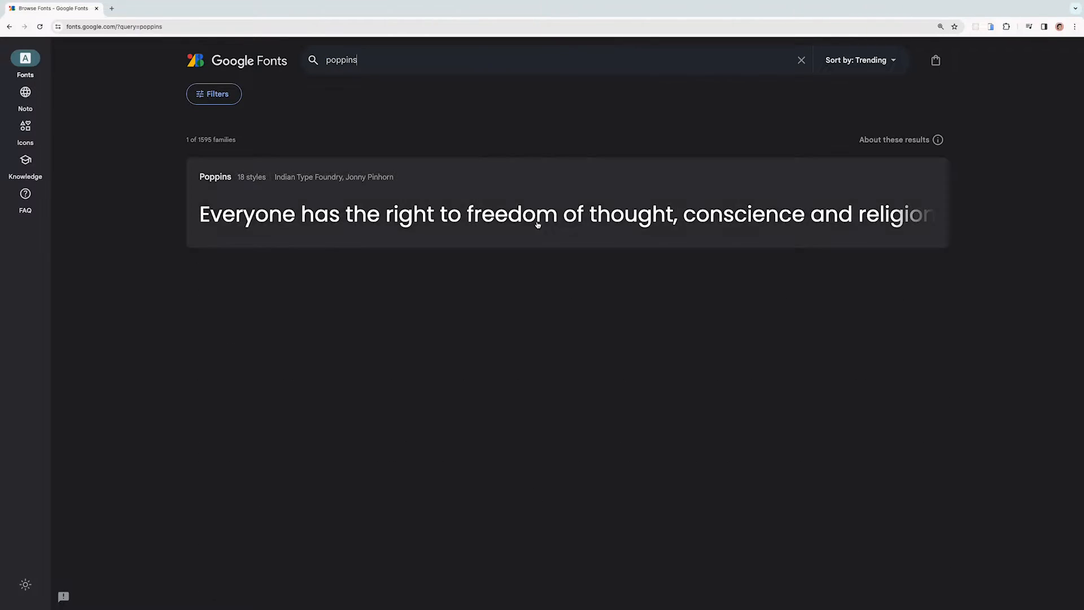
click(215, 176)
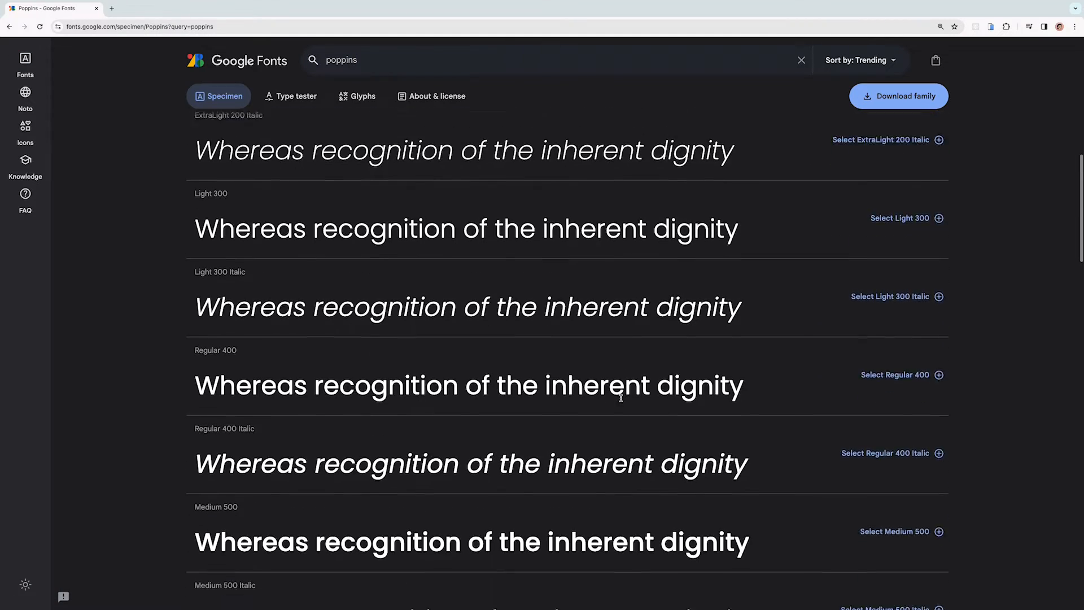
text(space)
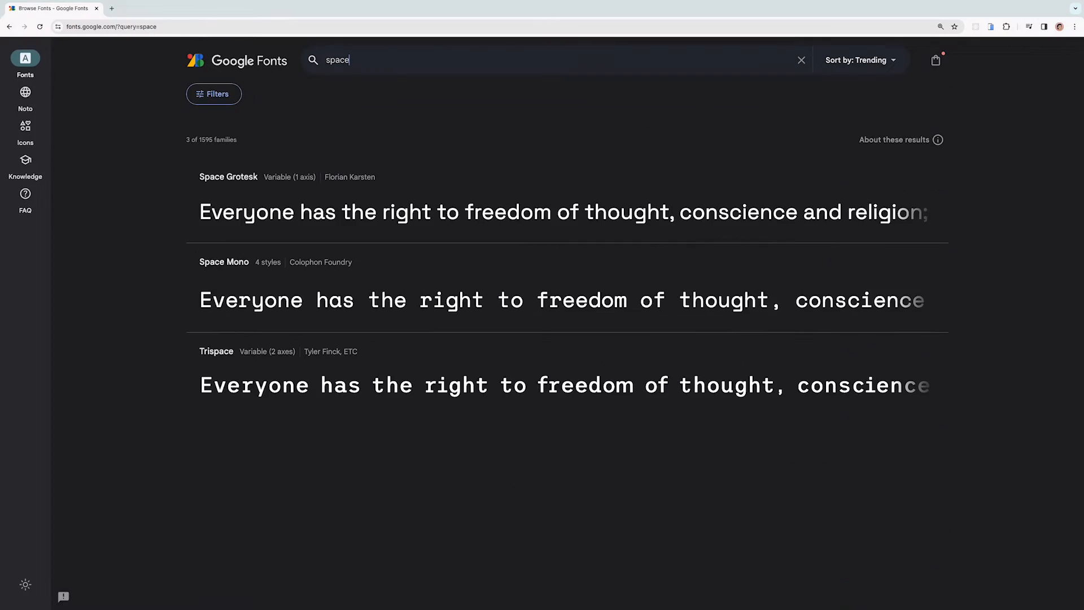
click(228, 176)
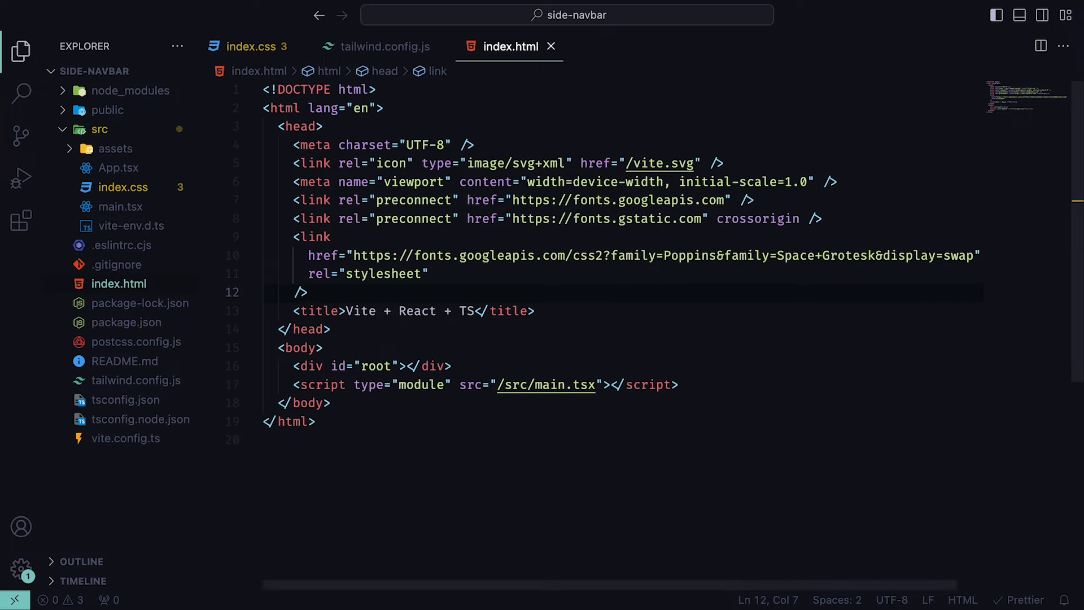
Step: Retitle the page 'Side Navigation' and add Poppins font styling to the body in index.css
text(Side Nav)
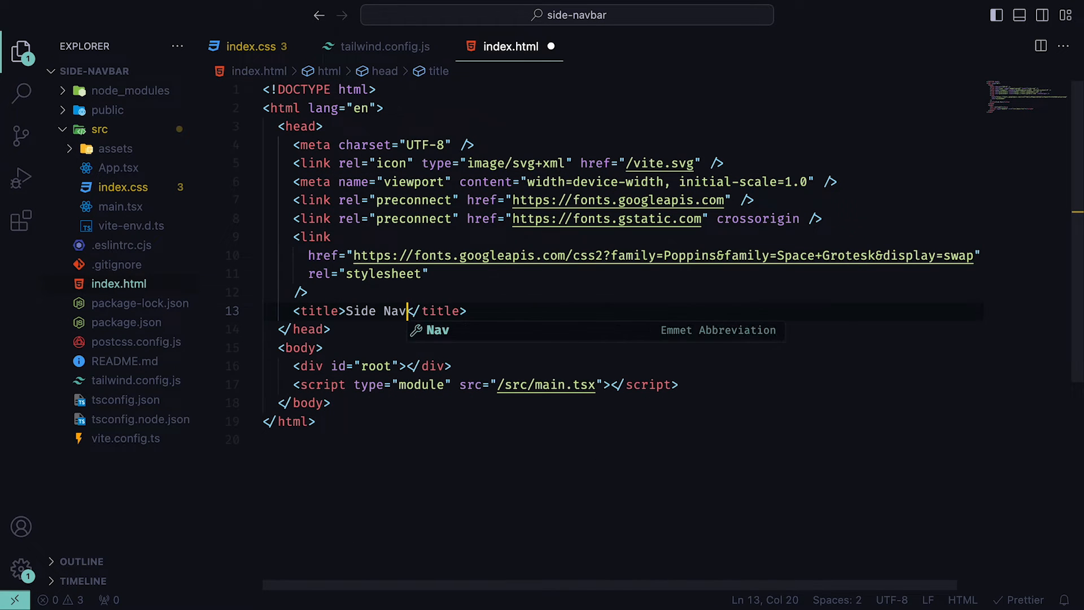
text(igation)
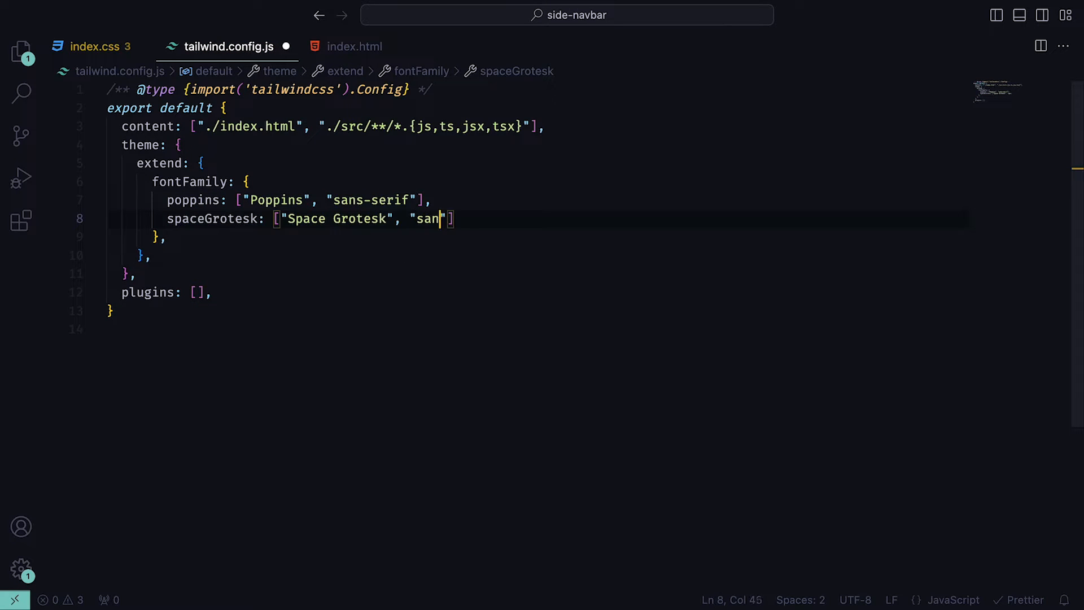
click(94, 46)
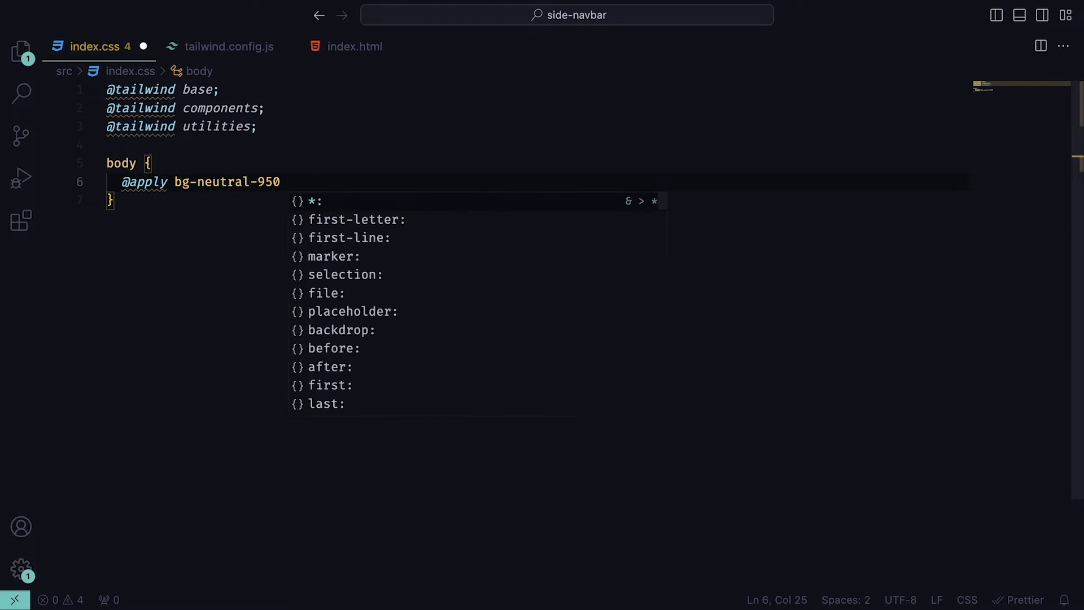
text(font-po)
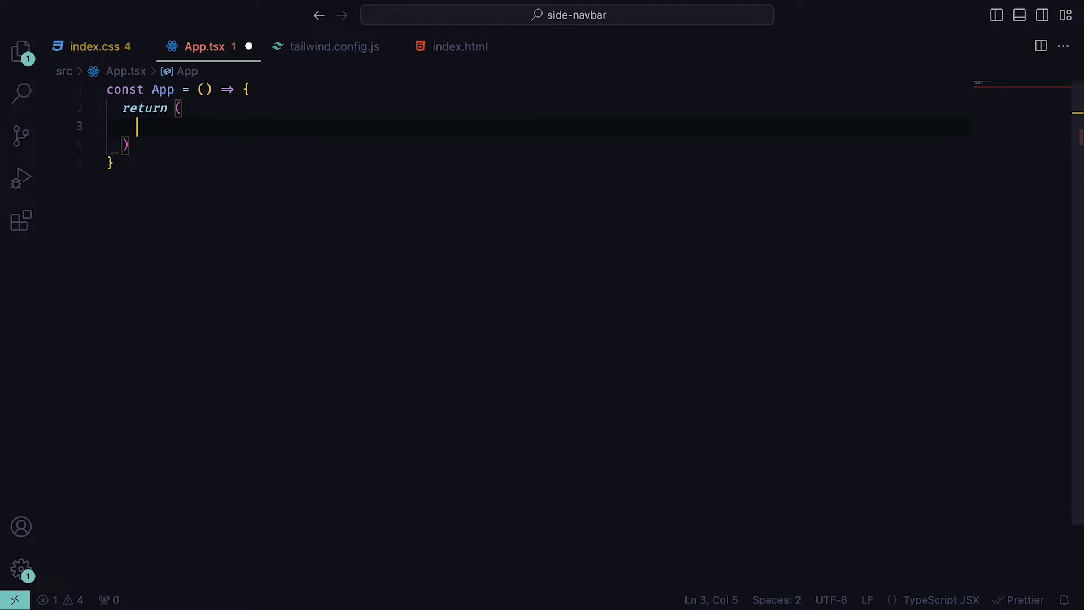
Step: Lay out App.tsx with a flex-row main, ml-20 container, 4xl Dashboard heading and w-full h-8 panel
text(<main className="w-full h">)
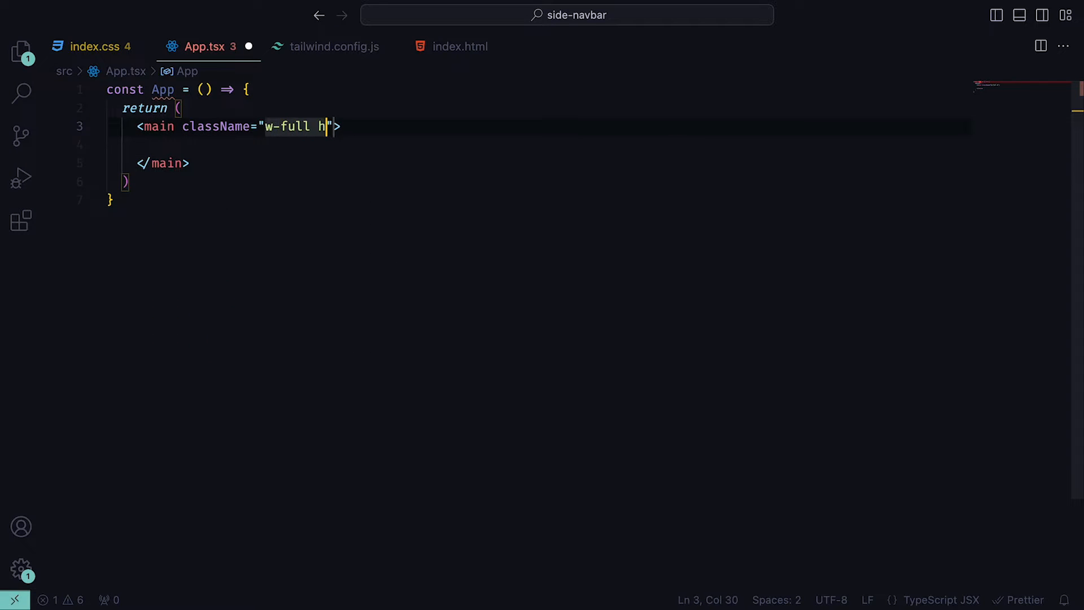
text(screen flex flex-row relative)
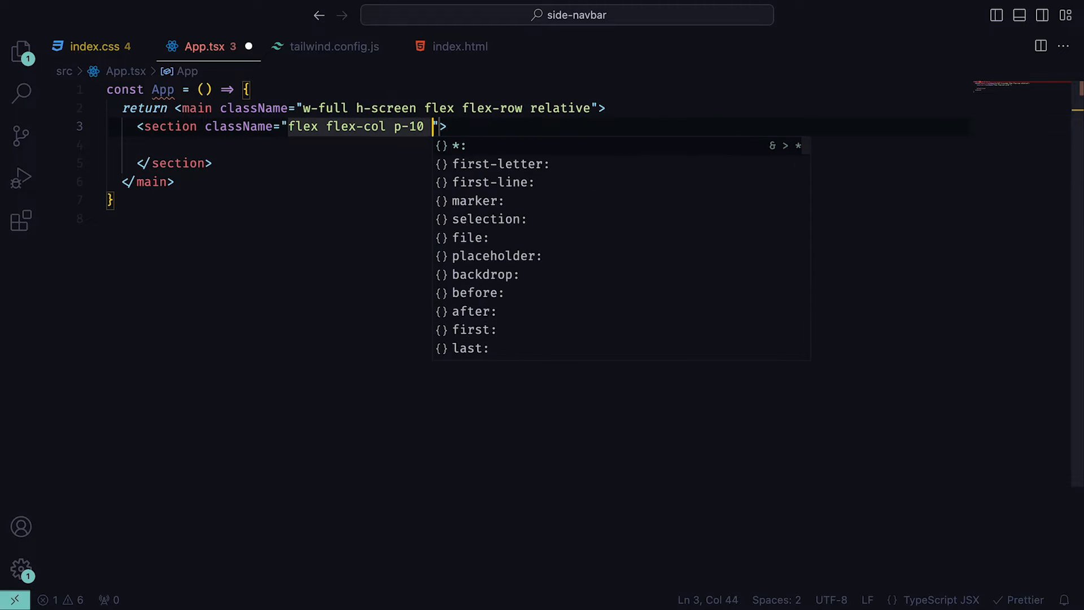
text(ml-20 w-full gap-5)
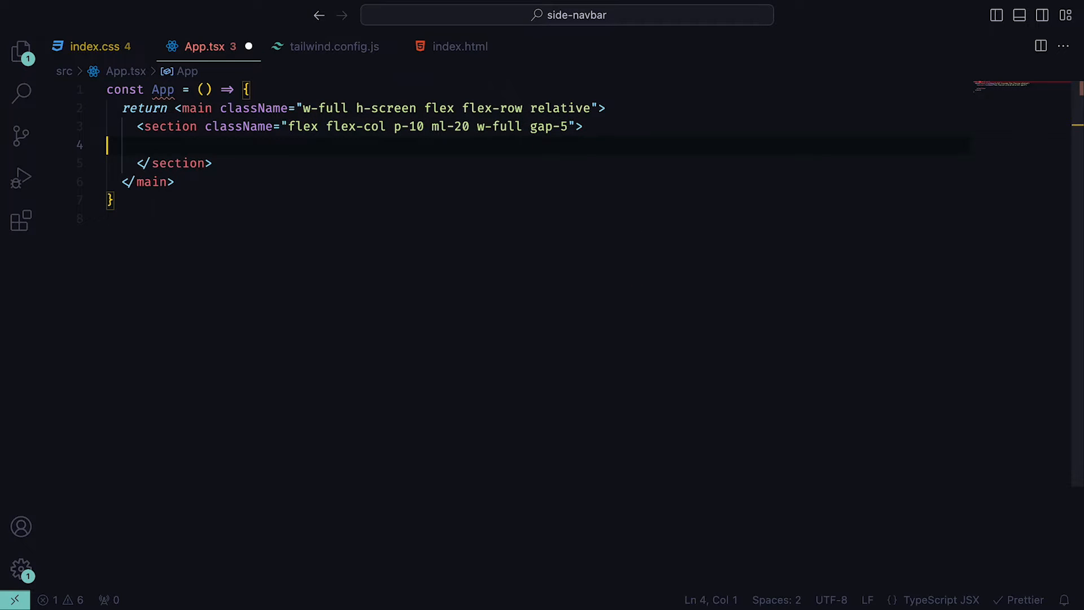
text(<h1>Dashboa)
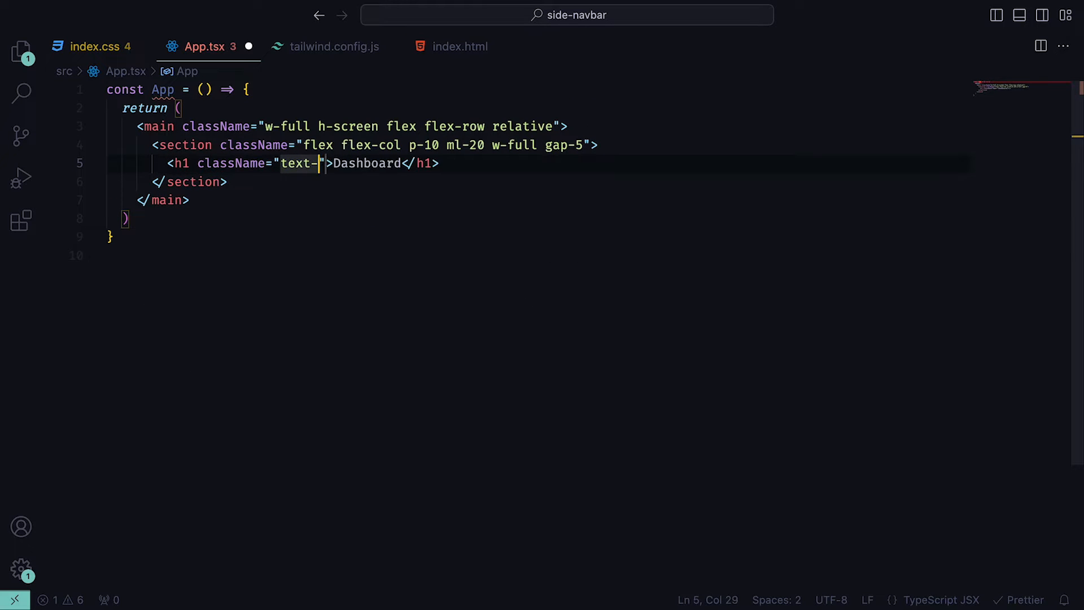
text(4xl text-neutral-200)
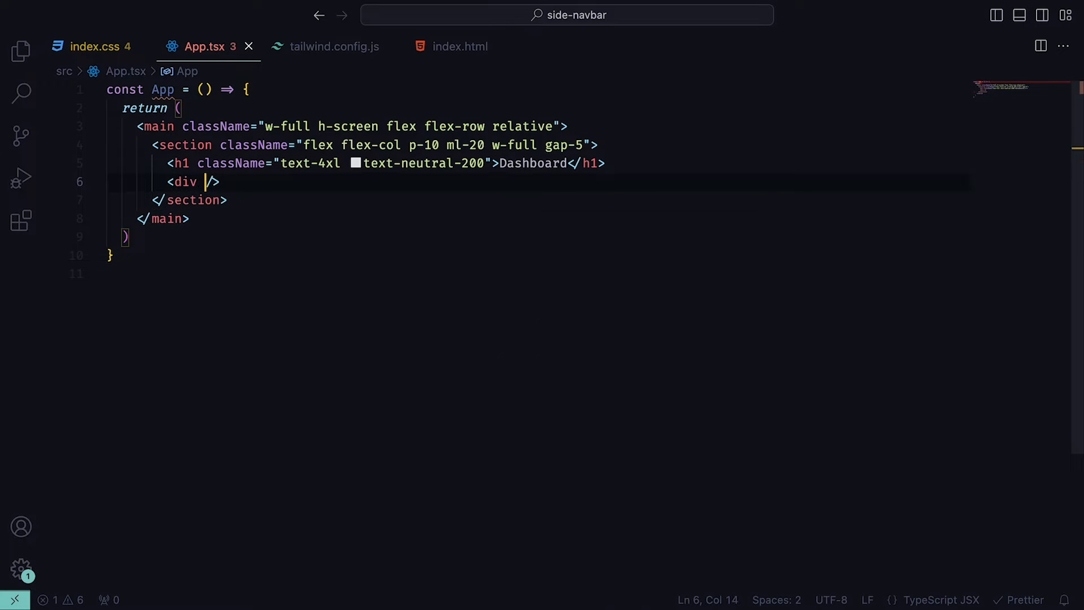
text(className=")
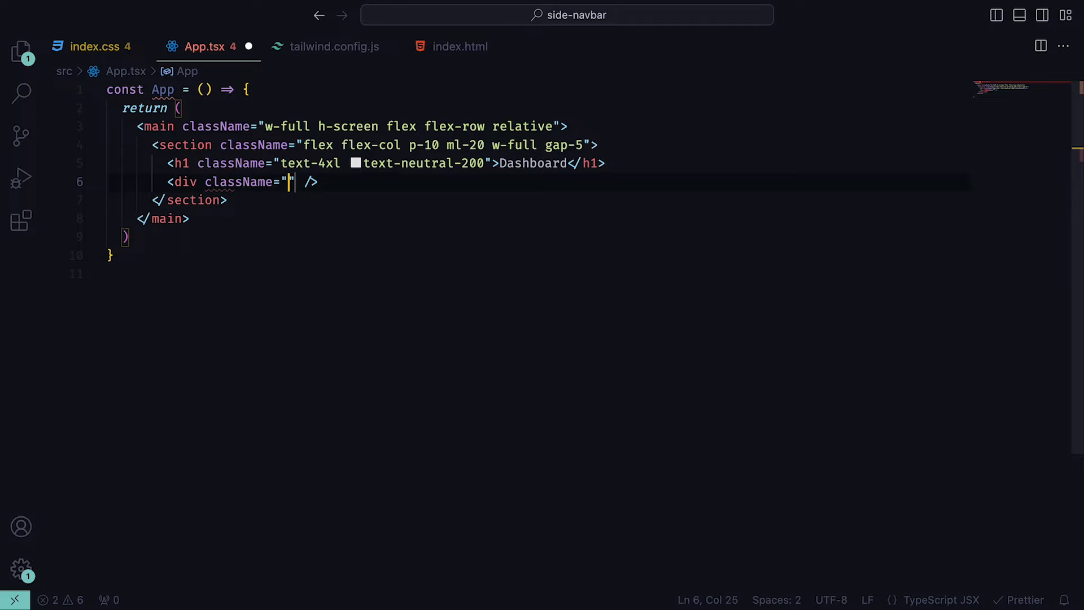
text(w-full h-80 border border-neutral-500/50 bg-neutral-800/20 rounded)
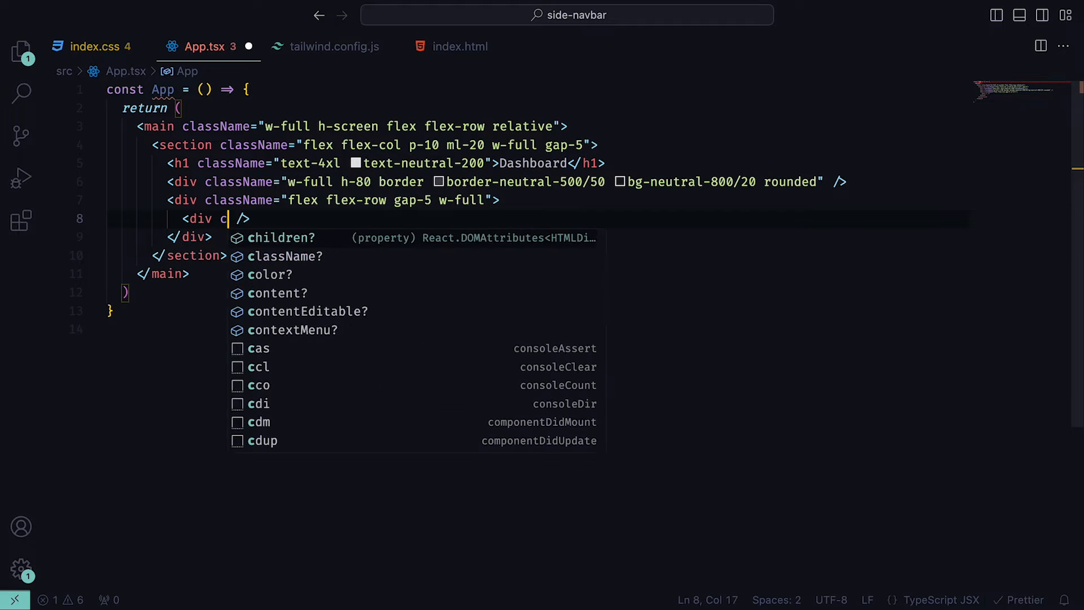
Step: Add a bordered, rounded w-1/2 bg-neutral-800/20 panel, then begin a default export
text(className="border-neutral-500/50 h-60")
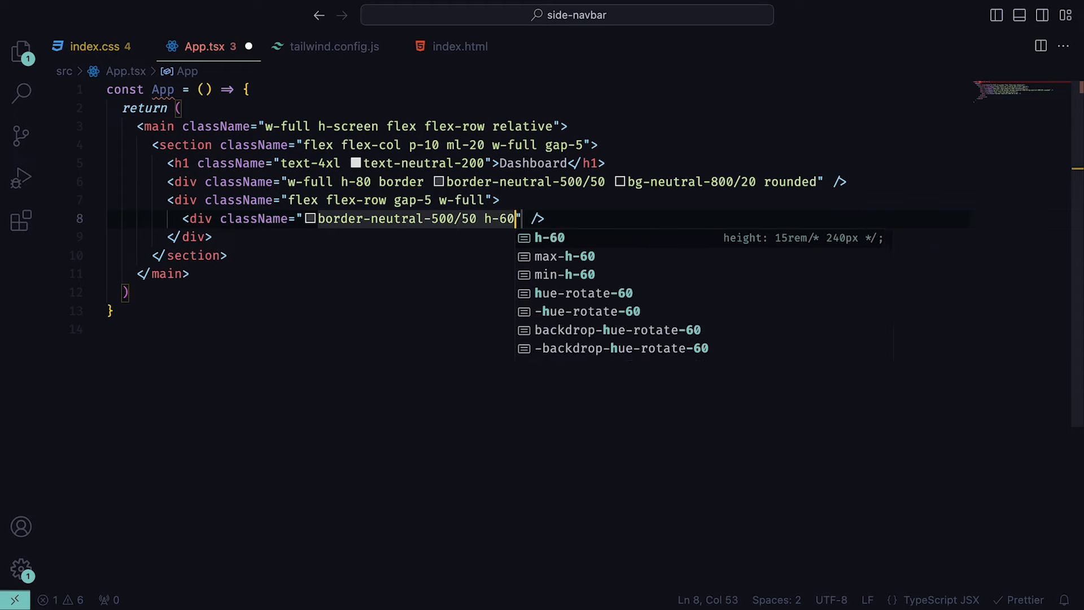
text(w-1/2 bg-neutral-800/20)
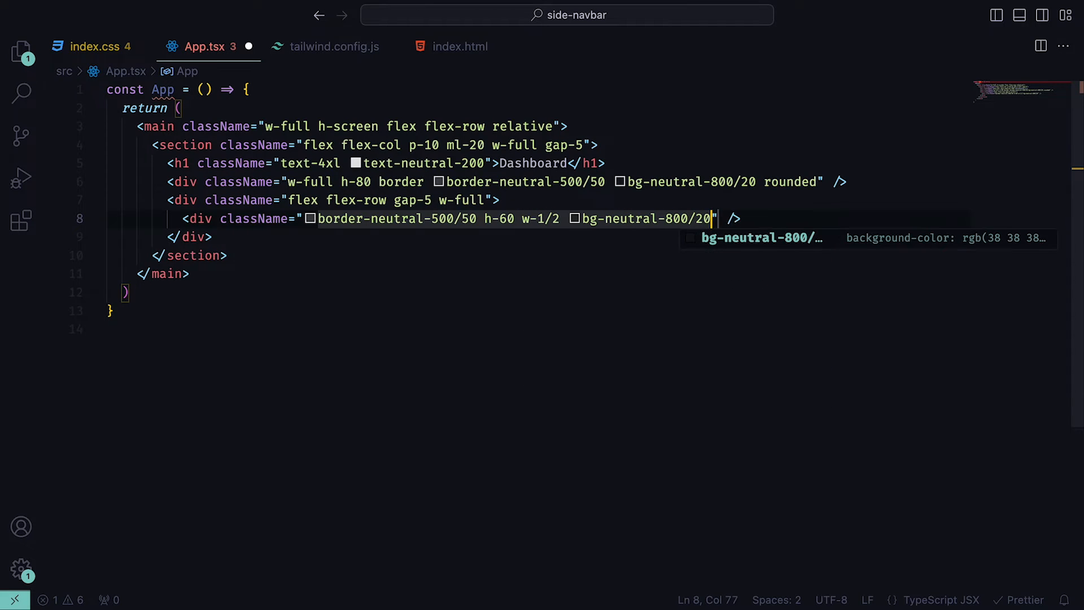
text(rounded border)
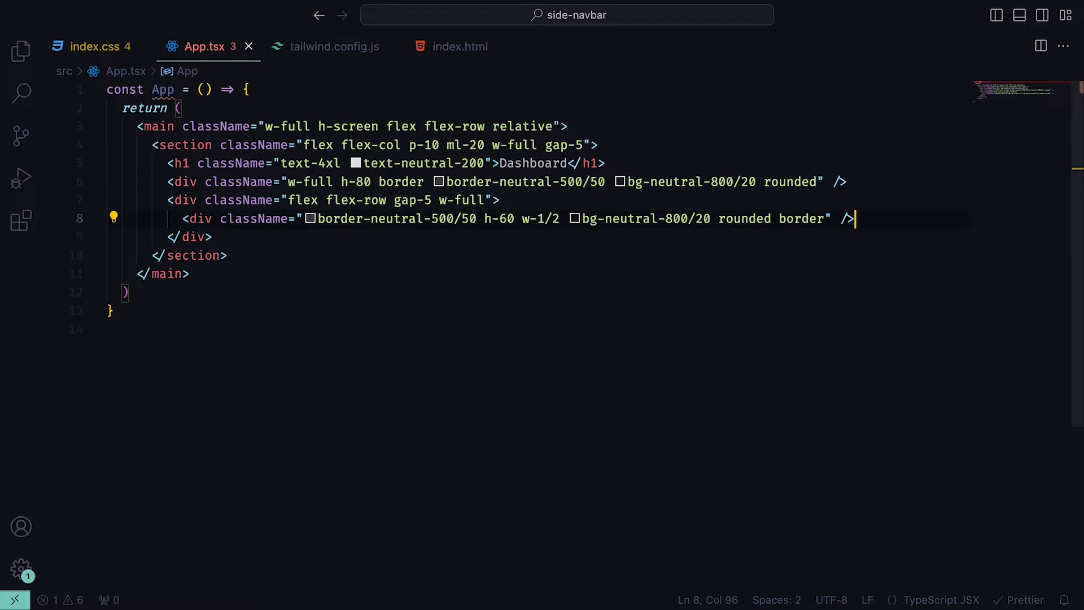
text(export defaul)
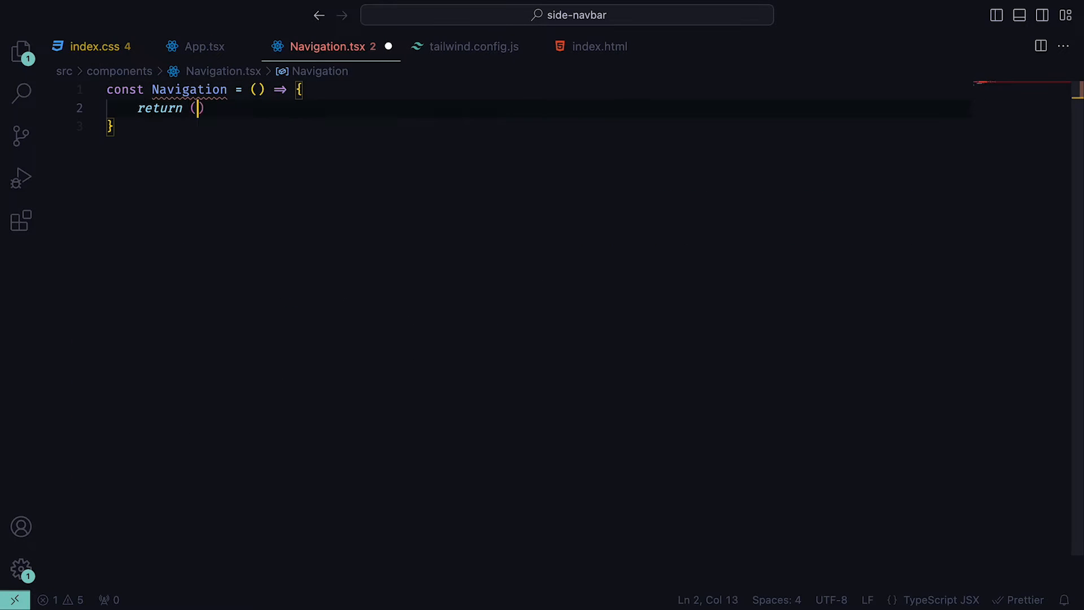
Step: Create the Navigation component with a bg-neutral-900, absolute, full-height, shadowed flex-col nav
text(export default Navigation)
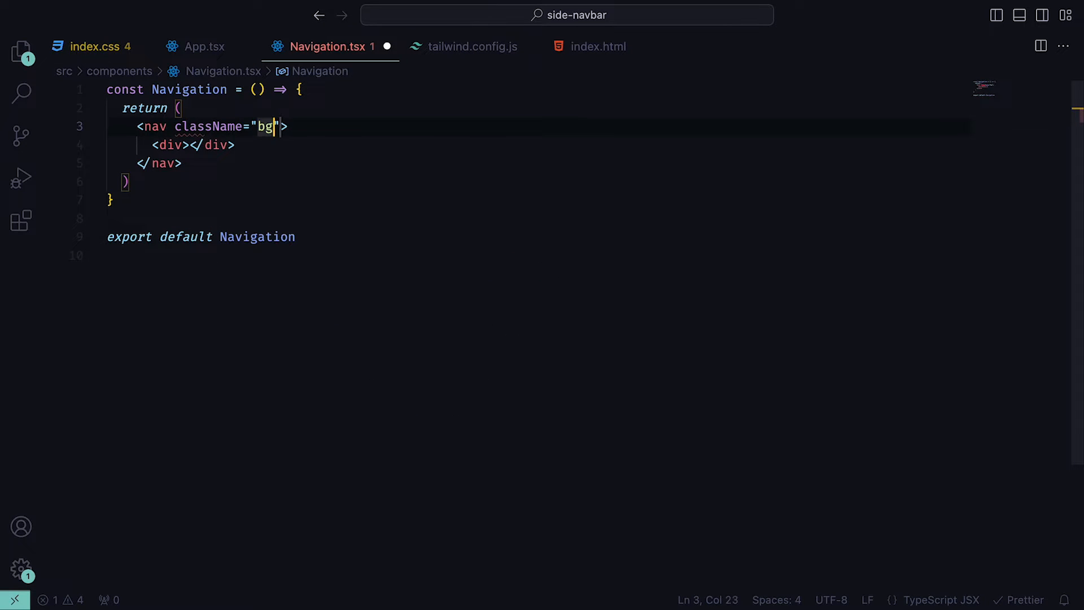
text(-neutral-)
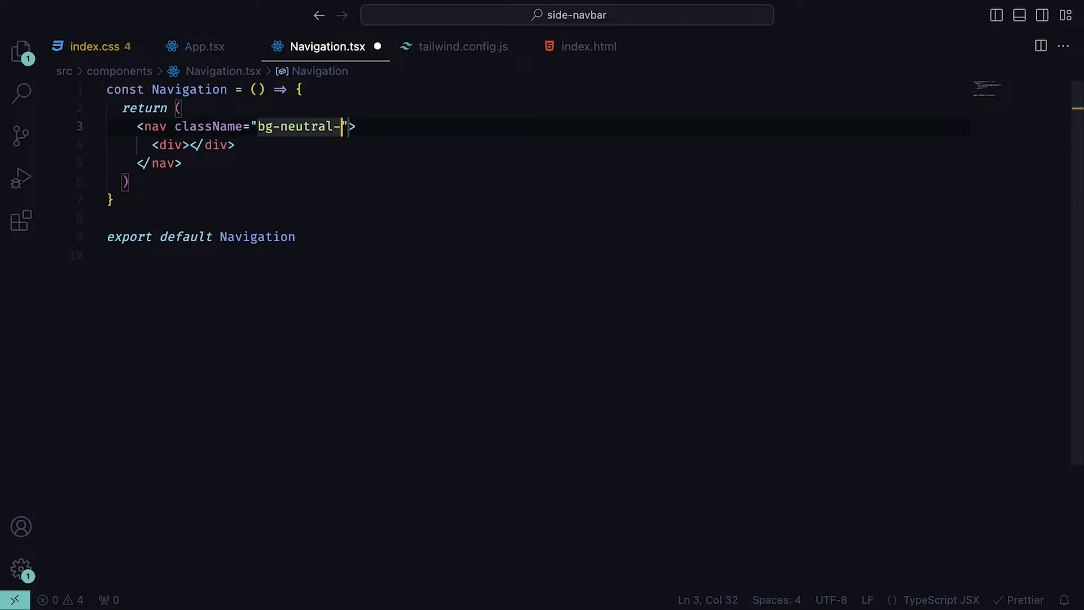
text(900 flex flex-)
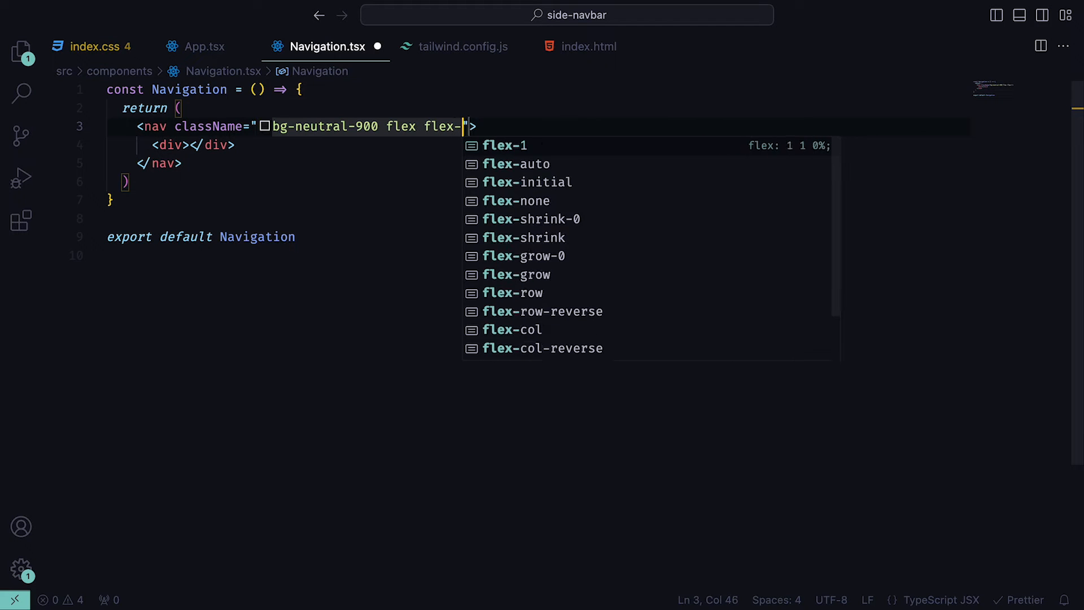
text(col z-10 gap-20 p-5)
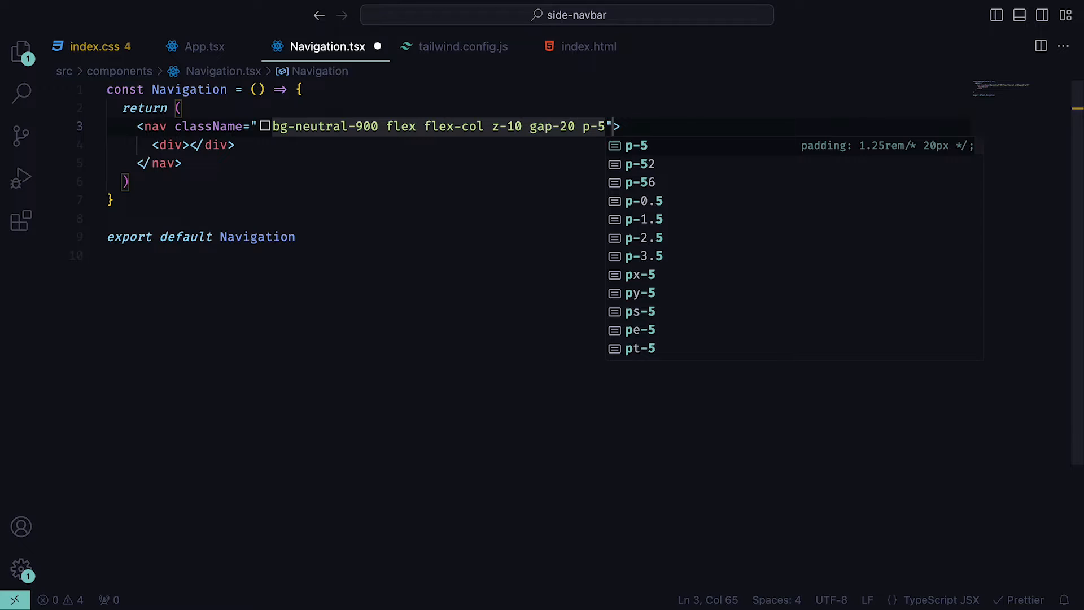
text(absolute top-0)
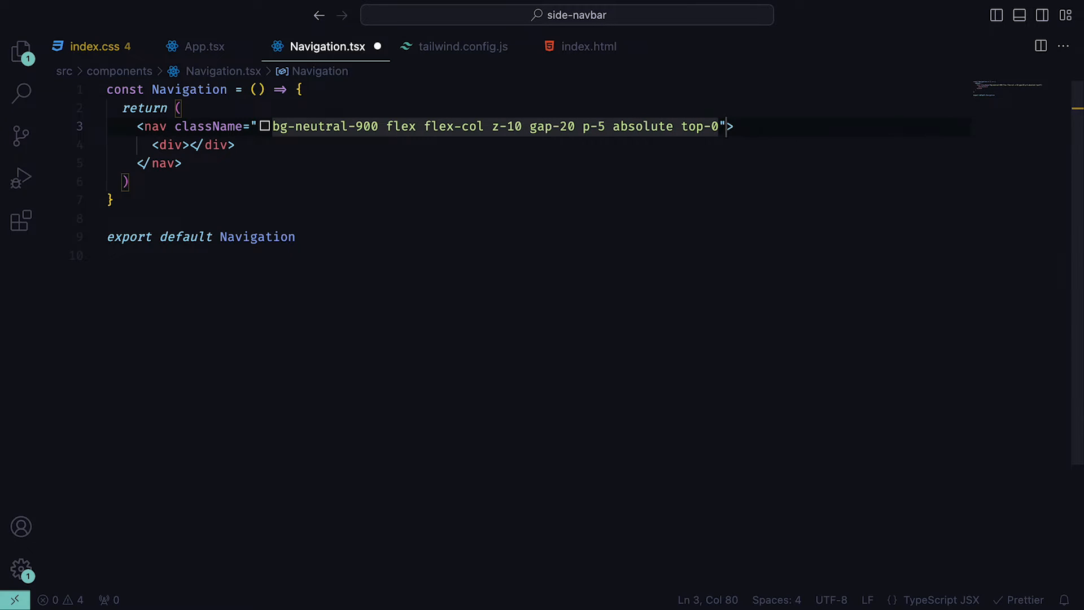
text(left-0 h-full)
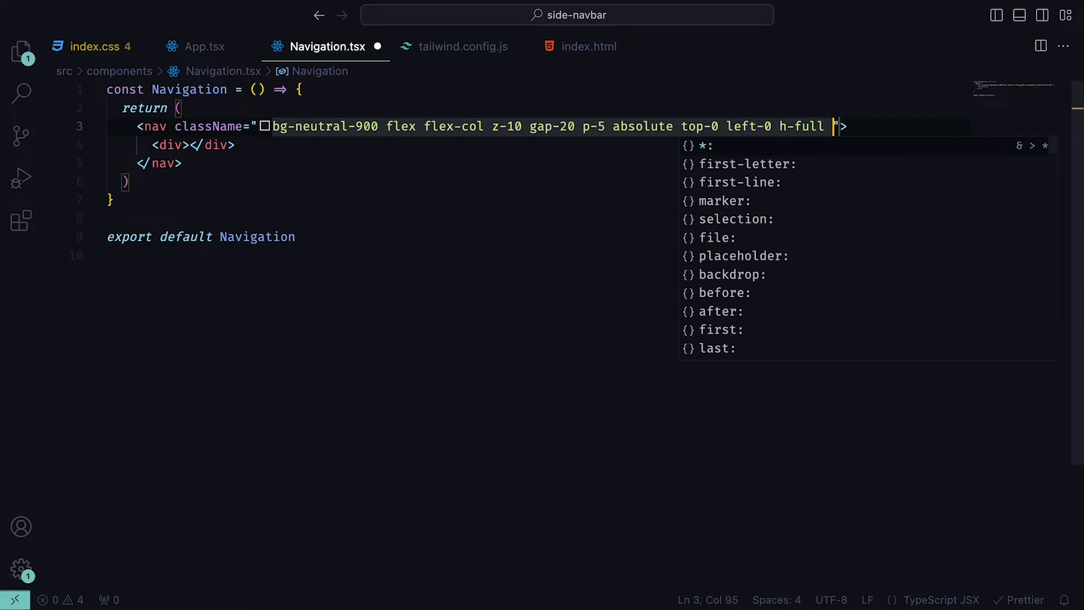
text(shadow shadow-neut)
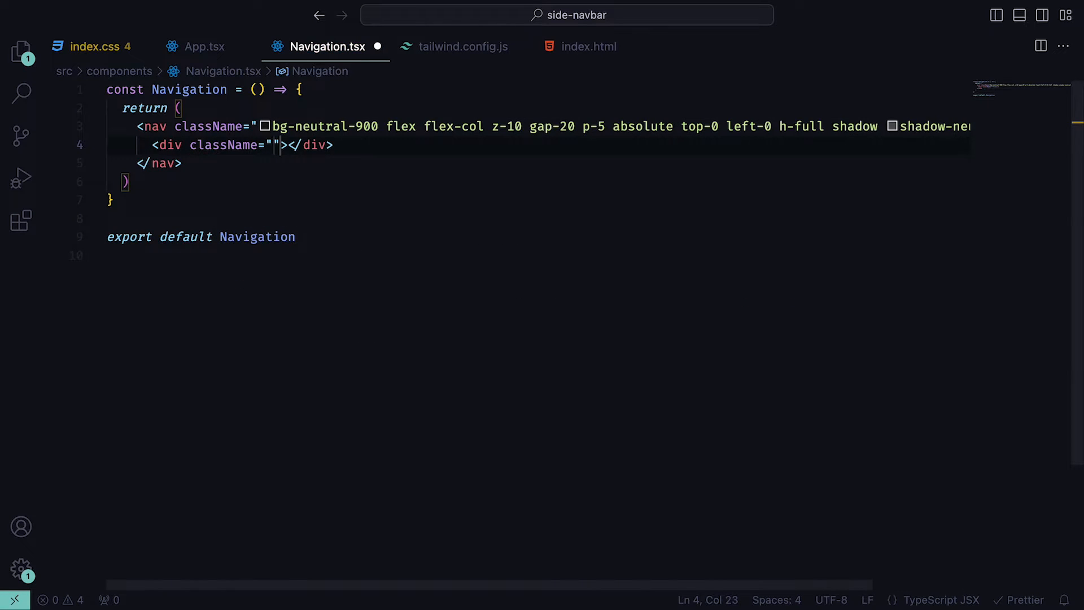
Step: Add a full-width header row with an orange-500 to amber-700 gradient rounded logo
text(flex flex-row w-full justify-between place-items-center)
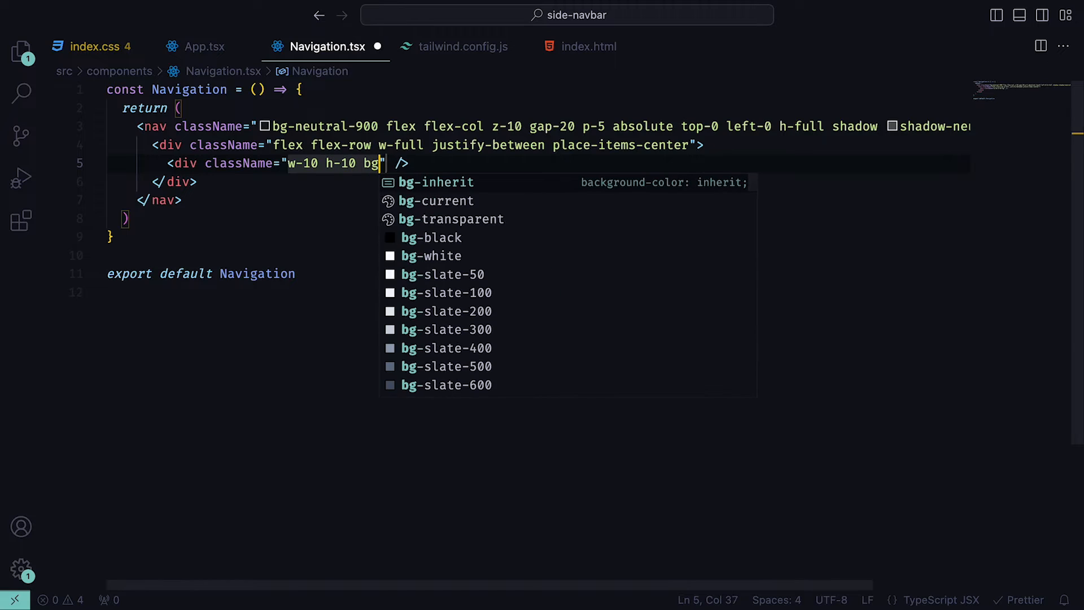
text(-gradient-to-br from-orange-)
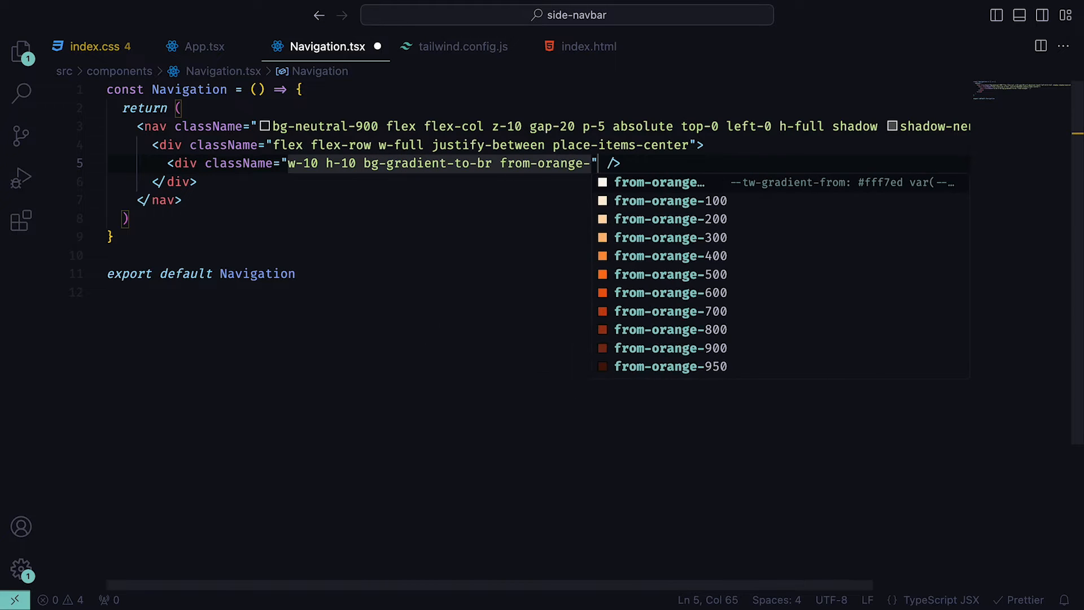
text(500 to-amber-700 rounded)
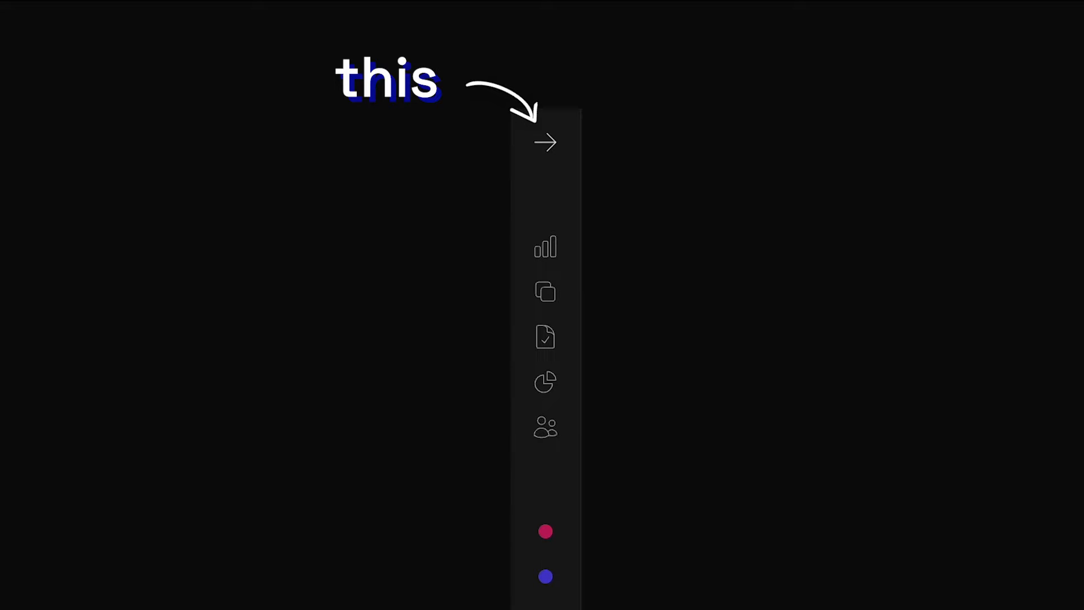
click(545, 143)
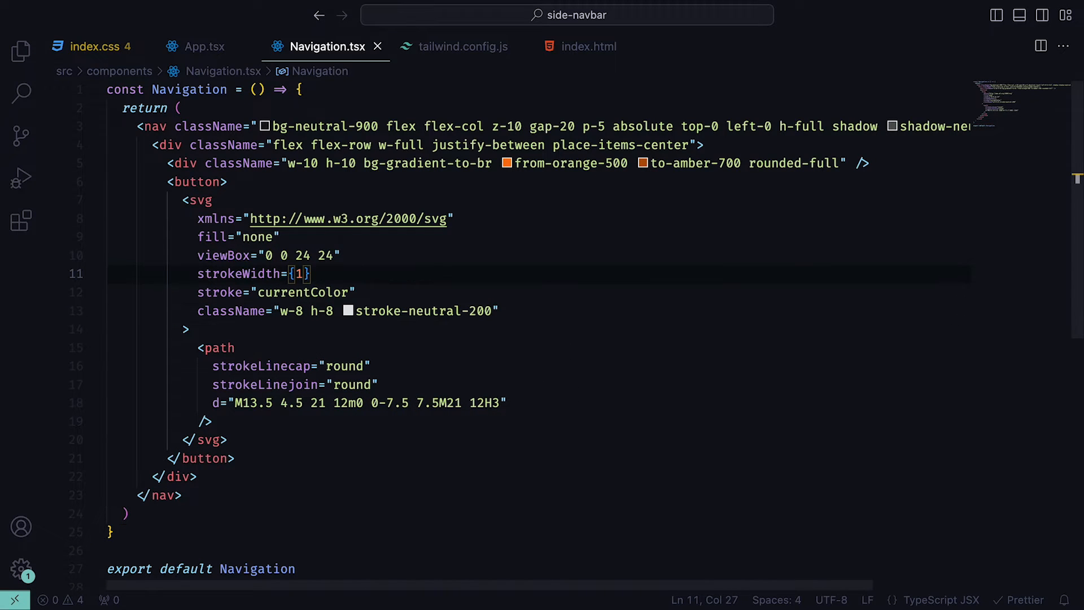
Step: Render the <Navigation /> component inside main in App.tsx
click(203, 46)
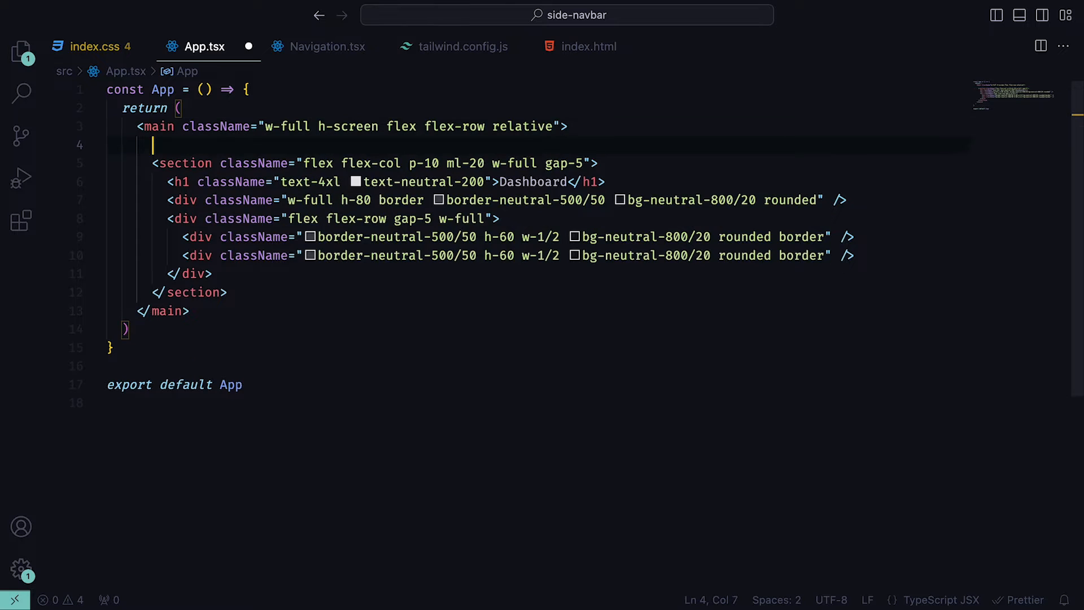
text(<Navig)
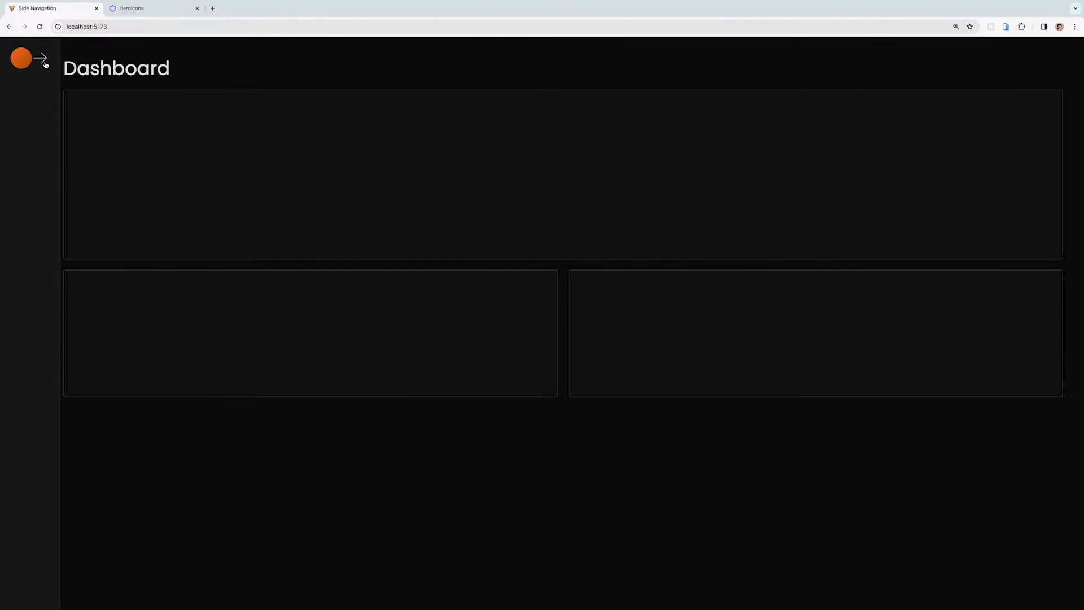
mouse_move(113, 203)
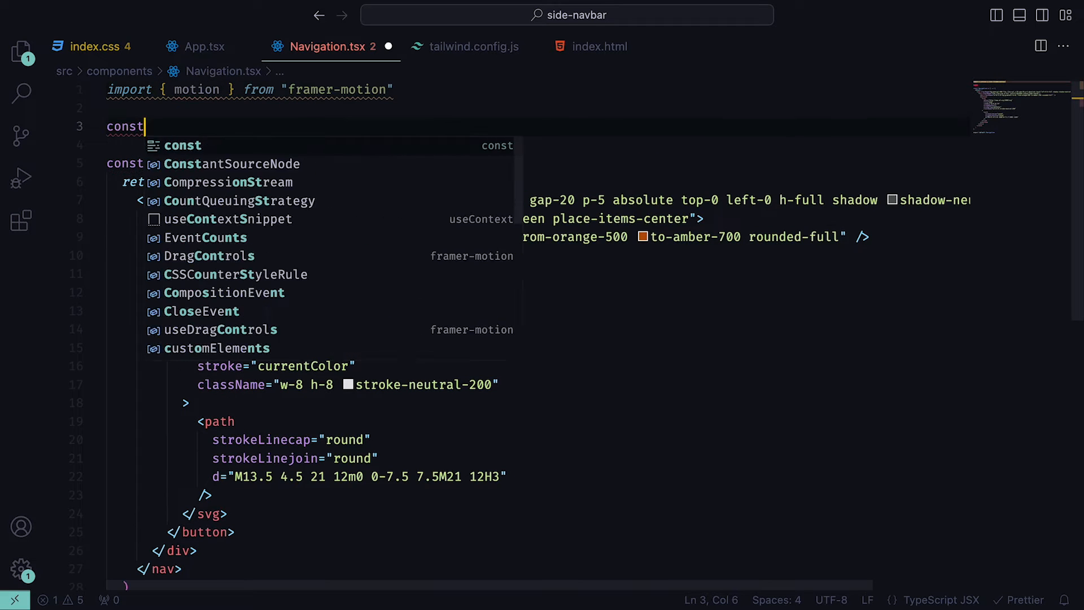
Step: Define containerVariants: close width 5rem, spring transitions with damping 15 and duration 0.5
text(conta)
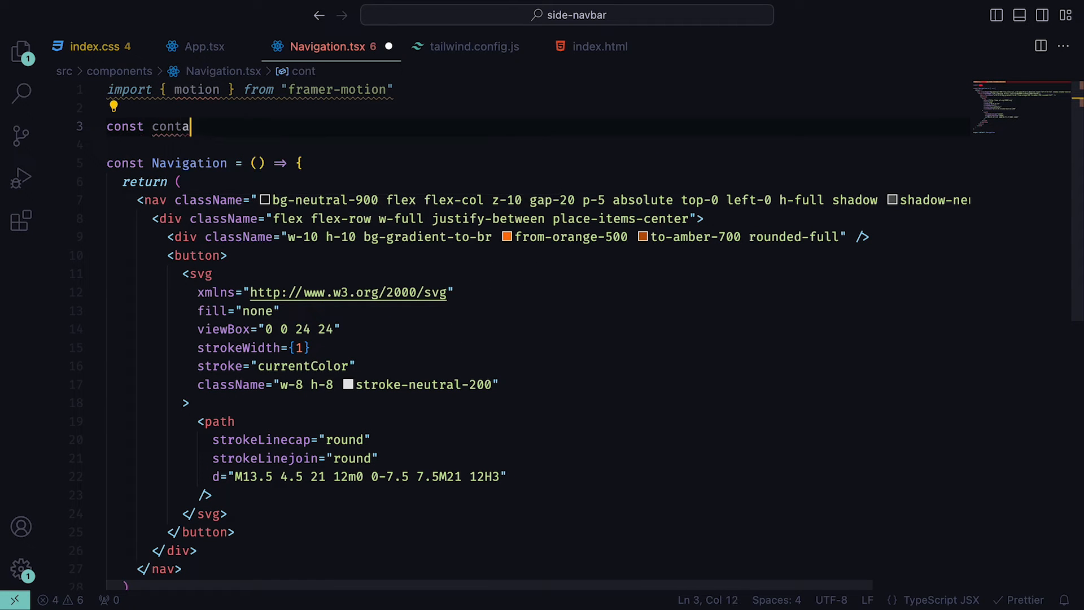
text(inerVariants = {)
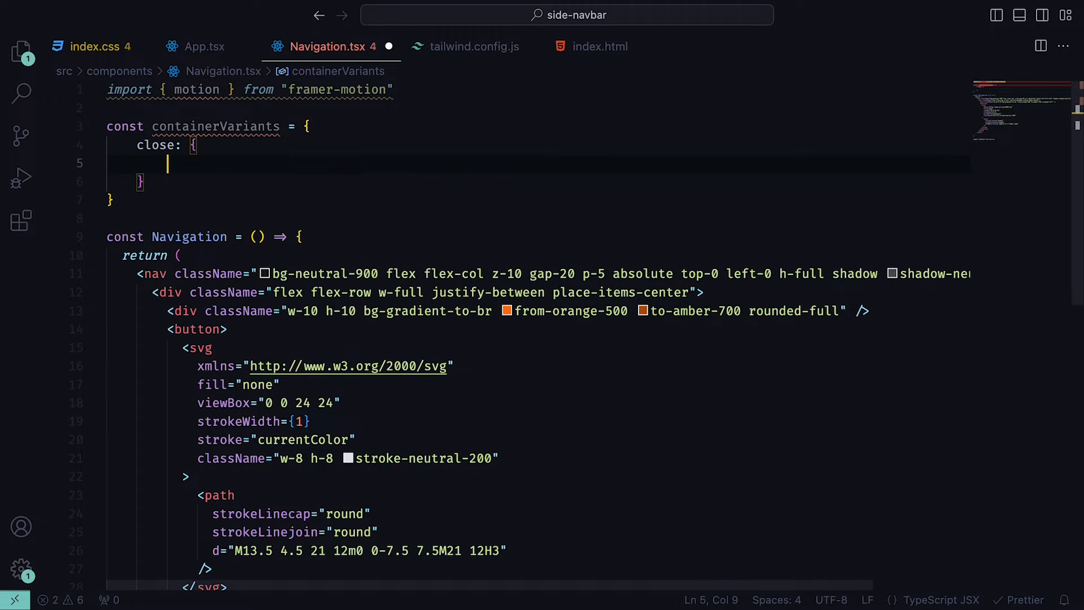
text(width)
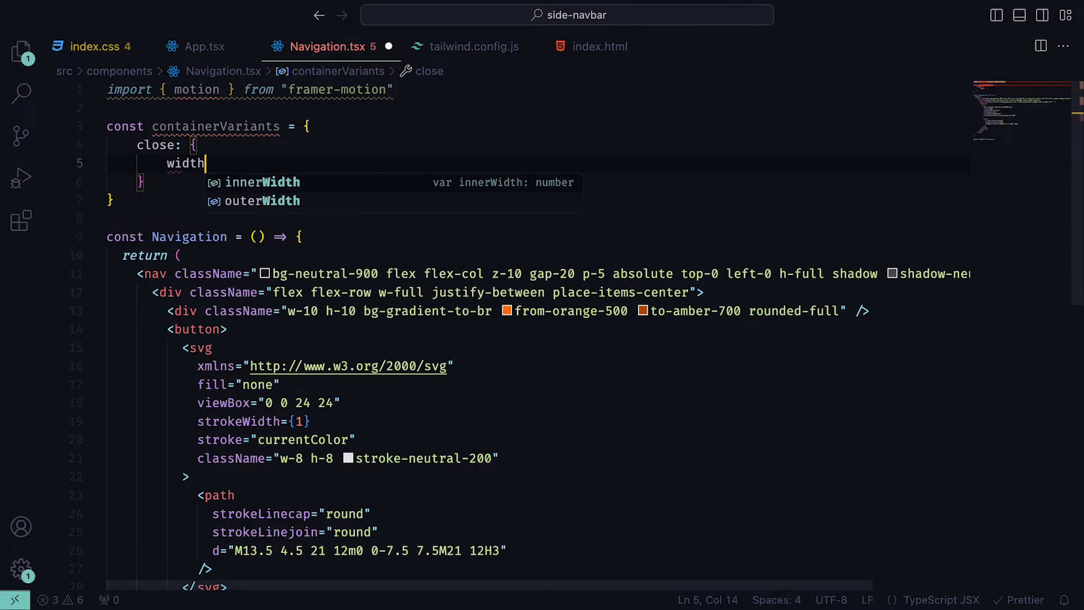
text(: "5rem",)
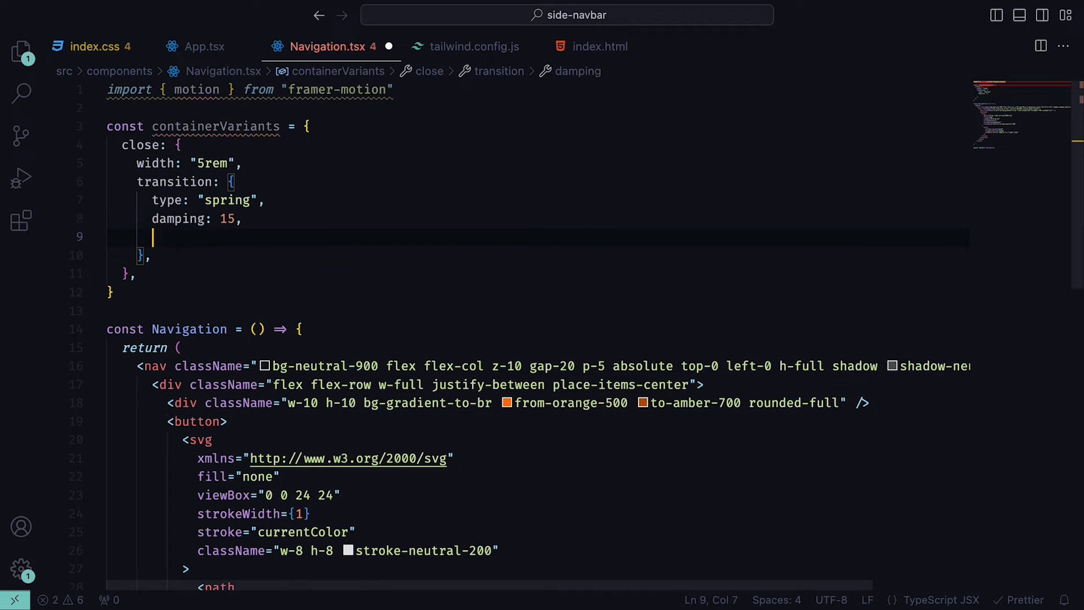
text(duration: 0.5,)
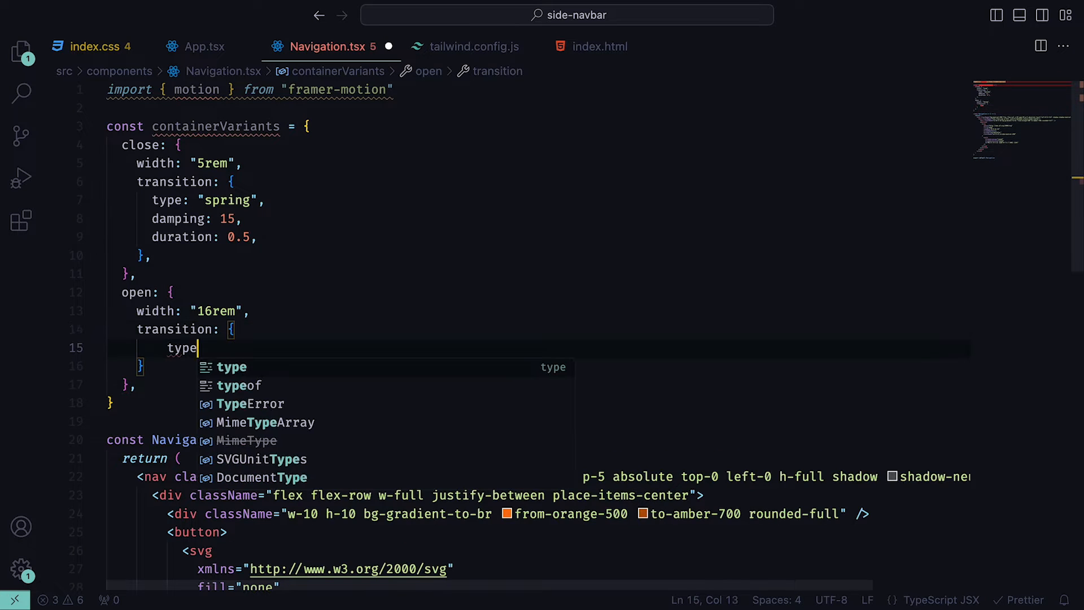
text(: "spring",)
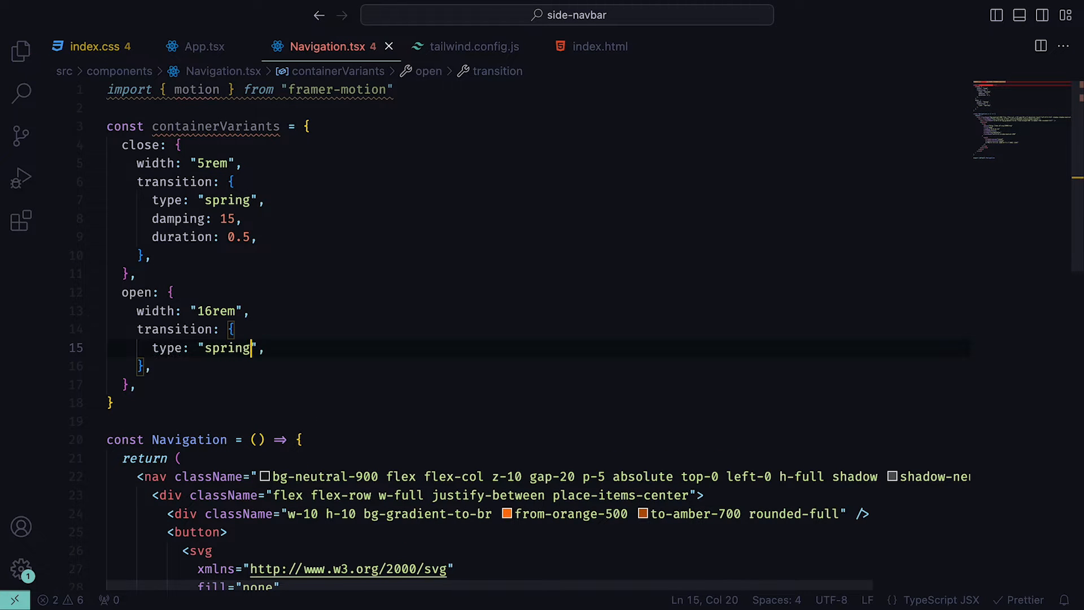
text(damping: 15,)
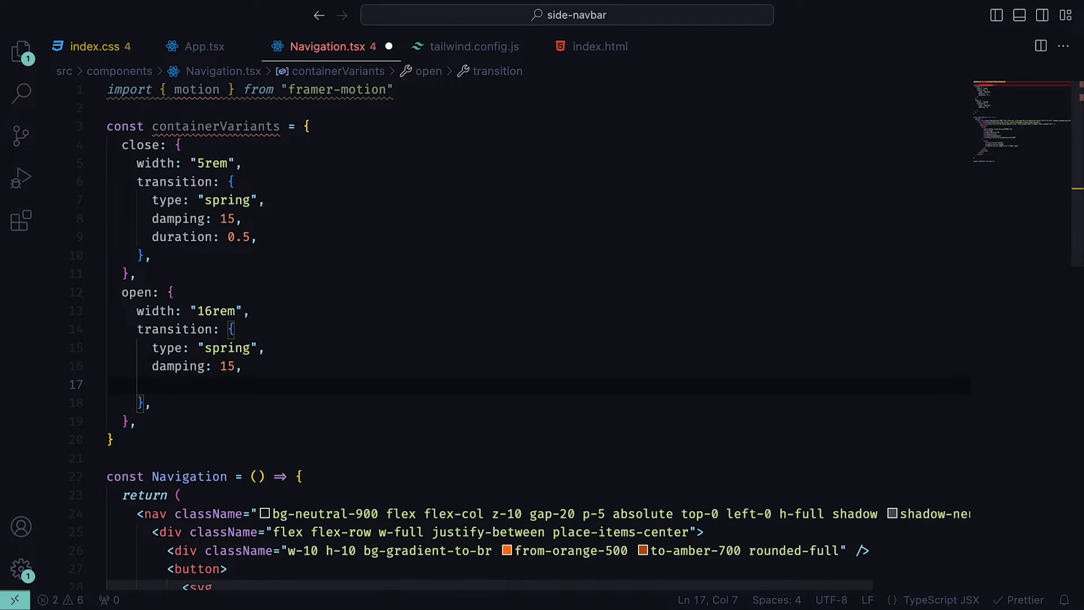
text(duration:)
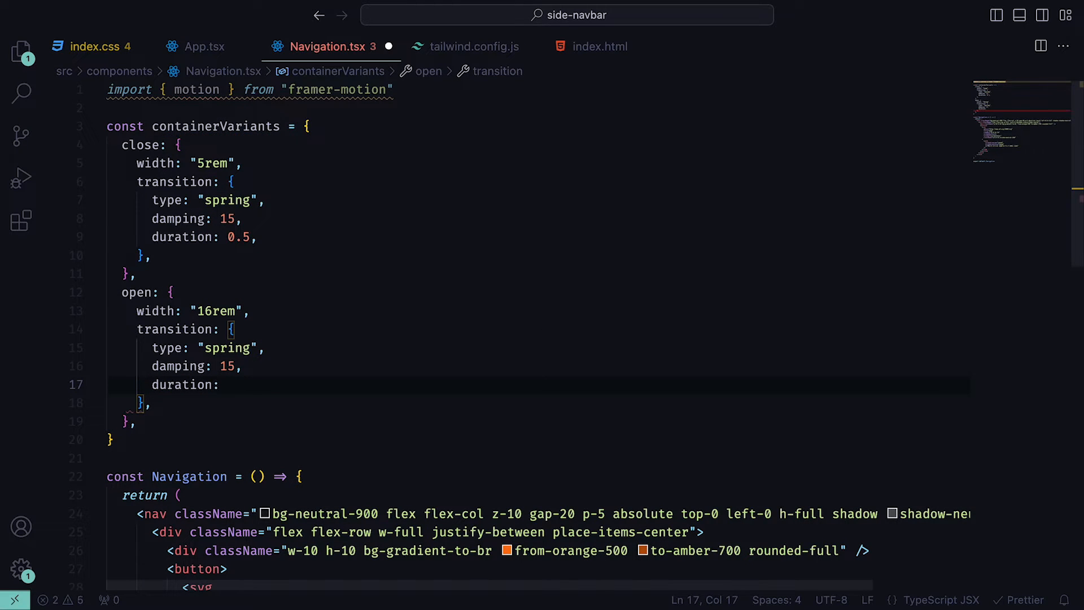
text(0.5,)
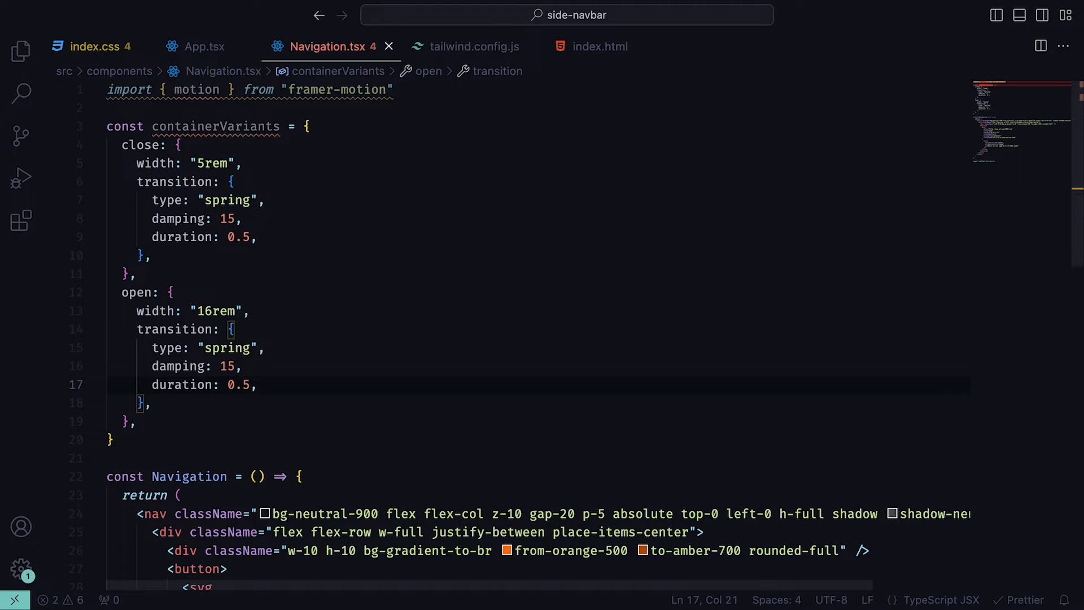
Step: Import useAnimationControls and add the isOpen/setIsOpen state to Navigation
text(motion)
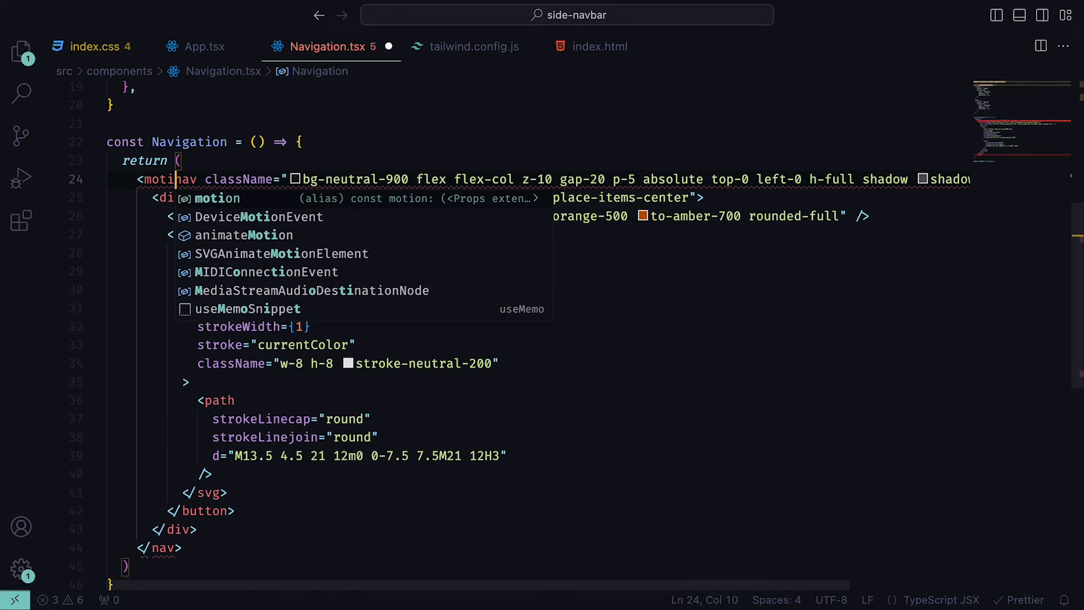
text(variants={containerVariants)
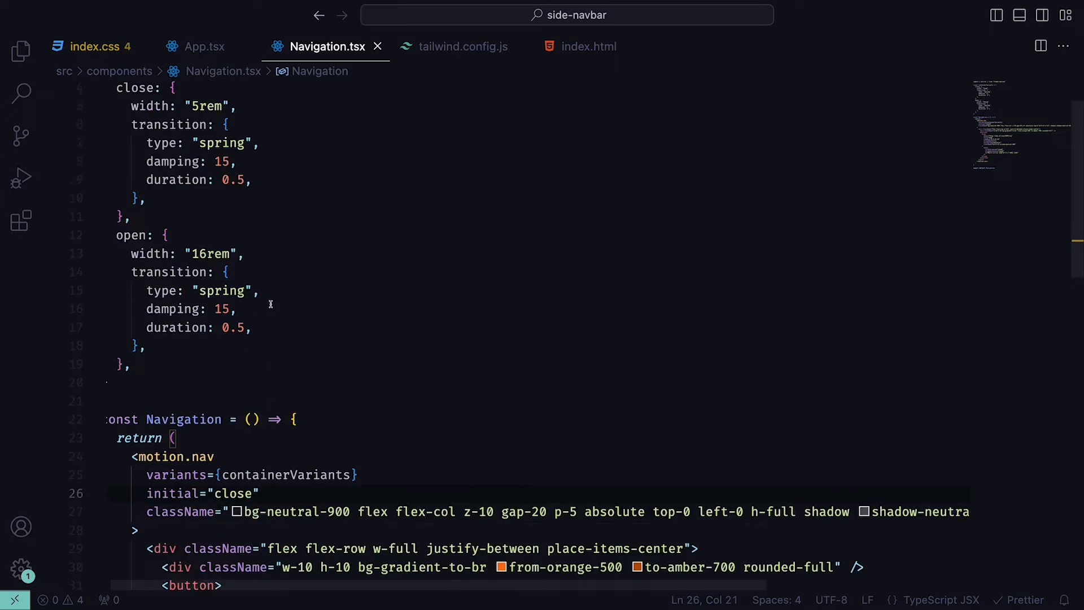
text(useAn)
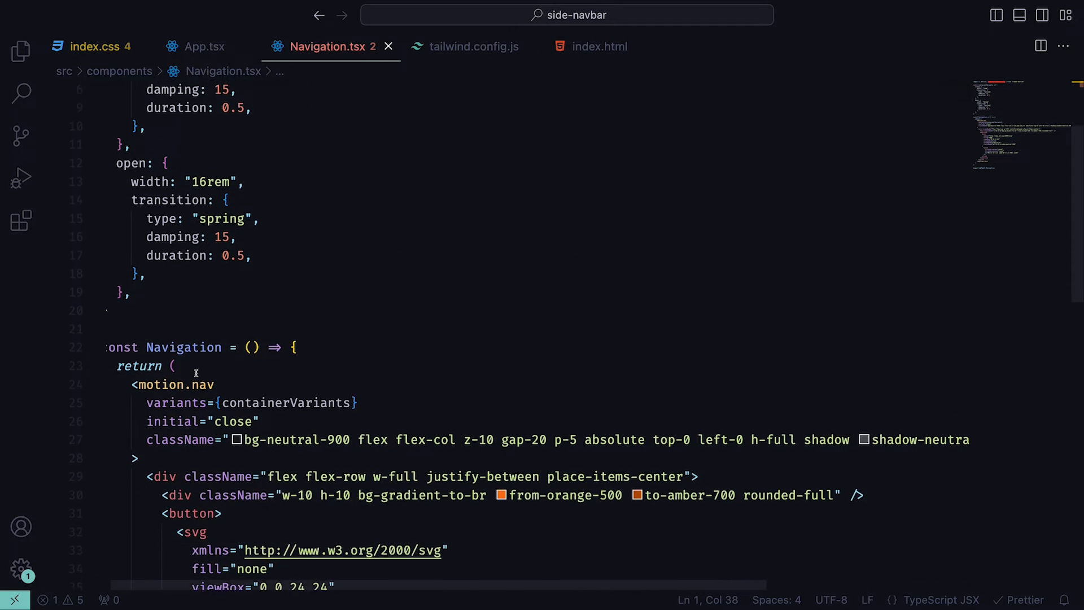
text(const [isOpen)
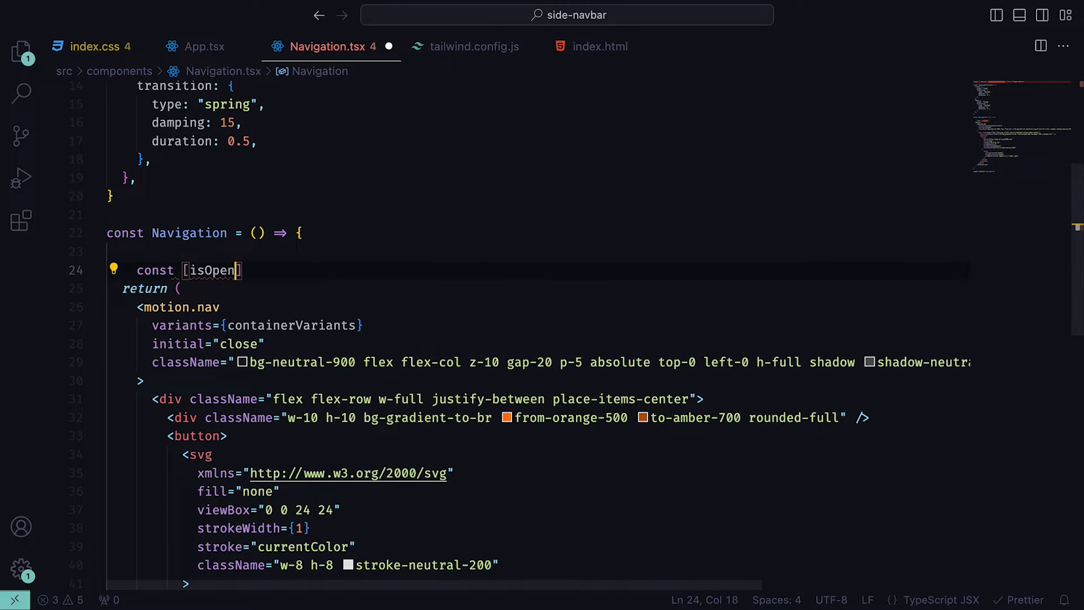
text(, setIsOpen)
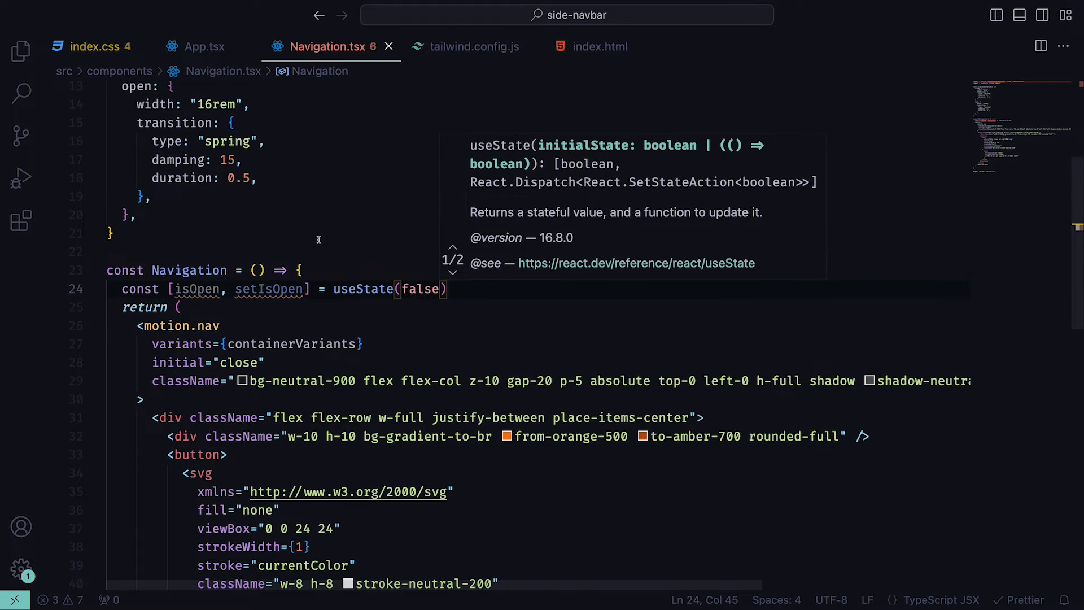
Step: Create containerControls, started by a useEffect on isOpen, and begin a handleOpenClose function
text(const container)
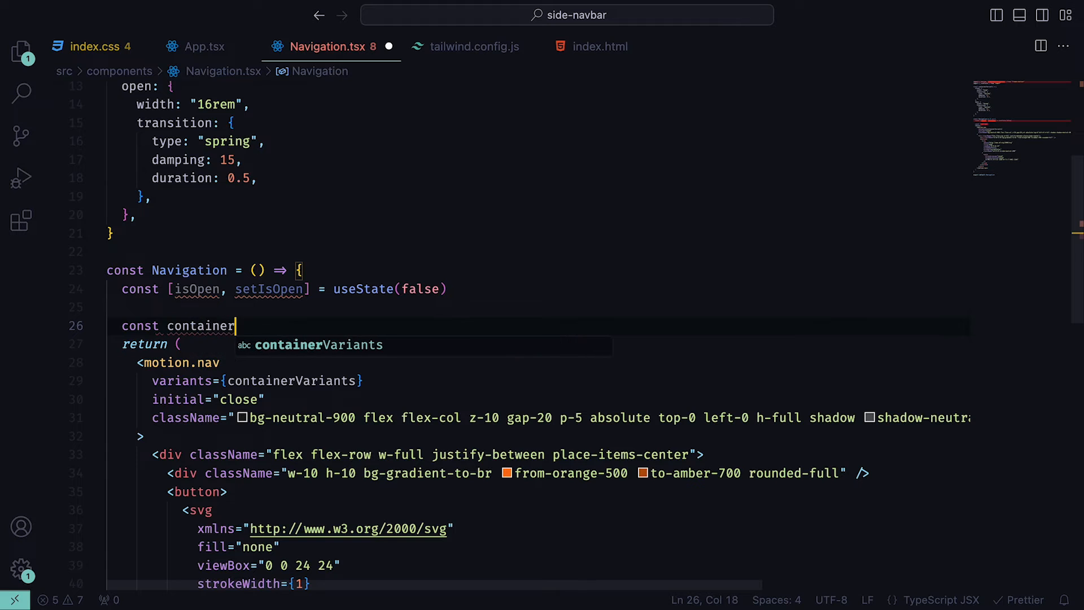
text(Controls = useAnimationControls()
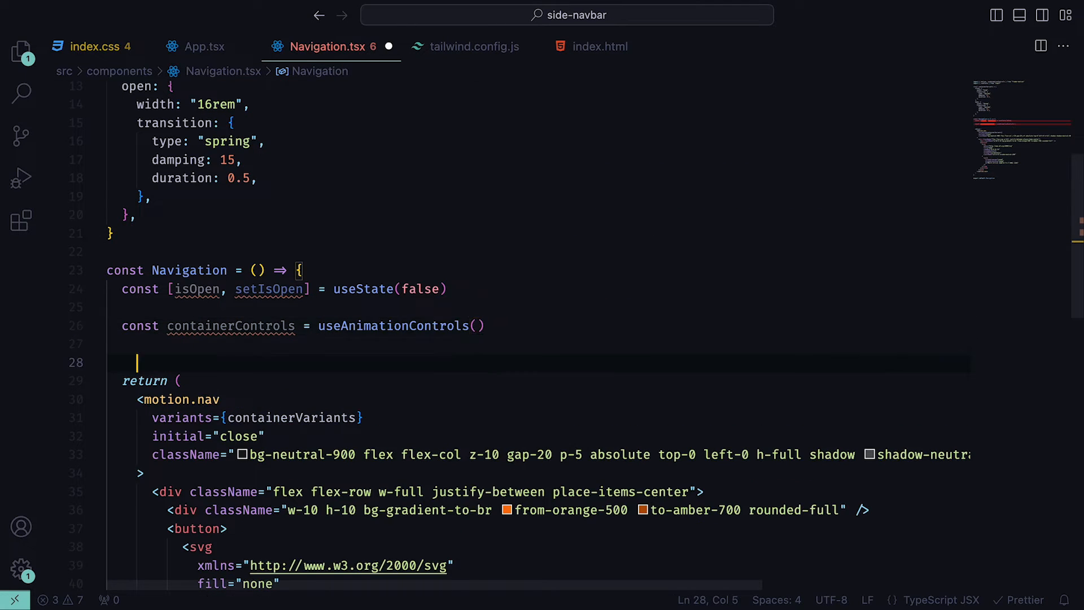
text(useEffect(() => {)
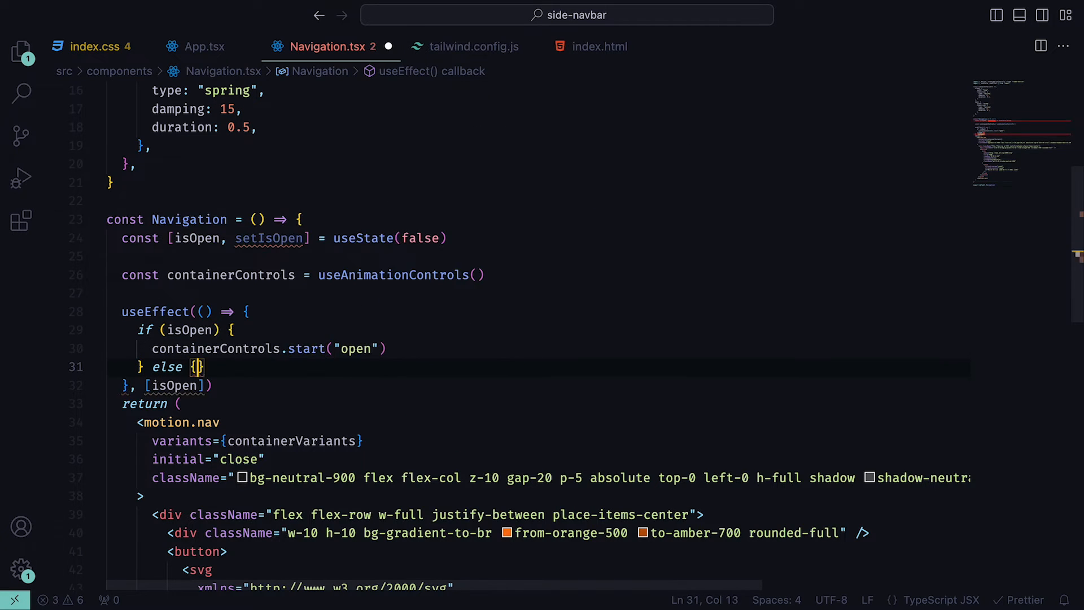
text(animate={containerControls)
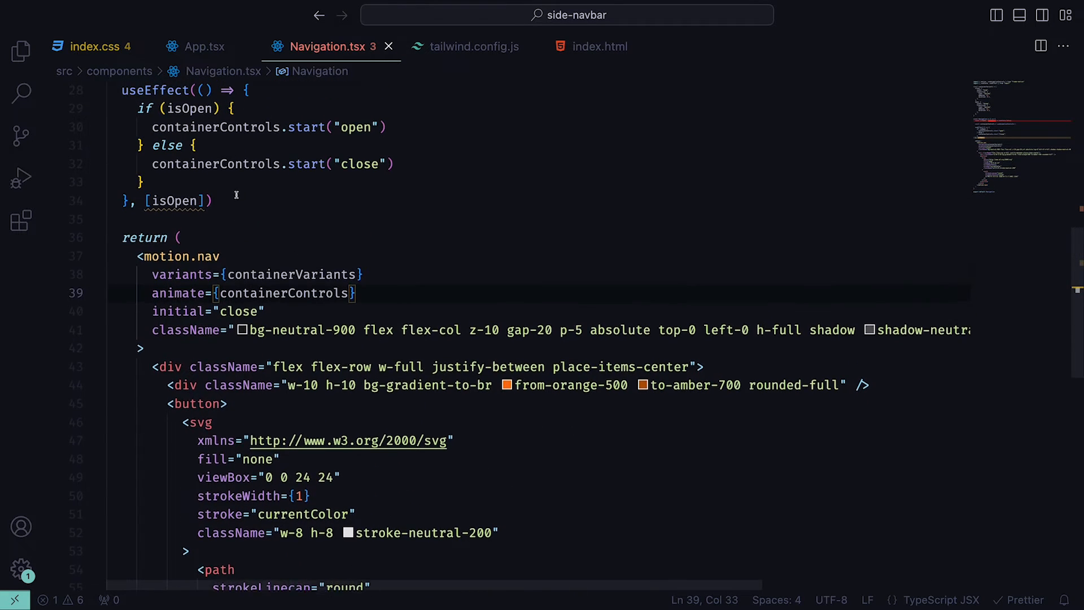
text(const handleOpen)
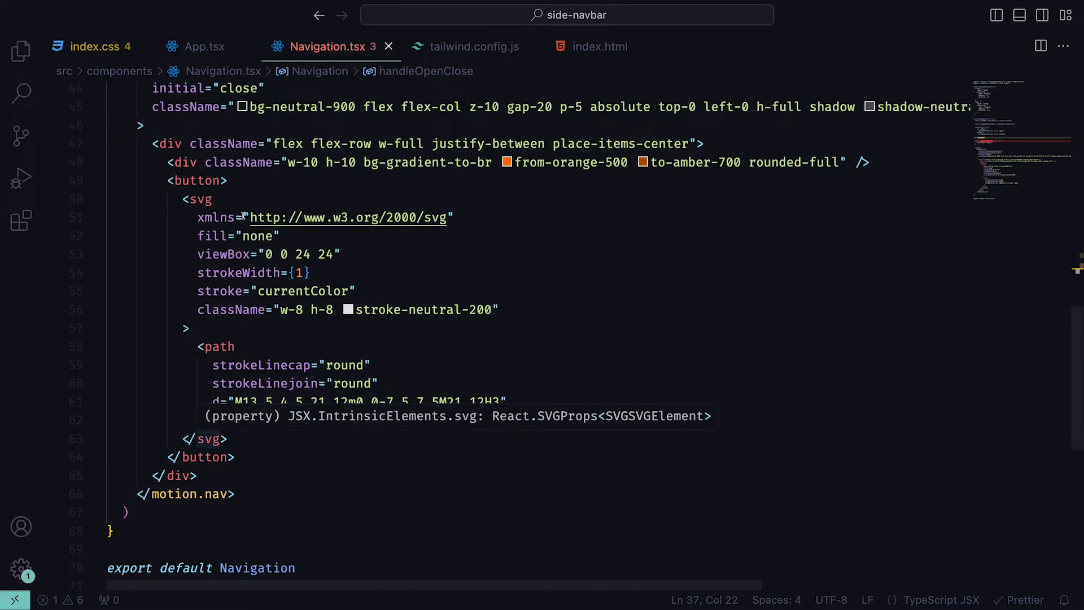
Step: Give the arrow button 'p-1 rounded-full' classes and an onClick calling handleOpenClose
text(className="p-1")
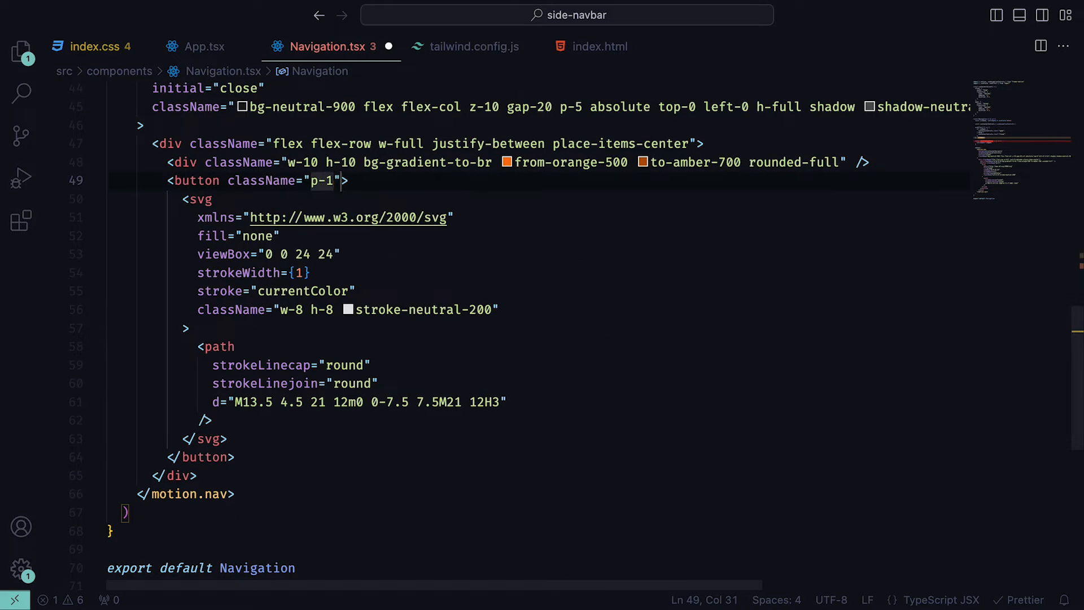
text(rounded-full flex)
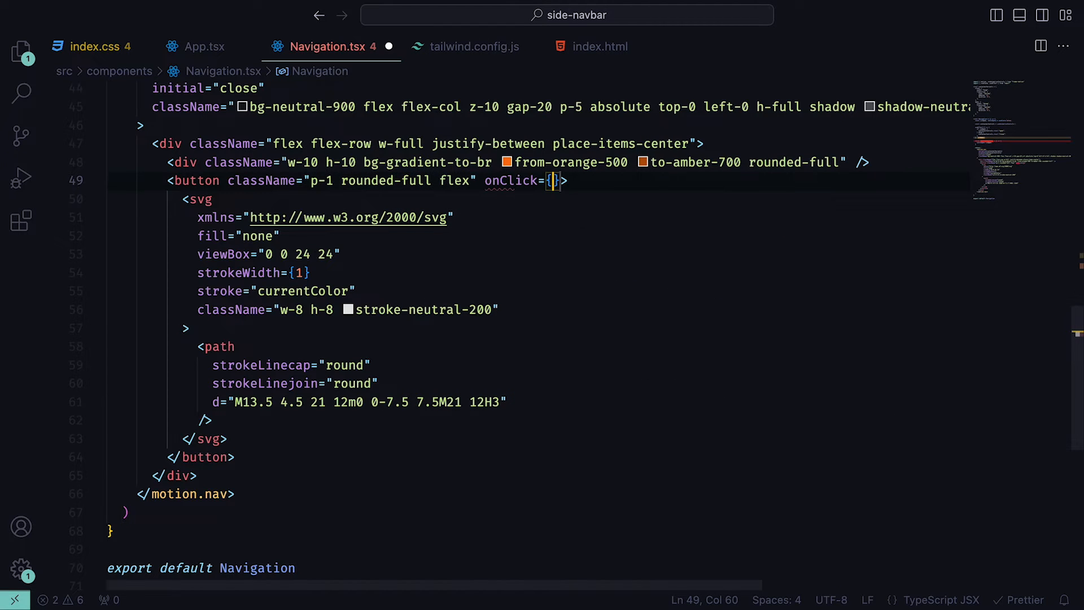
text(() => han)
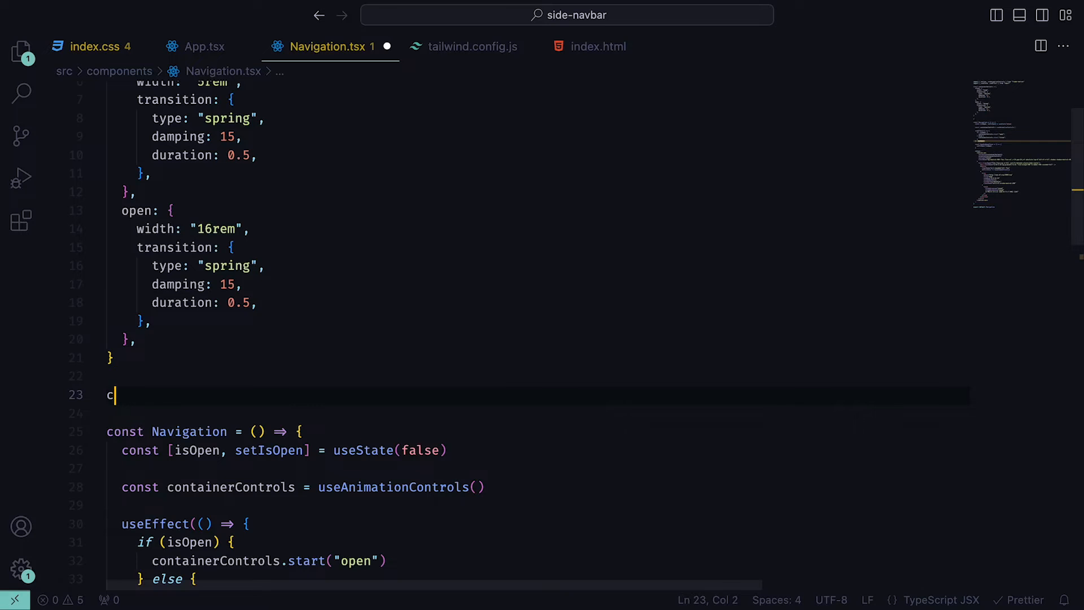
Step: Define svgVariants and svgControls and drive the arrow's motion.path with variants and animate={svgControls}
text(onst svgVar)
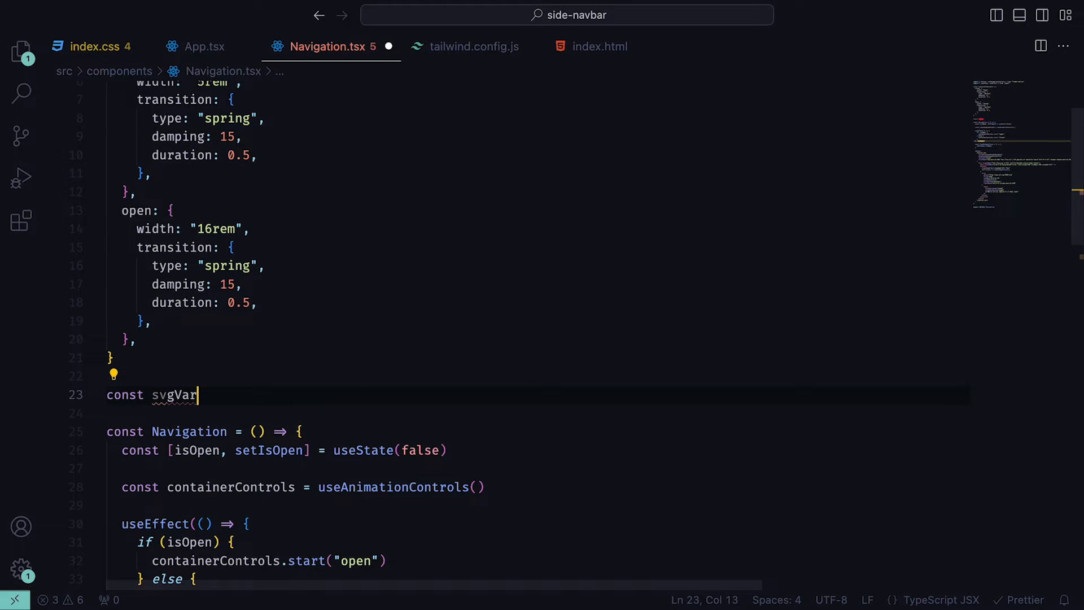
text(= {)
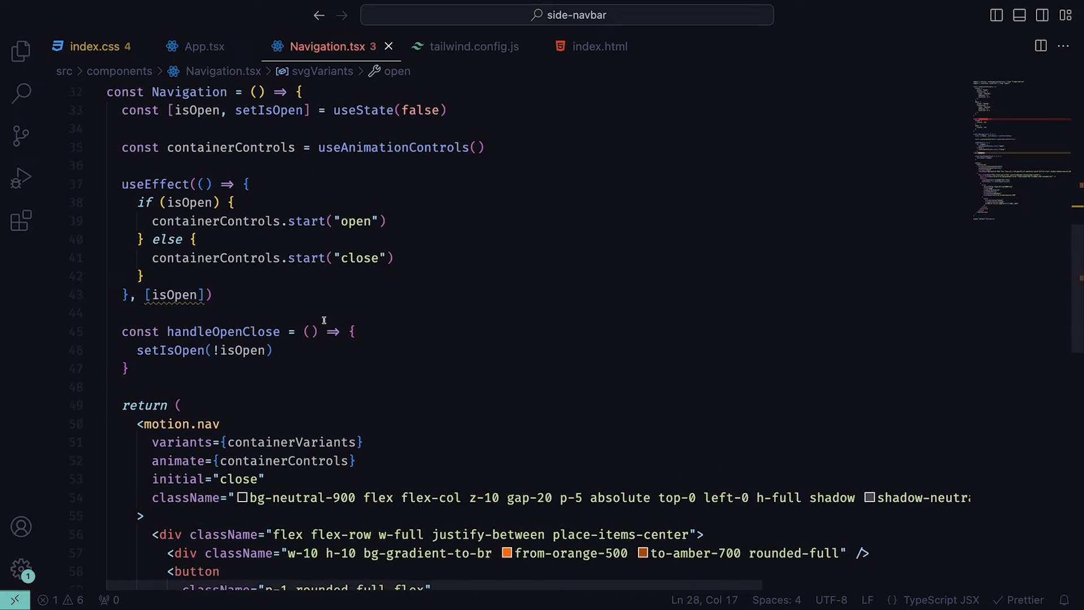
text(const svgControls = useA)
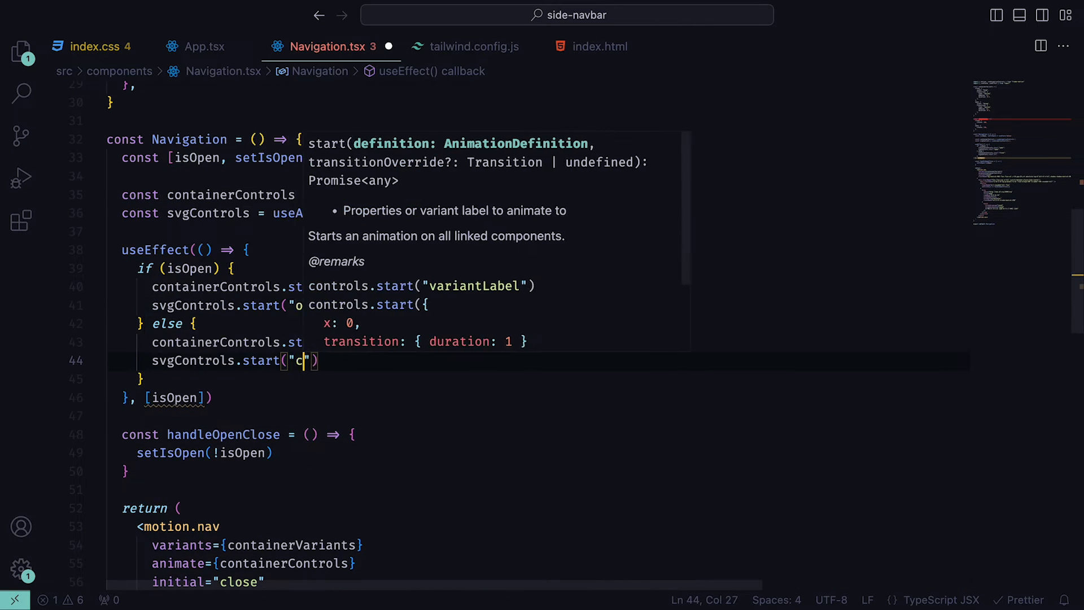
scroll(down, 3)
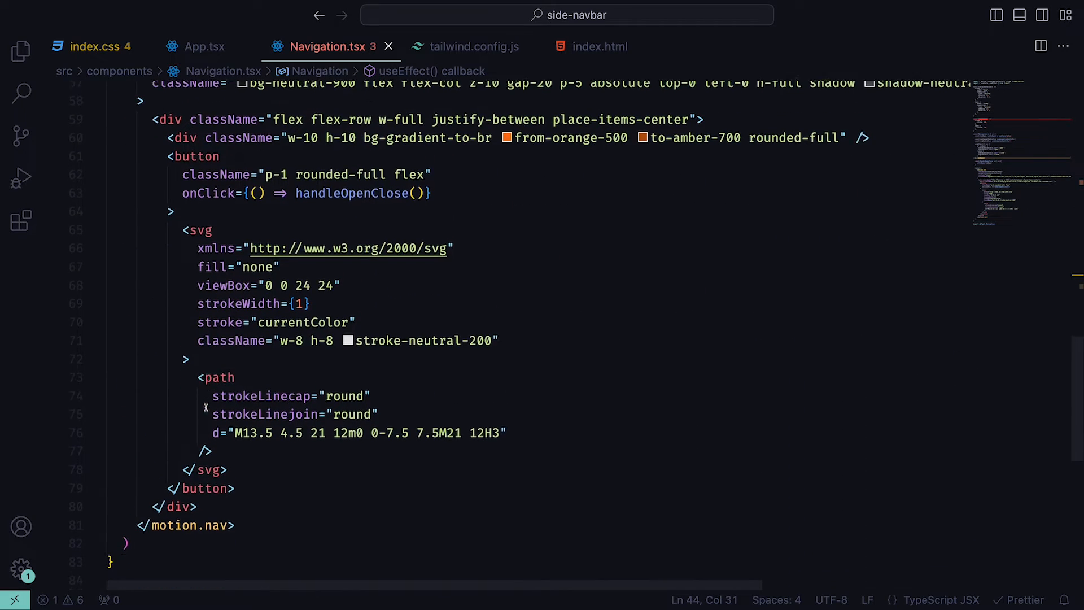
text(var)
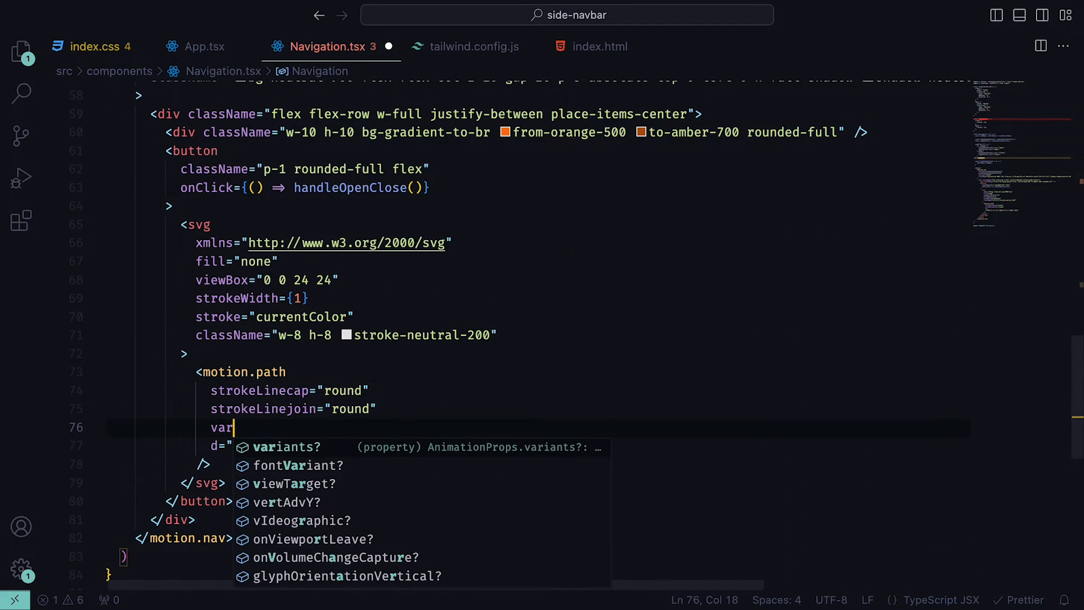
key(Tab)
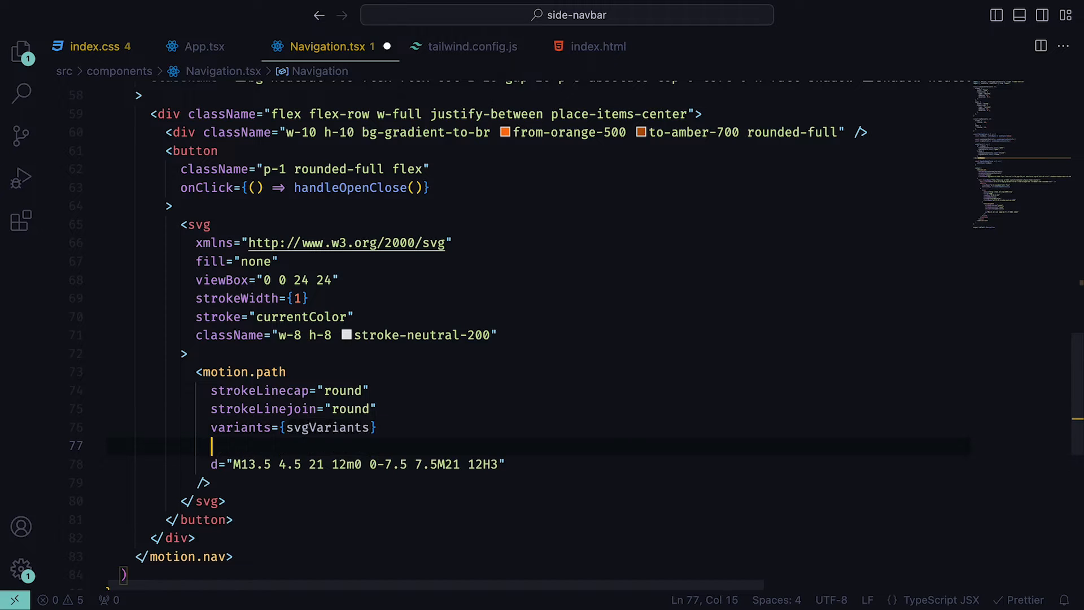
text(animate={svgControls})
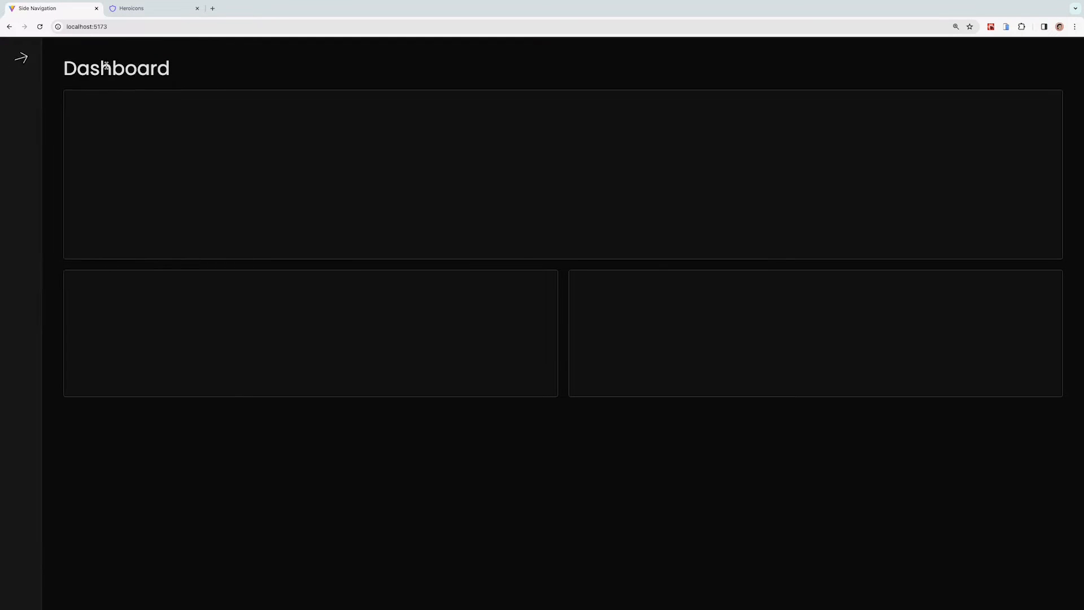
click(21, 57)
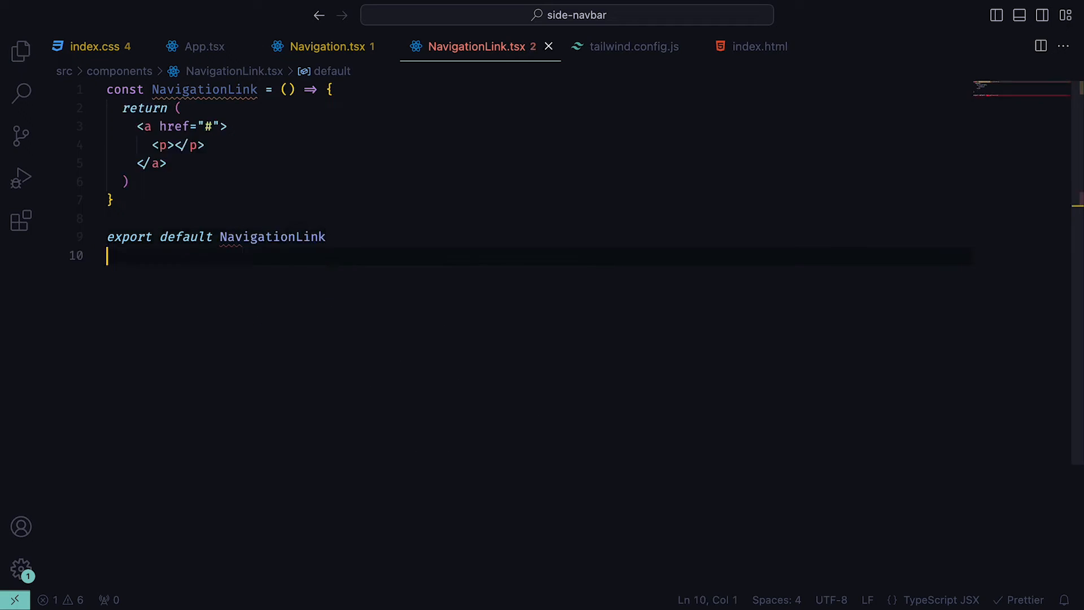
Step: Add a Props interface with children and name, and flex, stroke and hover-colour classes on the link
text(interface P)
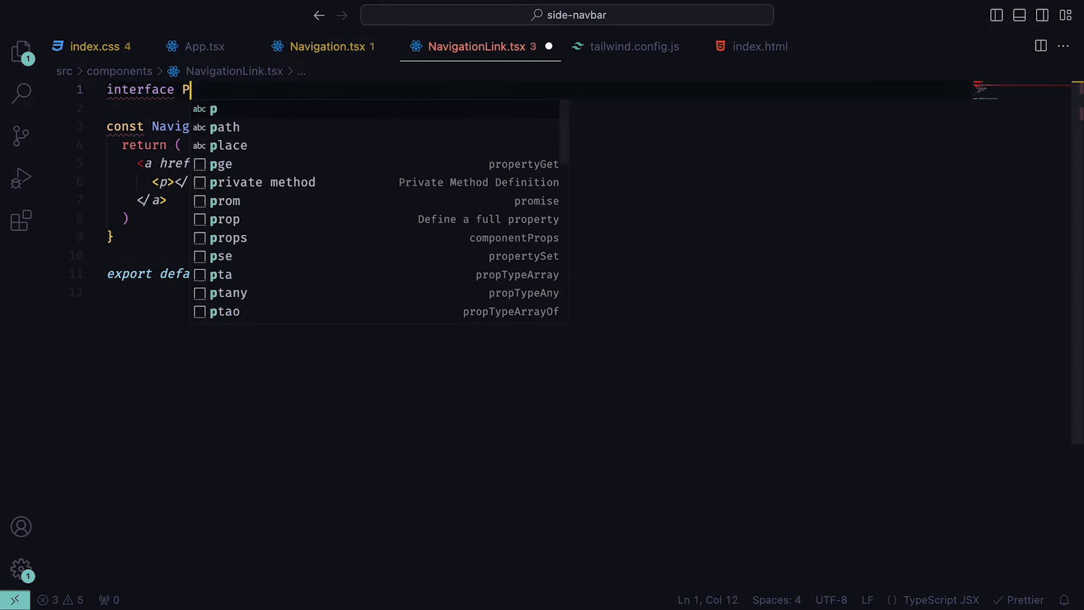
text(rops {)
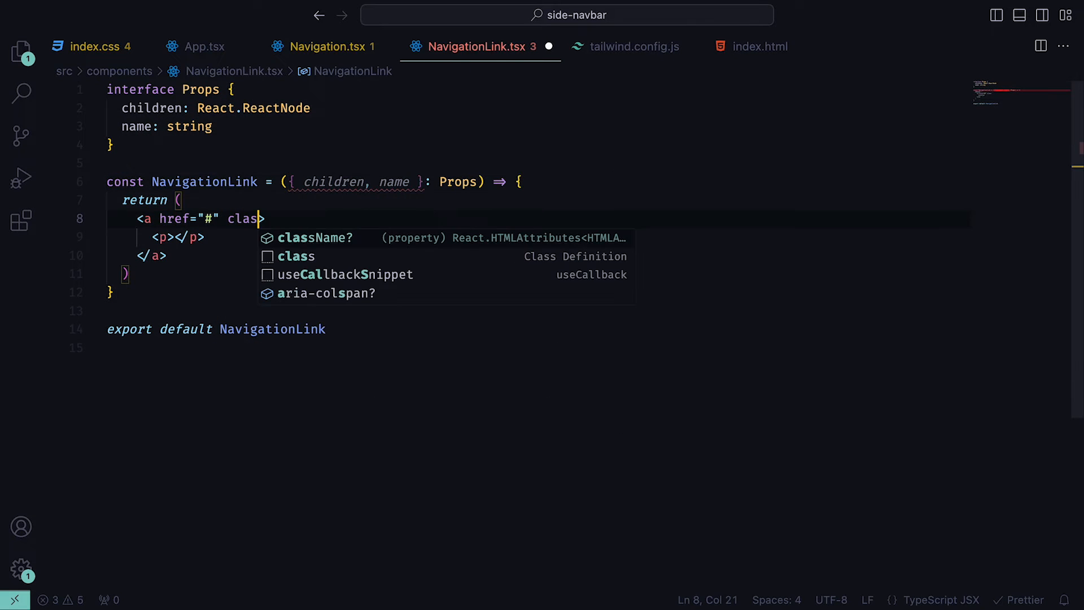
text(className="flex ")
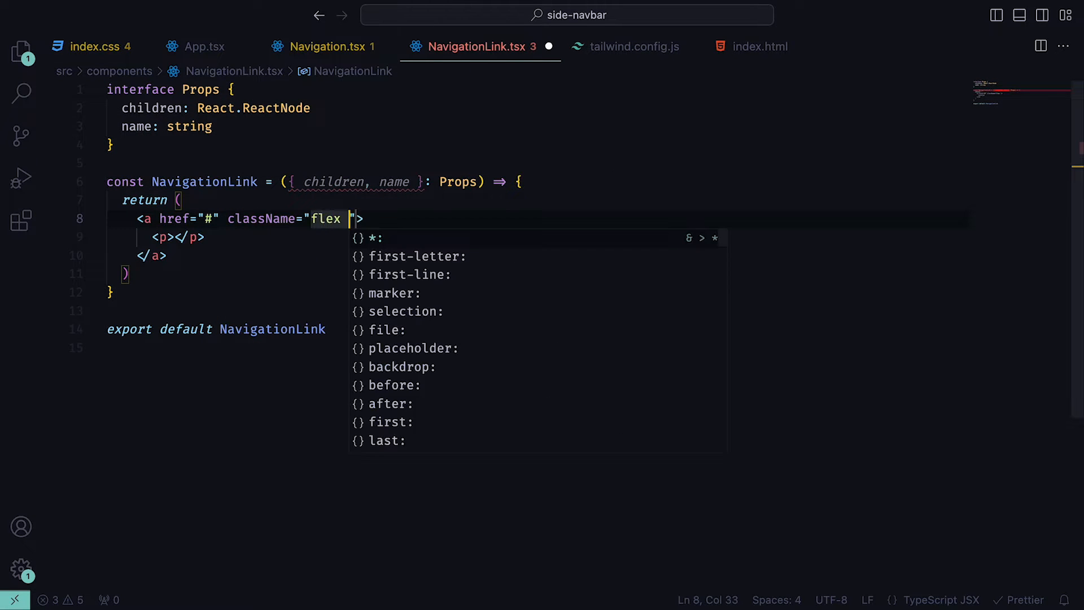
text(cursor-pointer stroke-[0.75] hover:s)
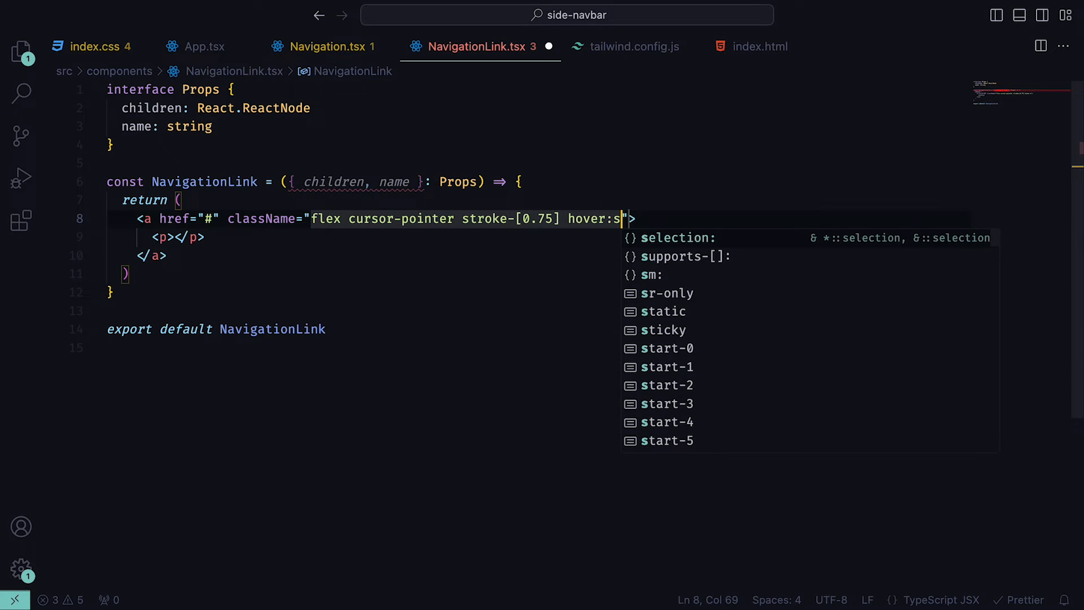
text(troke-neutral-100 stroke-neutral-400 text-neutr)
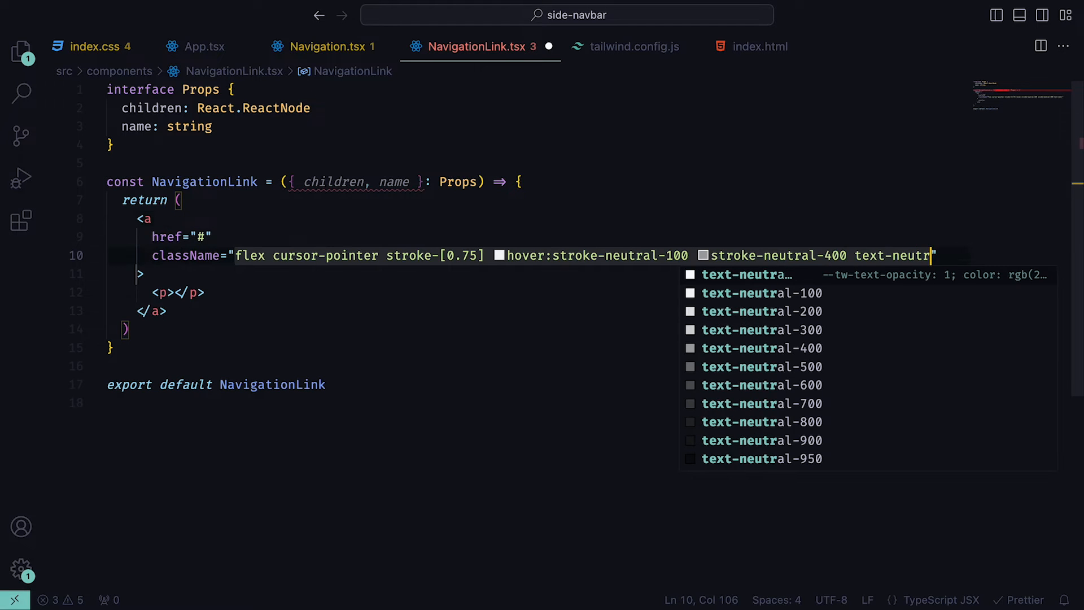
text(hover:text-neutral-100 place-items-center gap-3)
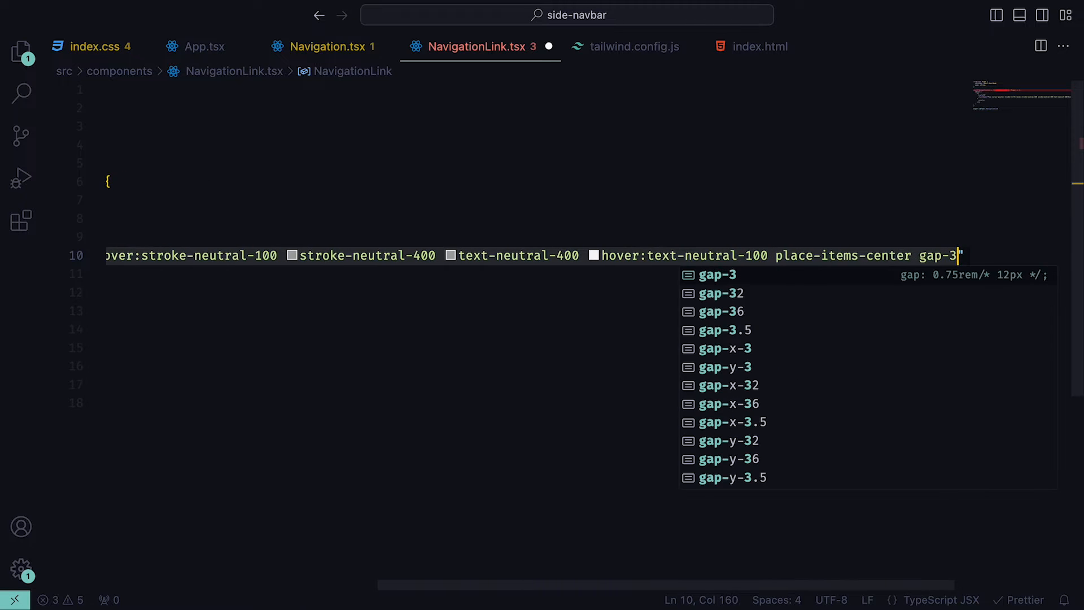
text(hover:bg-neutral-70)
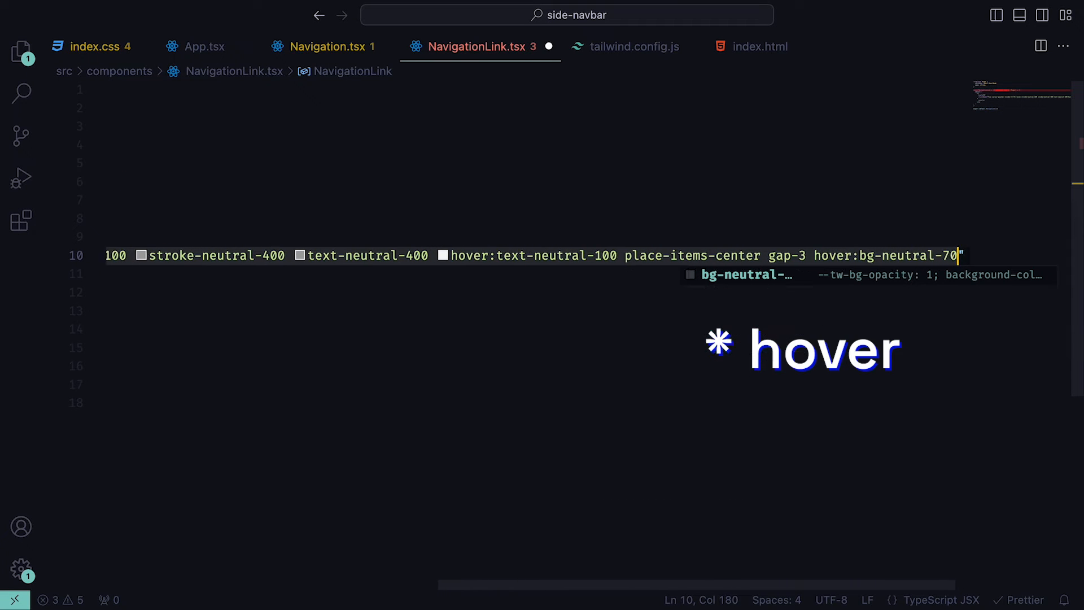
text(0/30 transition-colors dur)
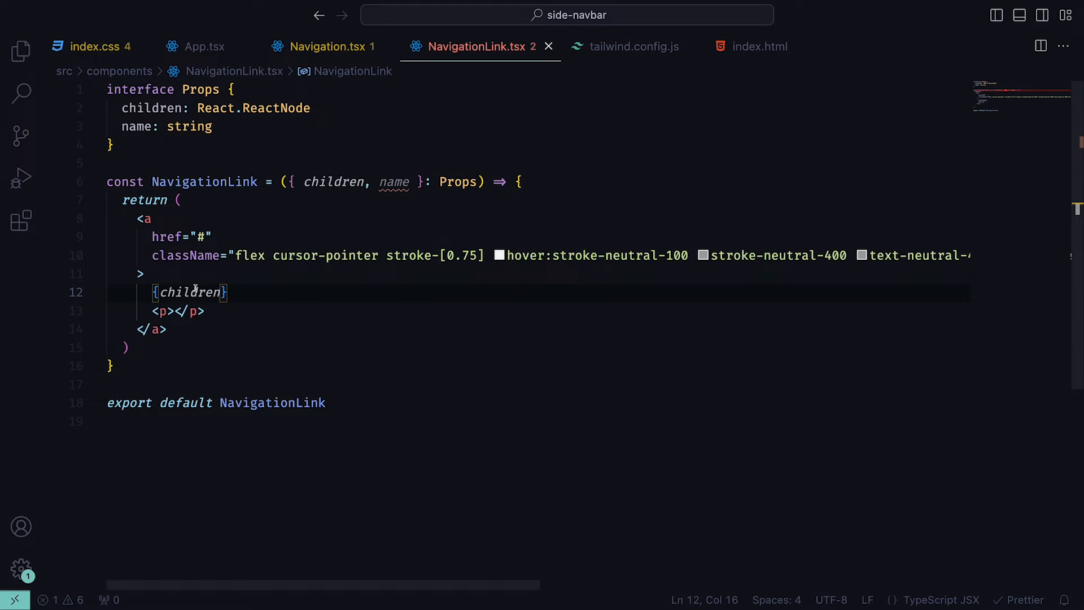
Step: Add styling classes to the name paragraph rendered in Poppins
text(className="")
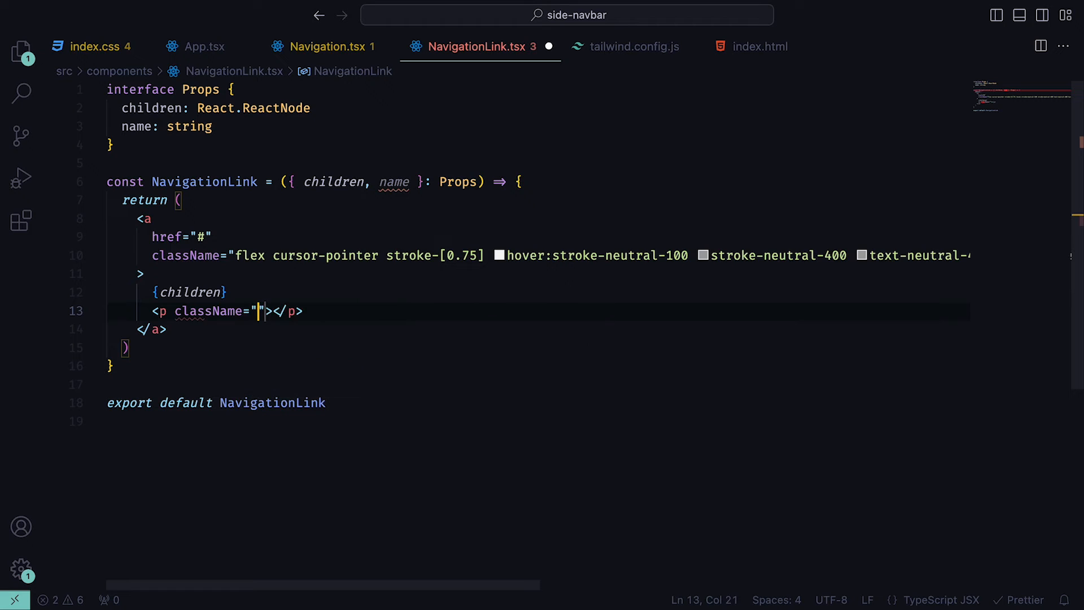
text(text-inherit font-poppins overflow-)
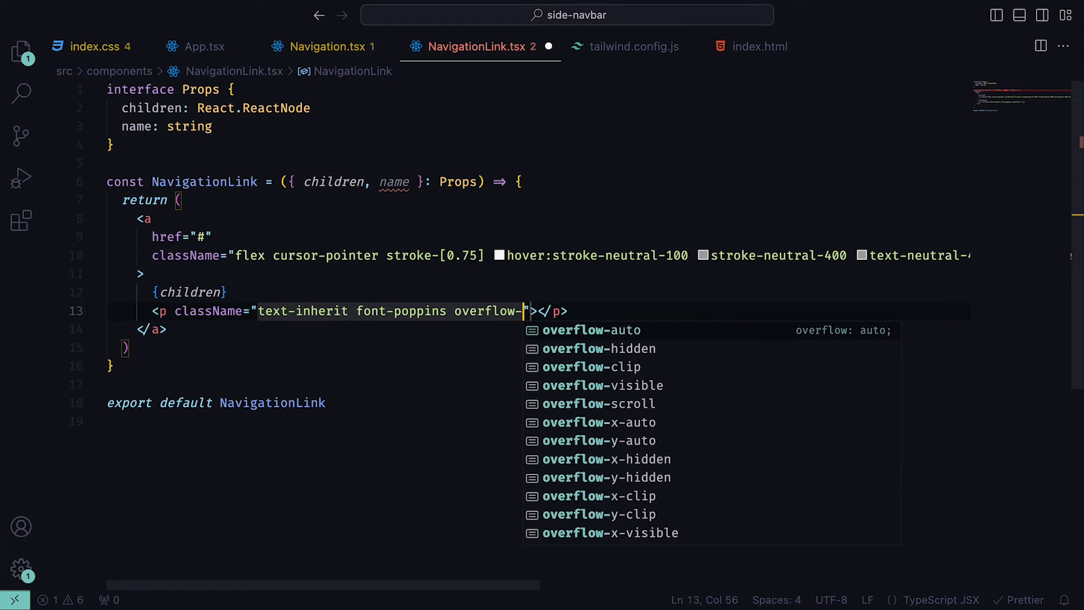
text(clip whitespace-nowrap tracking-wide)
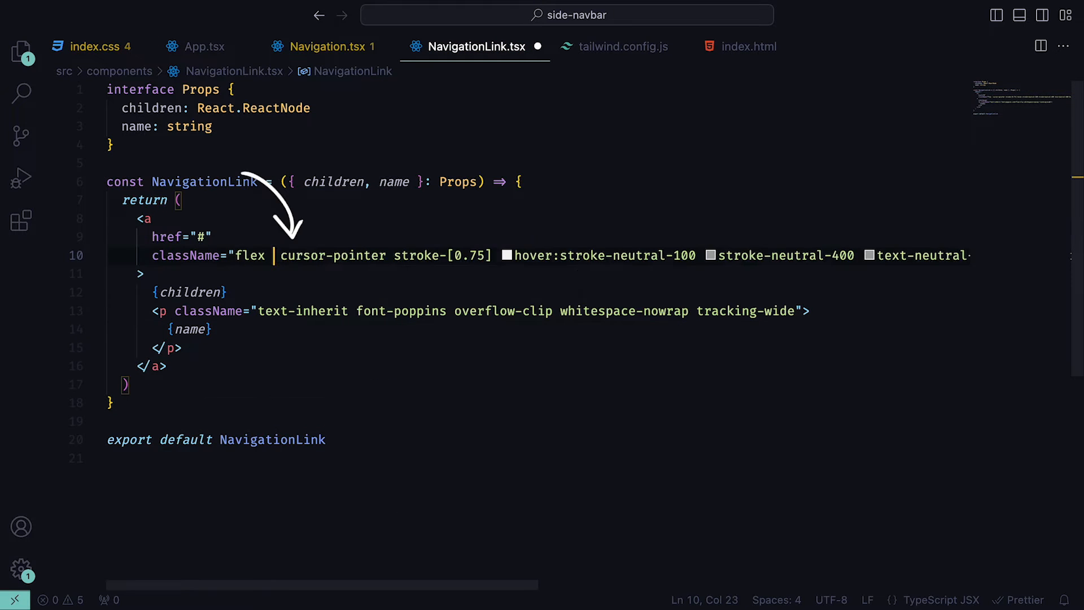
text(p-1 rounded)
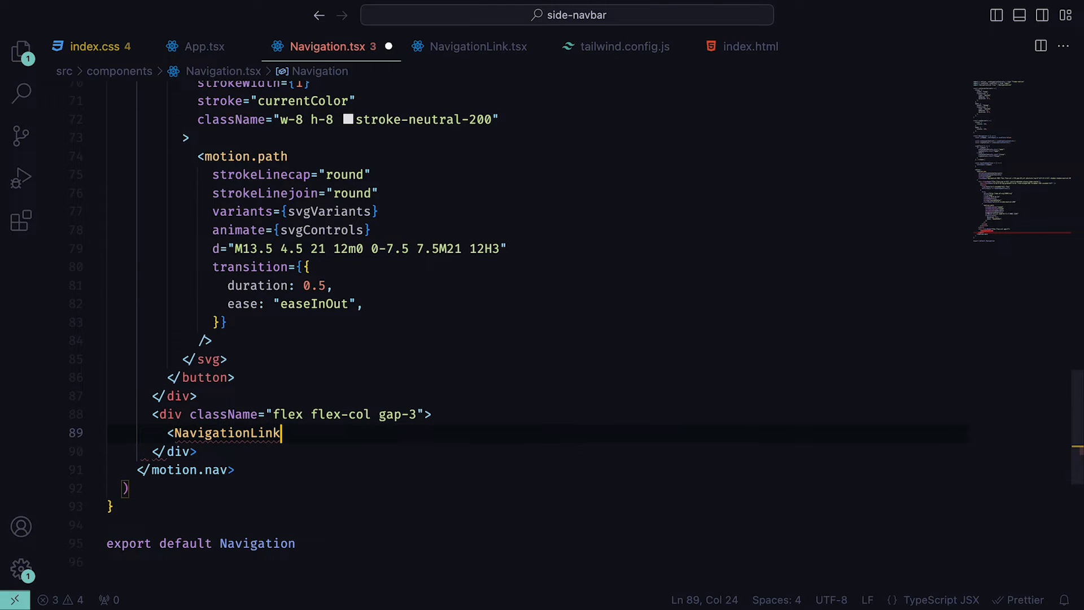
Step: Add a NavigationLink named 'Dashboard' wrapping ChartBarIcon and start the icon's className
text(name="Da">)
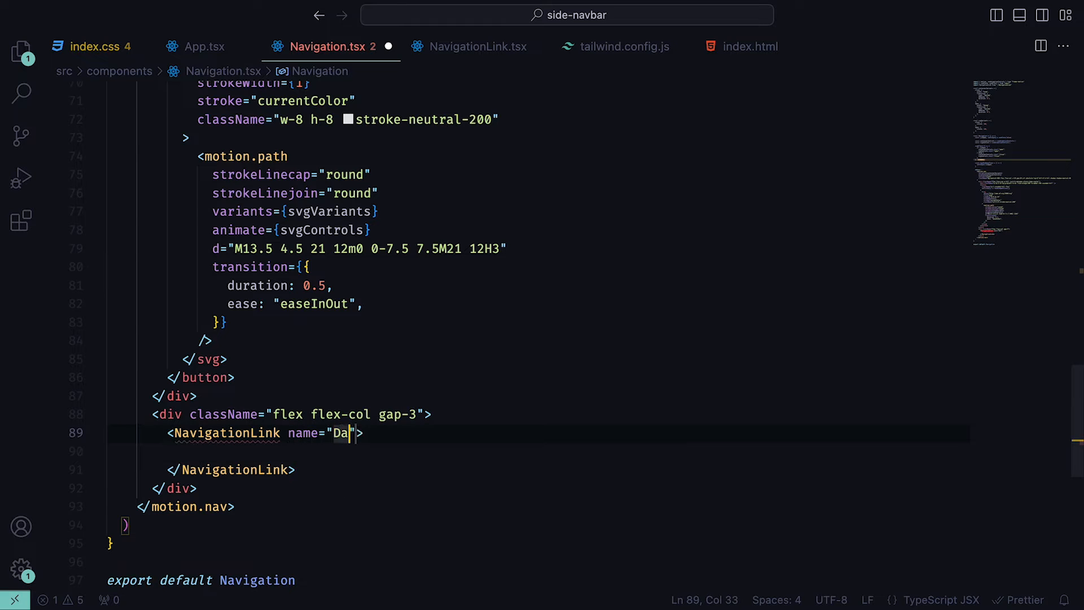
text(<ChartBarIcon />)
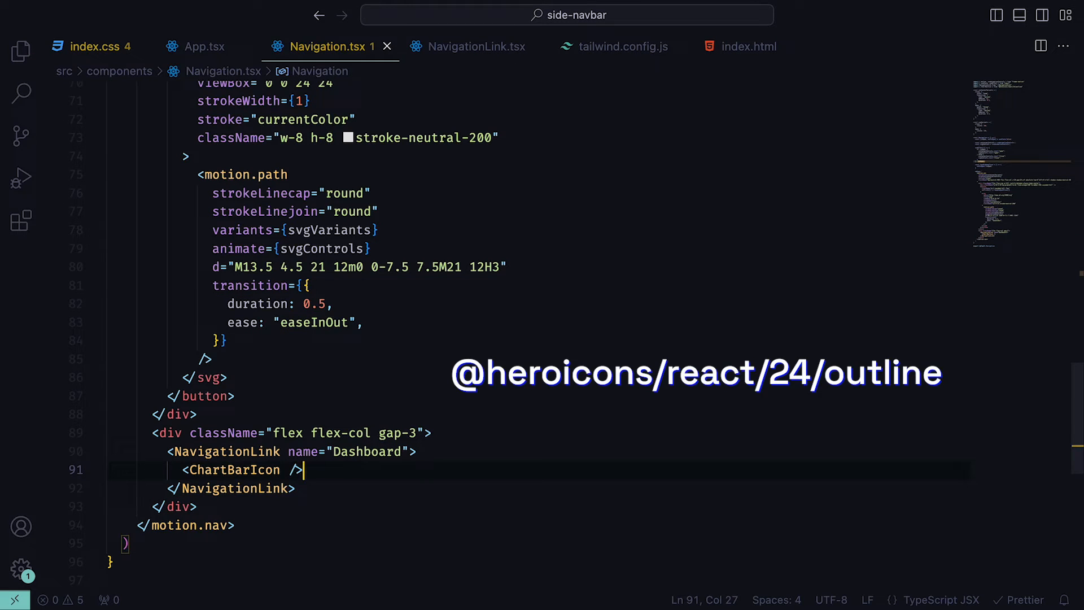
text(clas)
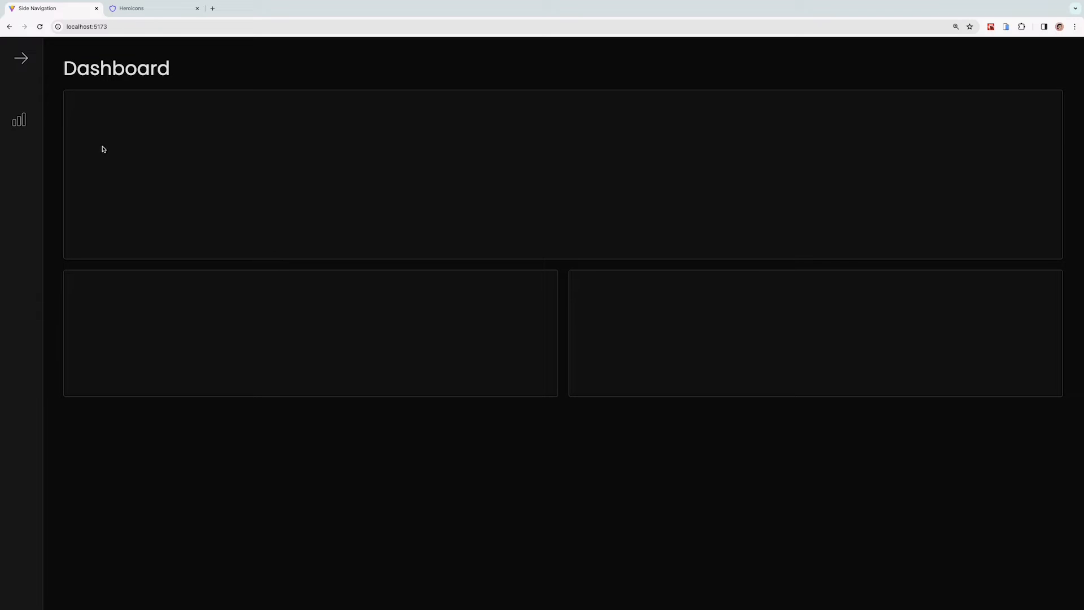
Step: Expand the navbar in the localhost preview and try the Dashboard link
click(21, 58)
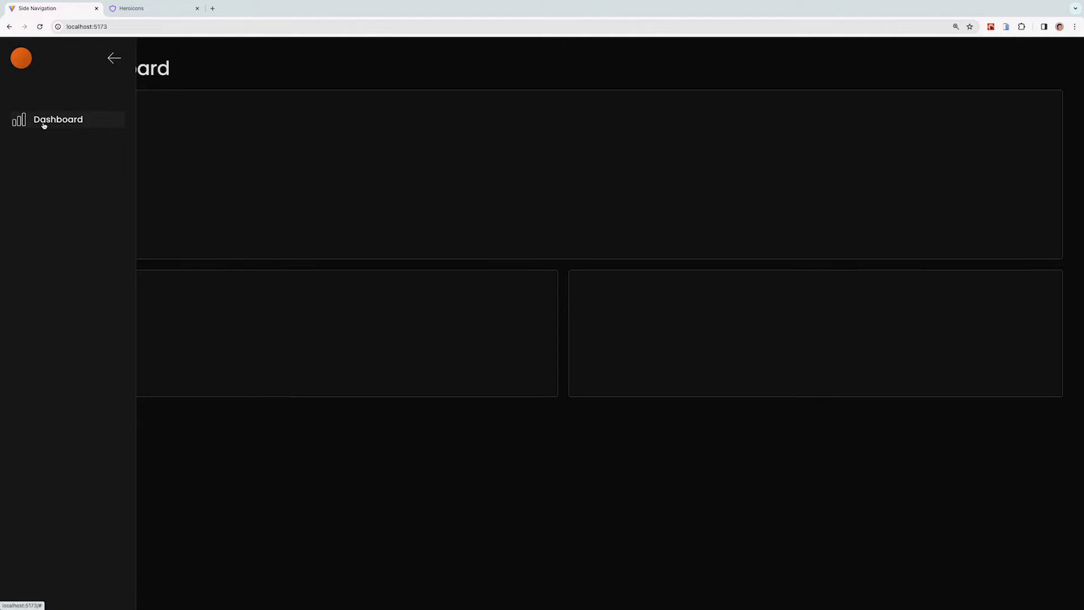
click(114, 58)
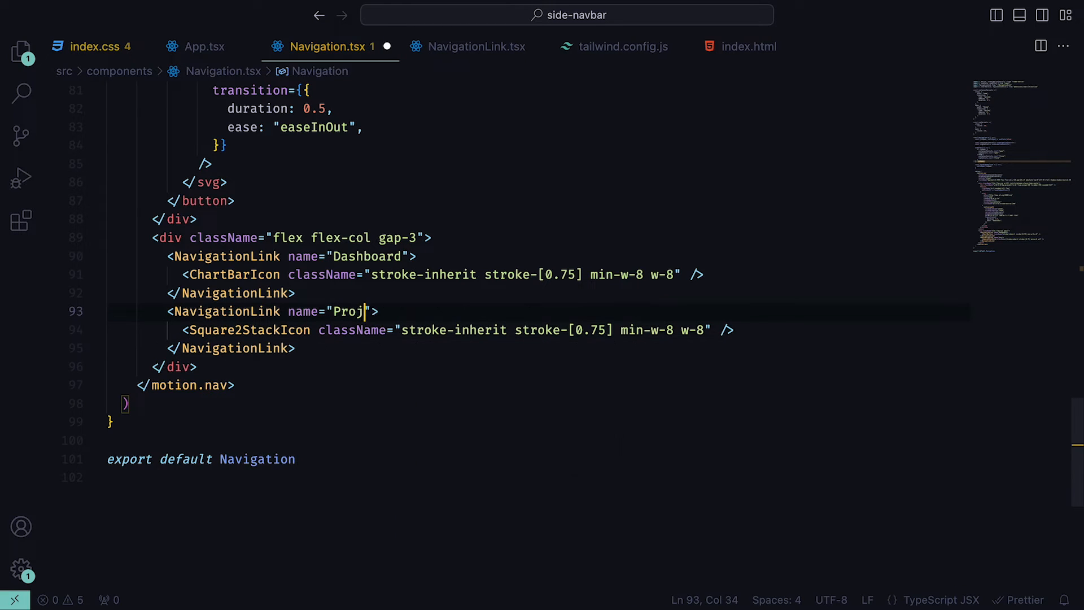
Step: Add Projects and Tasks links using Square2StackIcon, DocumentCheckIcon and a chart icon
text(ects)
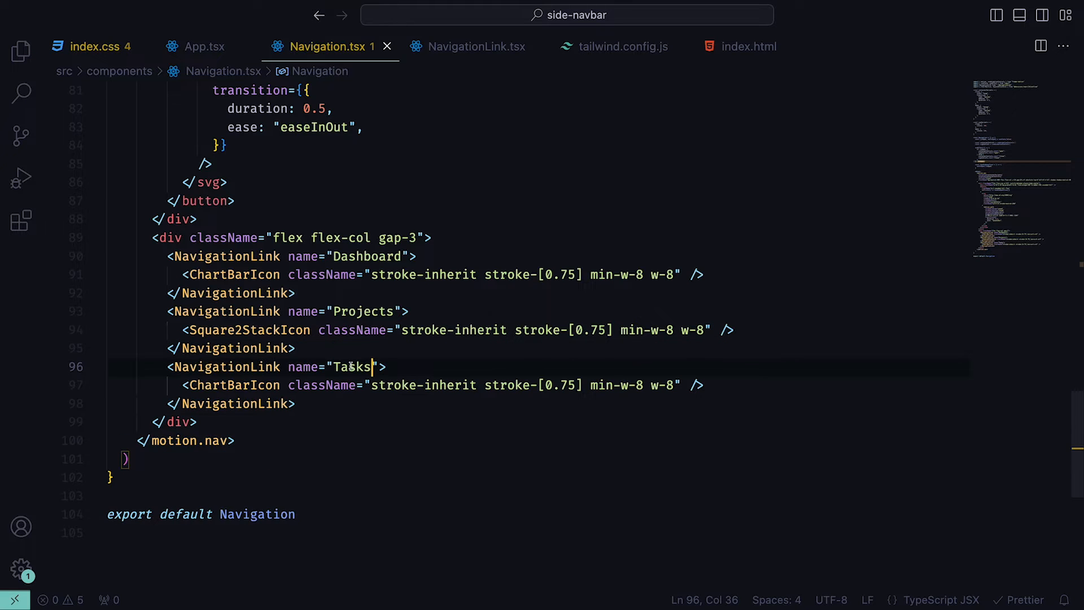
text(Docume)
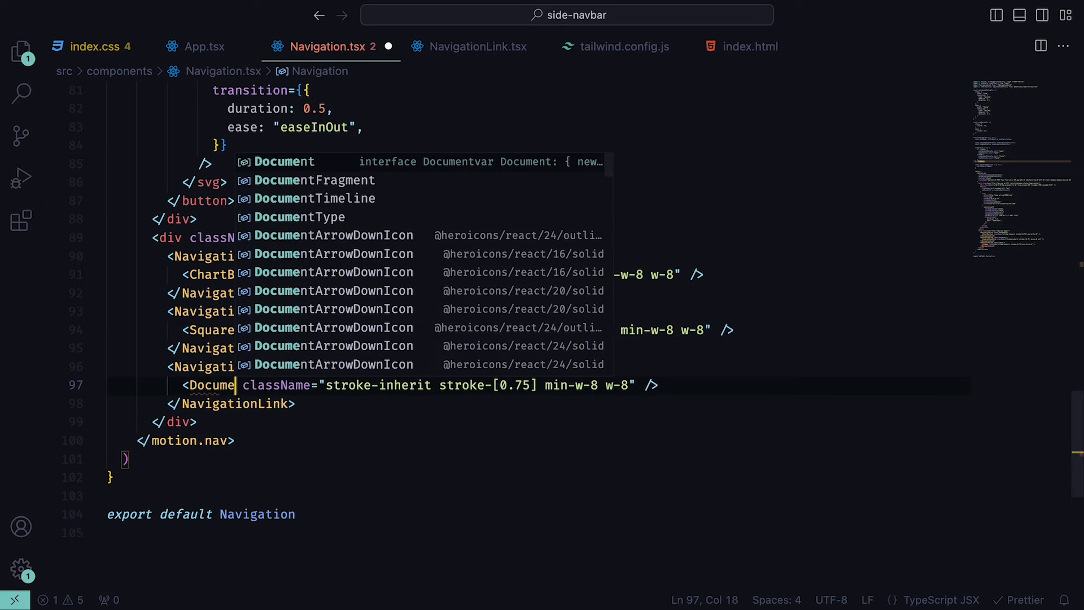
text(Cha)
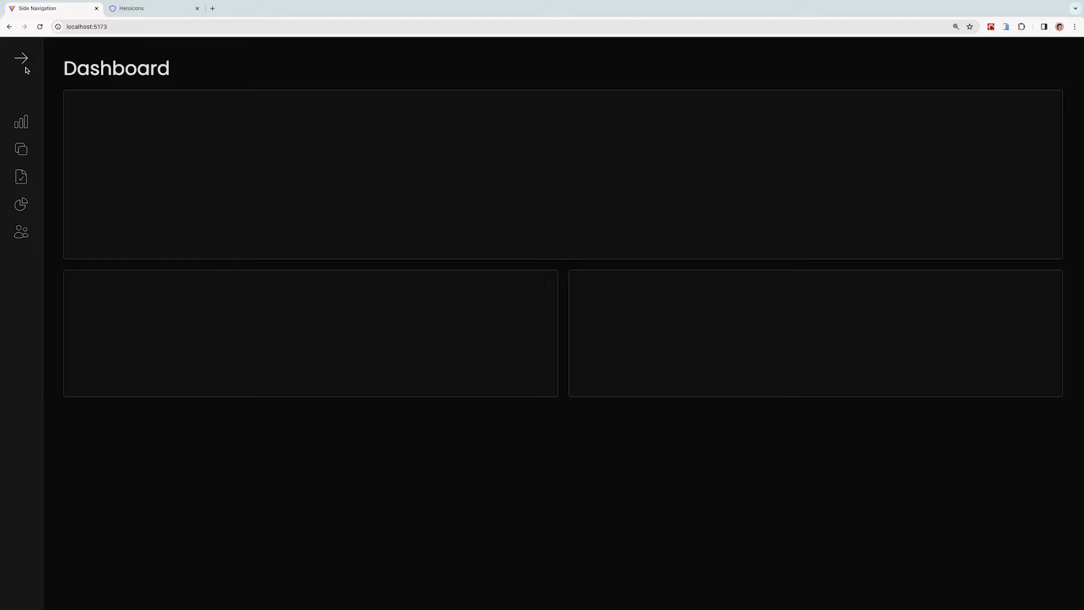
Step: Expand the navbar to check the five labels, then close the demo's project panel
click(21, 58)
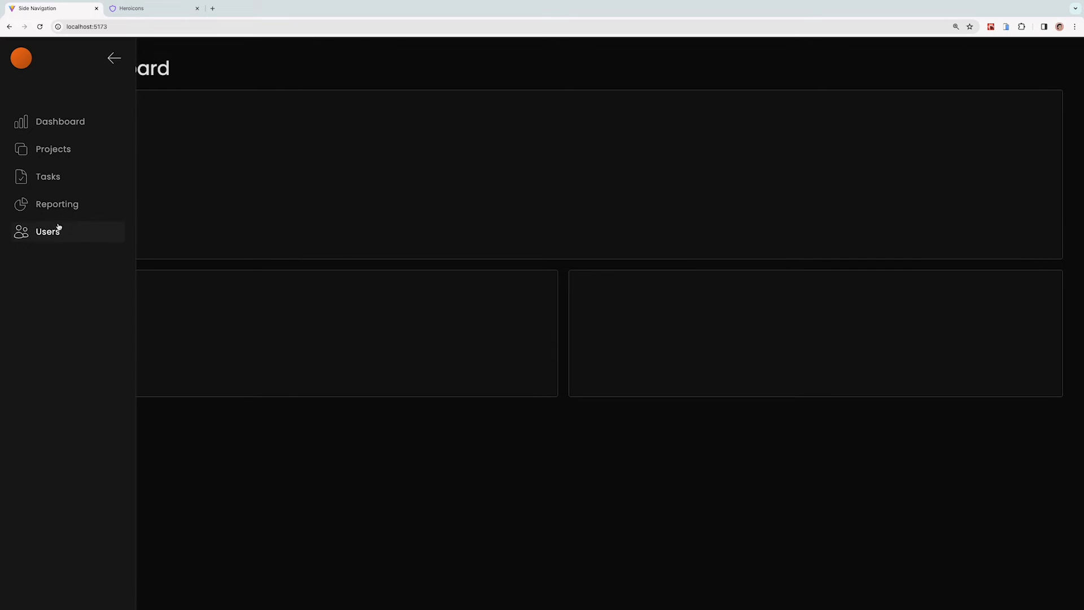
mouse_move(114, 58)
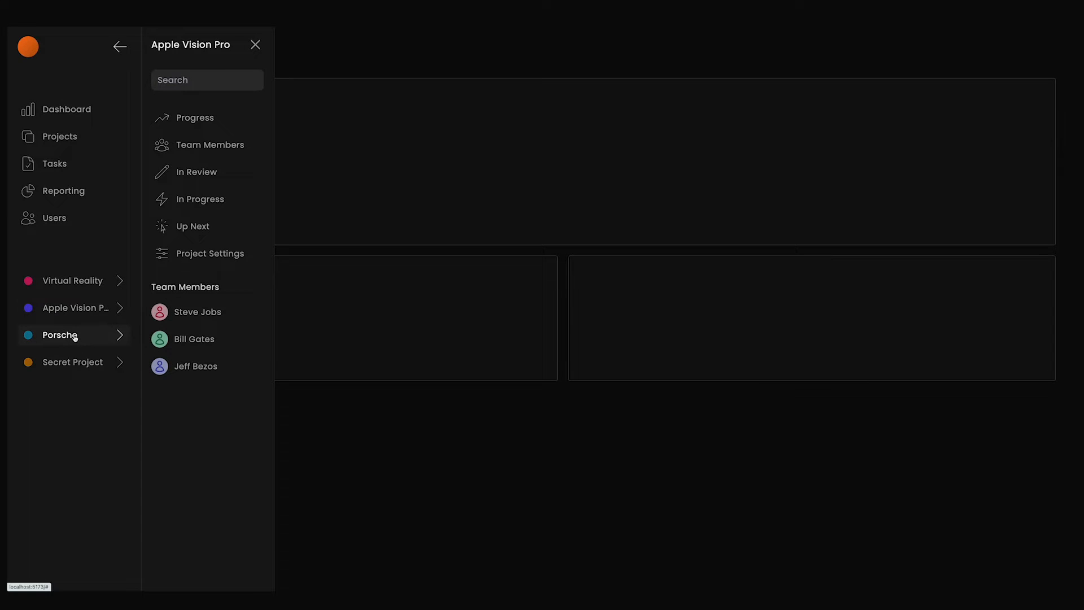
click(254, 44)
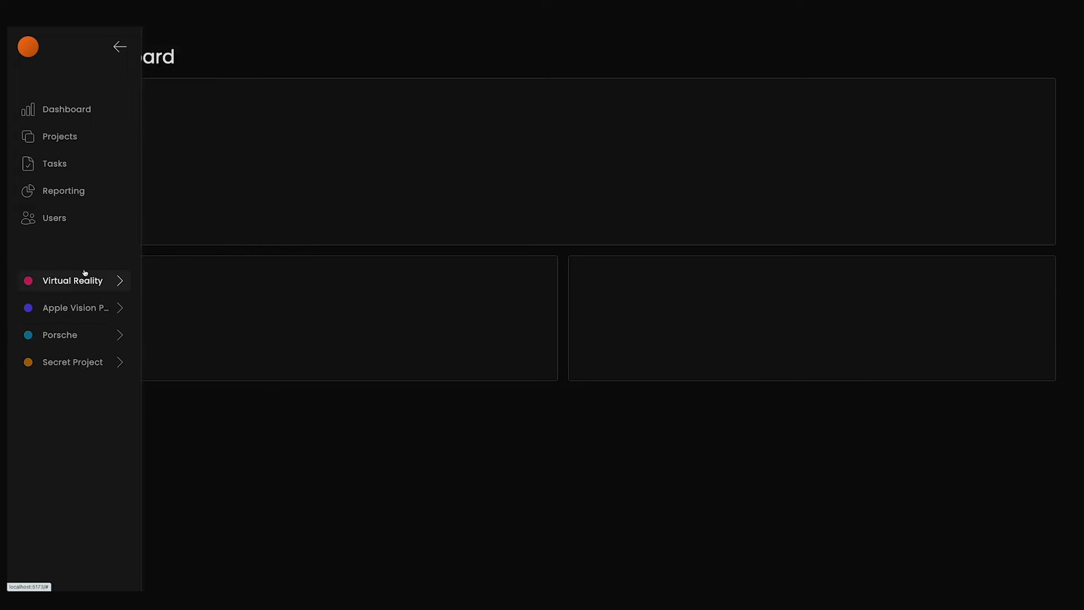
click(120, 46)
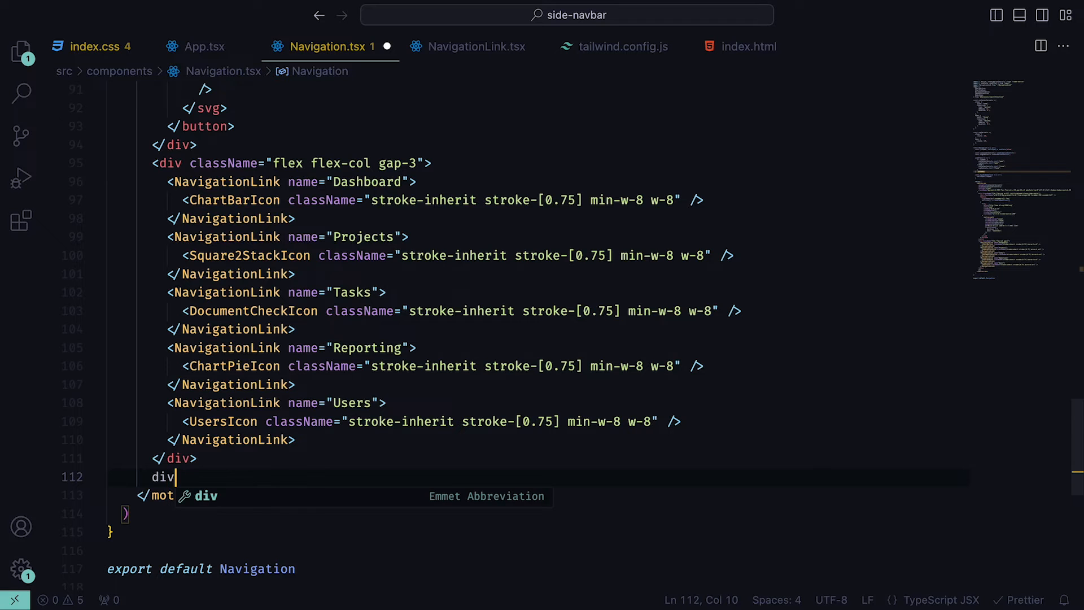
Step: Insert a div with className 'flex flex-col gap-3' below the navigation links
key(Tab)
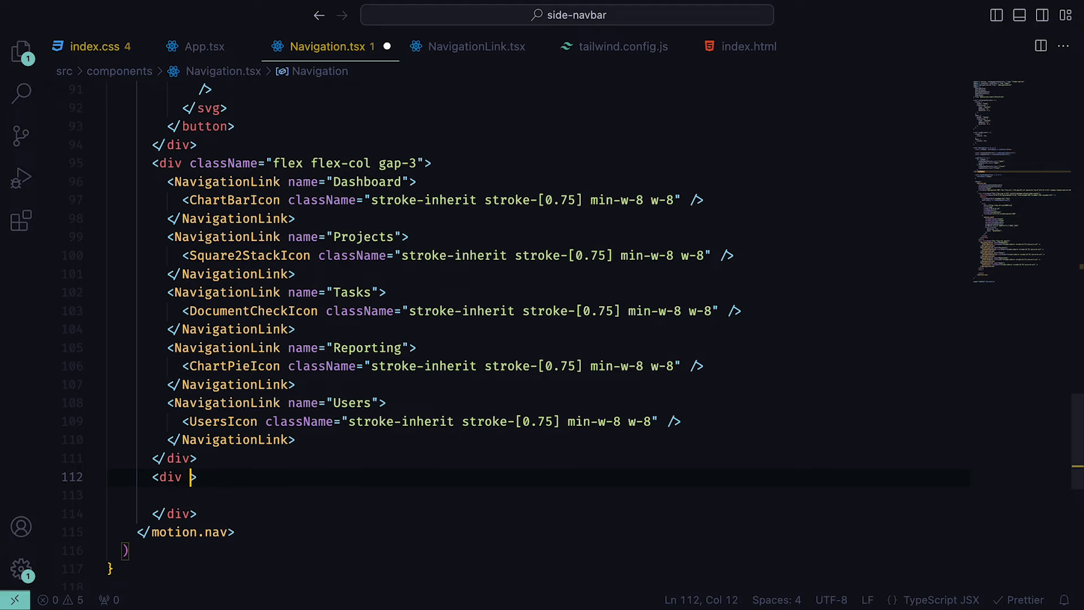
text(className="flex f)
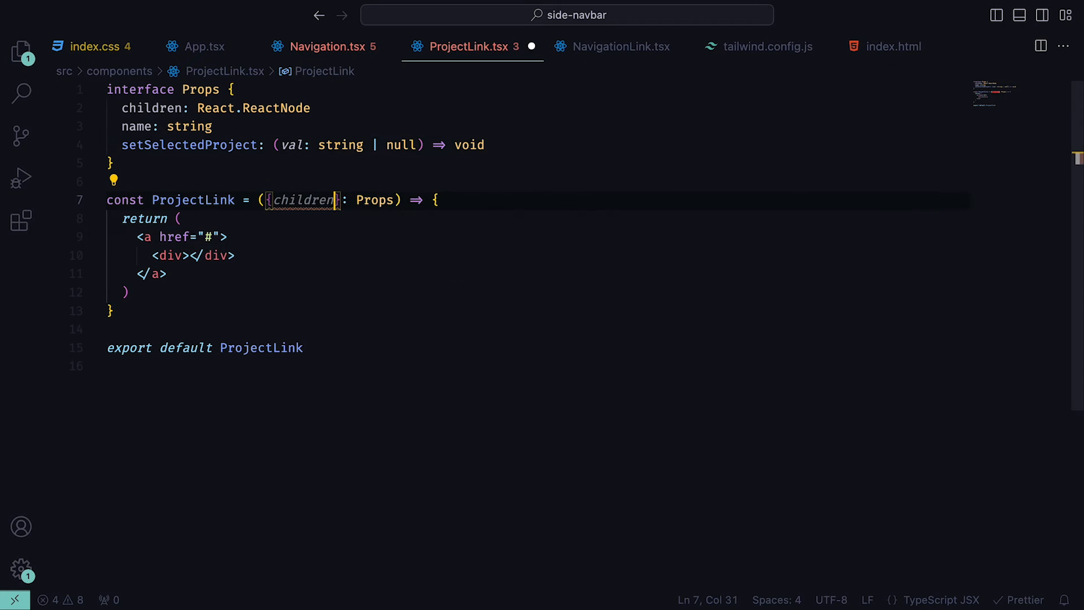
Step: Destructure name and setSelectedProject, and add layout and tracking classes to the link and name
text(, name, setSelectedProject)
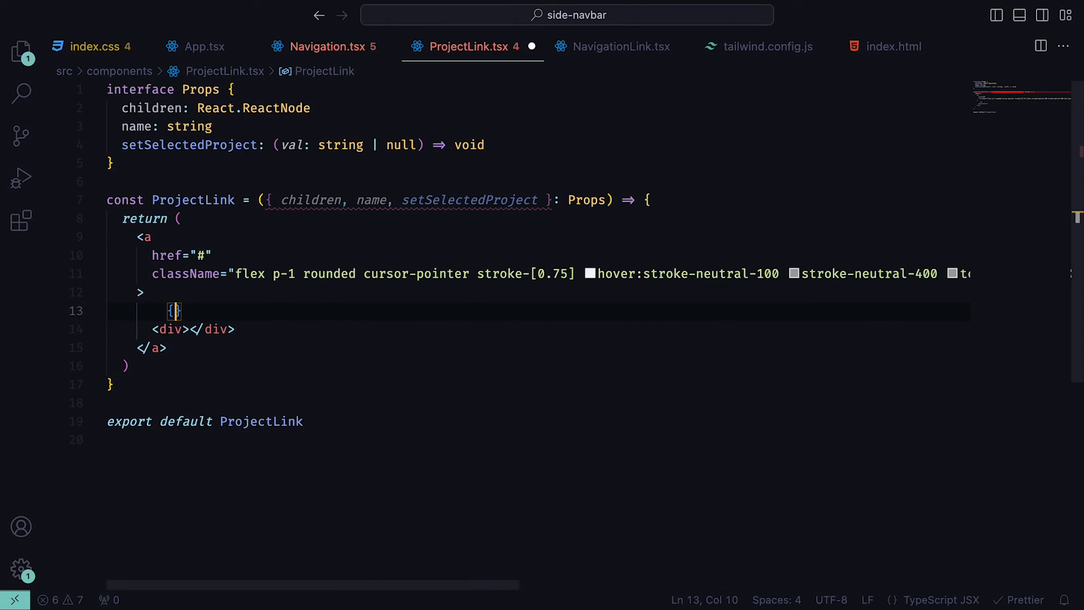
text(children)
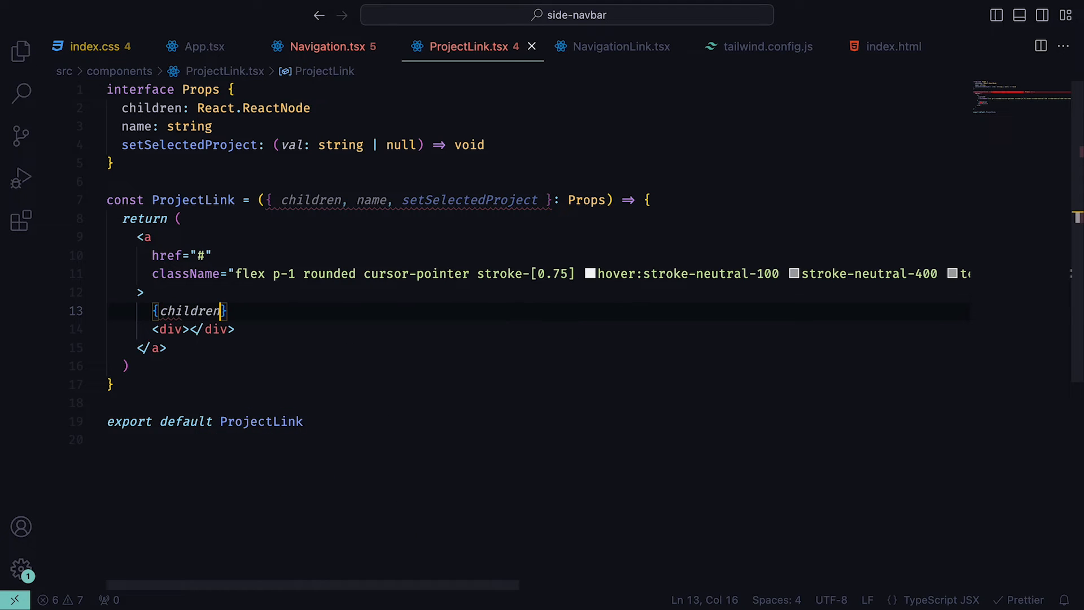
text(className="flex overflow-clip p")
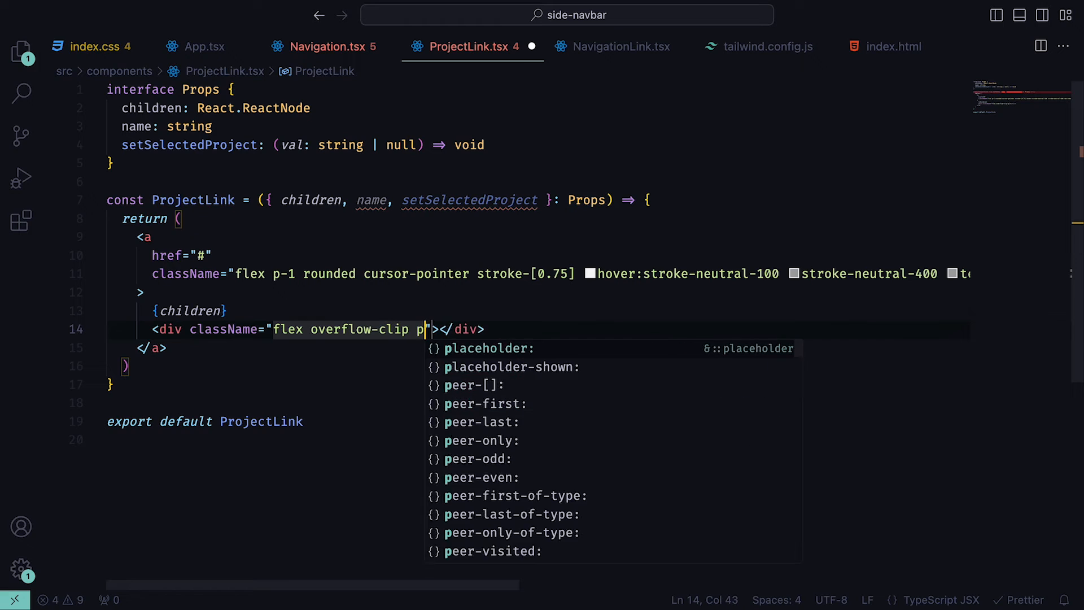
text(lace-items-center justify-between w-full)
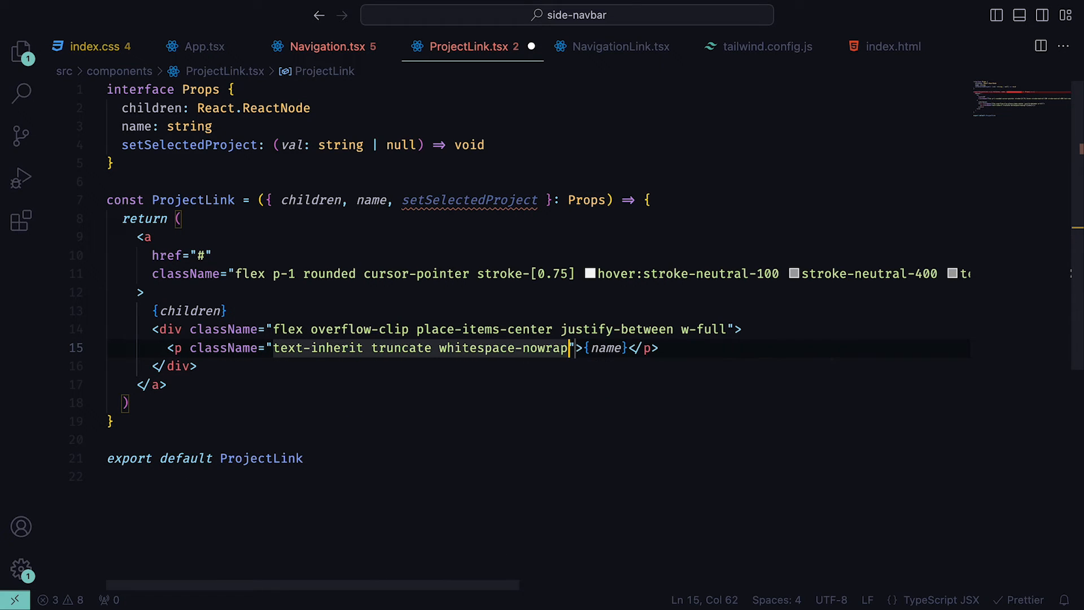
text(tracking-wid)
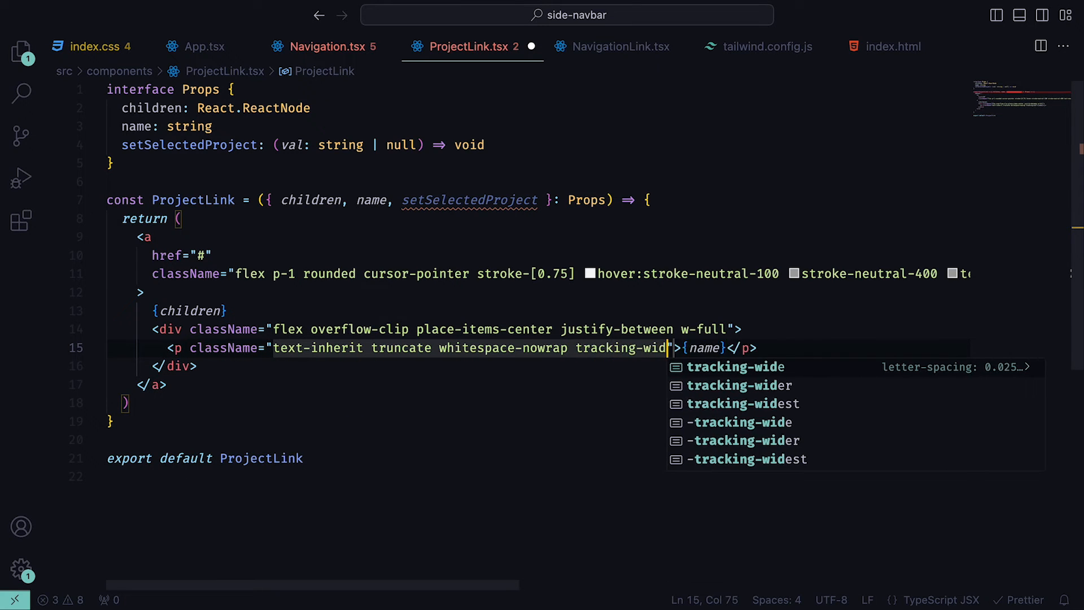
Step: Add a ChevronRightIcon with 'stroke-inherit min-w-8' classes and a handleClick selecting the project
text(<ChevronRightIcon />)
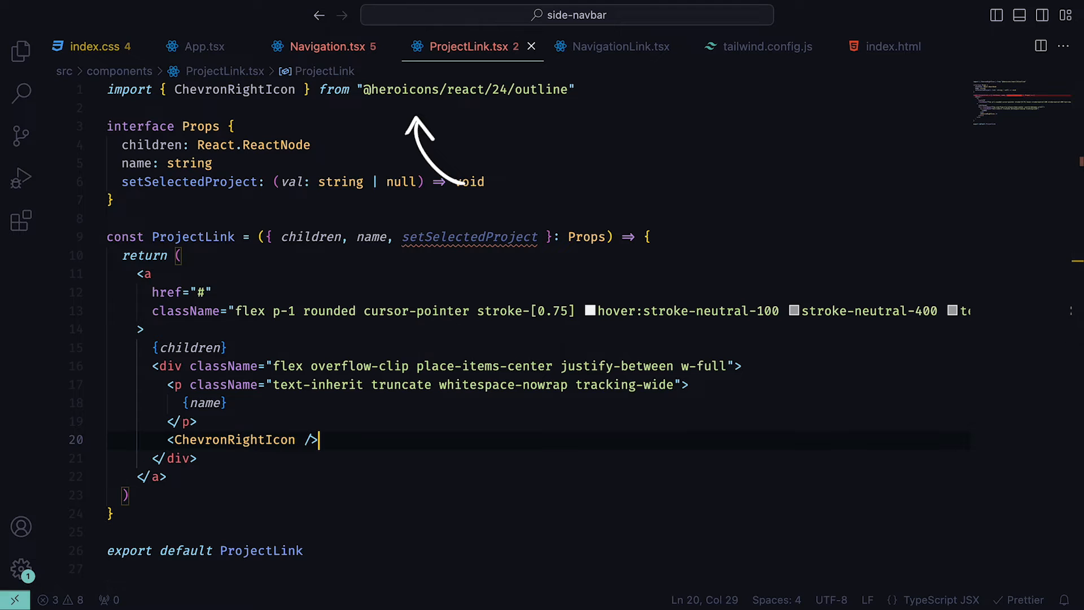
text(c)
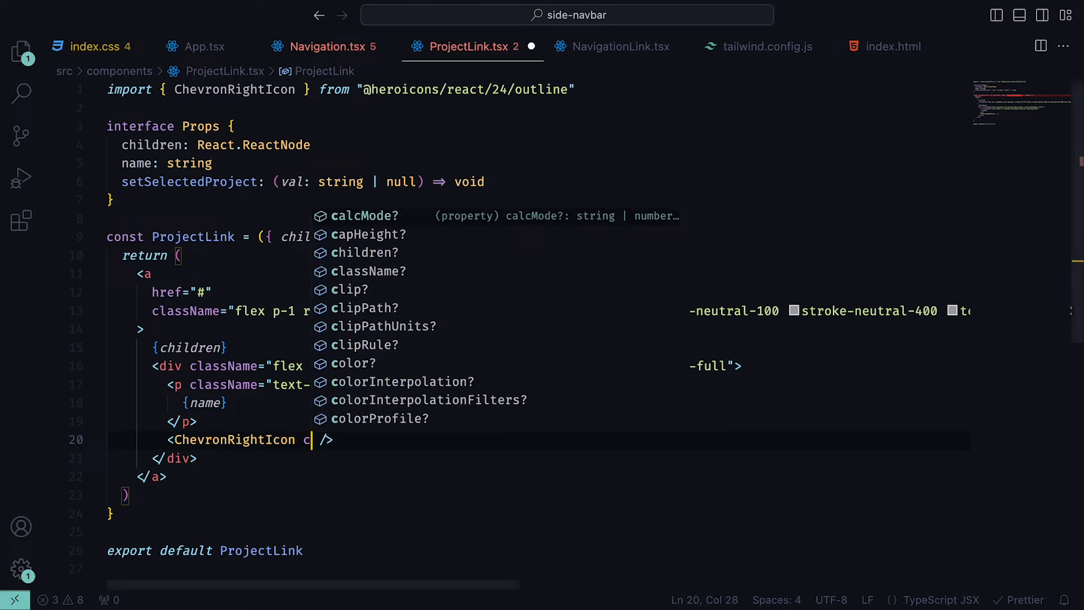
text(lassName="stroke-inherit s)
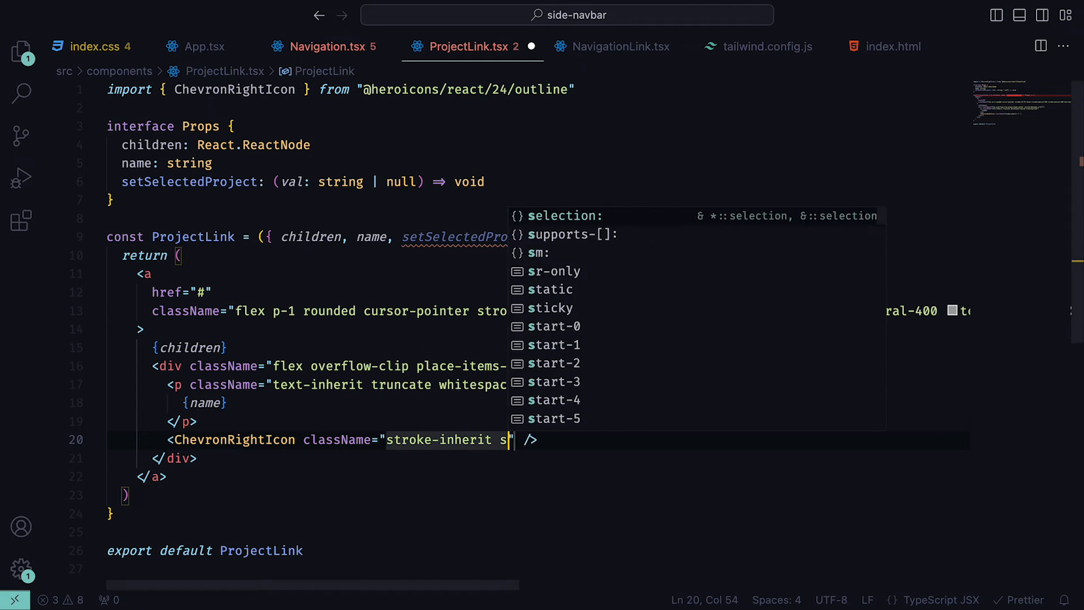
text(min-w-8)
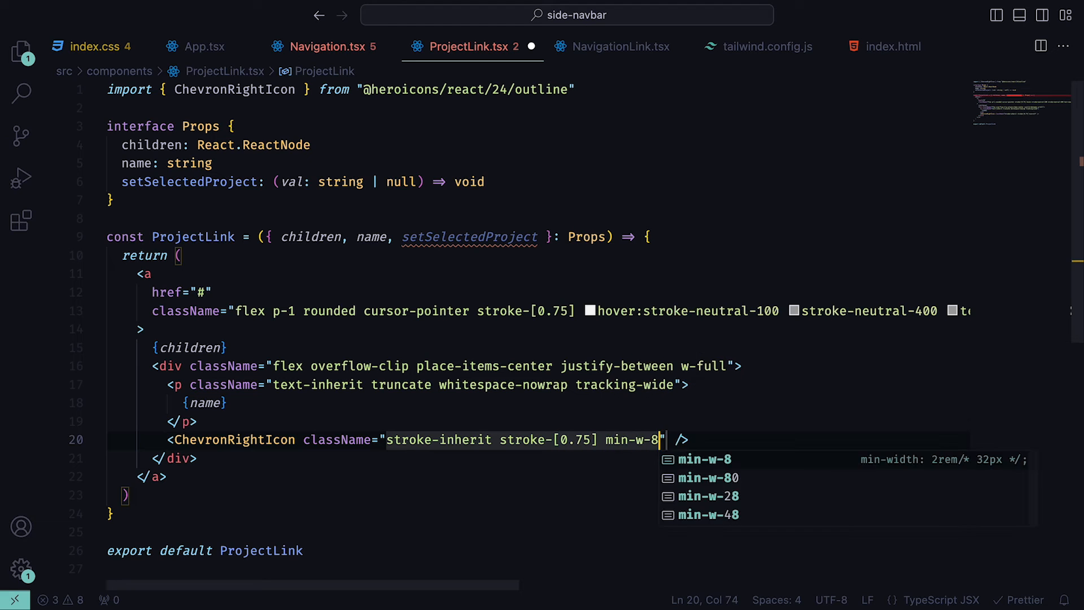
text(const handleCli)
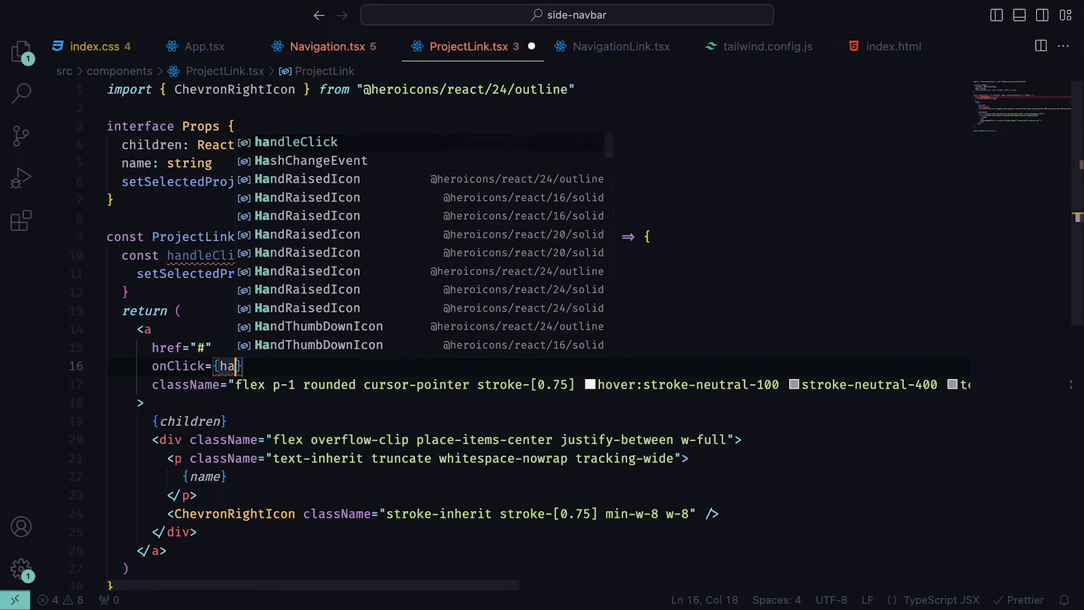
click(323, 47)
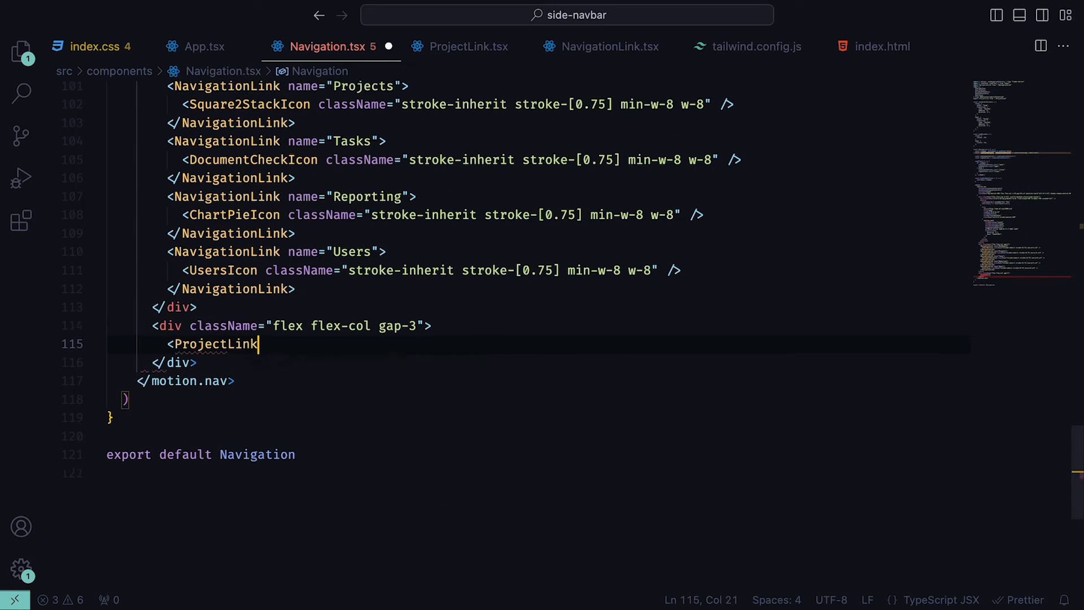
Step: Add a 'Virtual Reality' ProjectLink with setSelectedProject and a rounded bordered dot, then more project links
text(>)
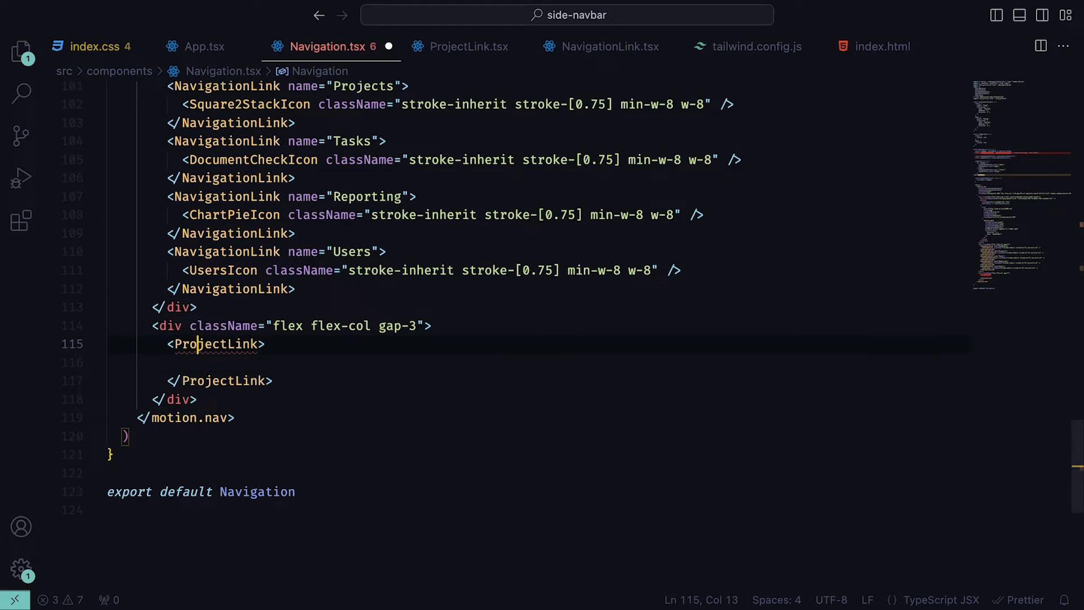
text(name="Vir")
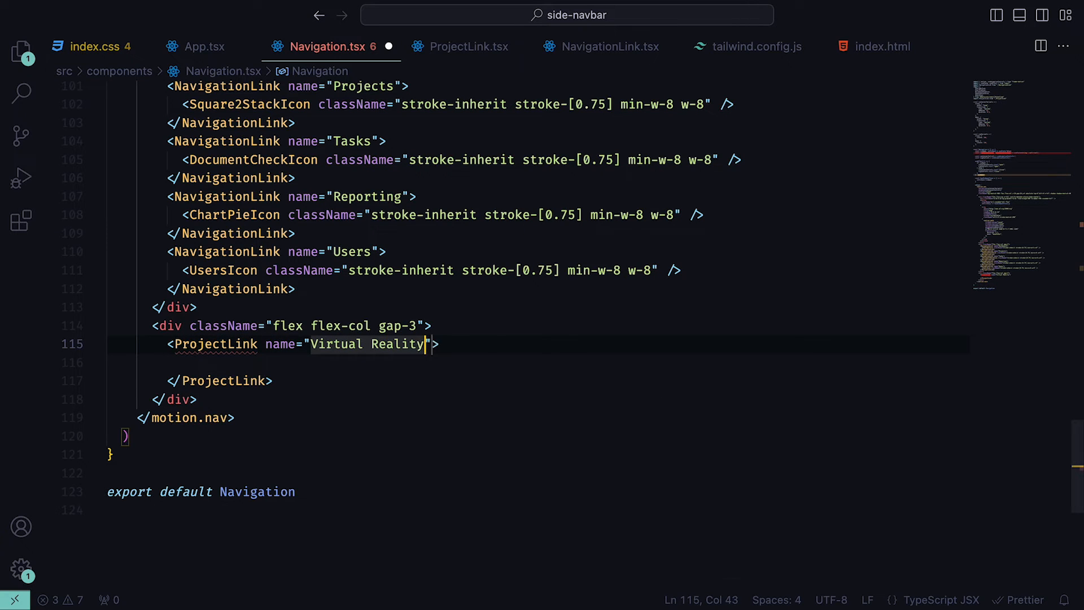
text(setSelectedProject={setS)
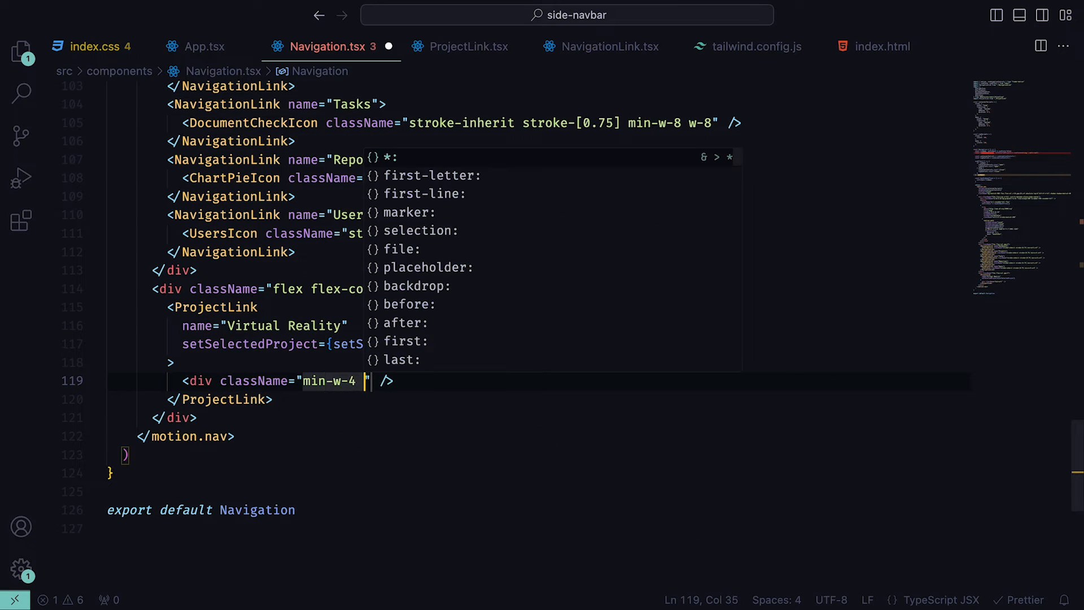
text(mx-2 border)
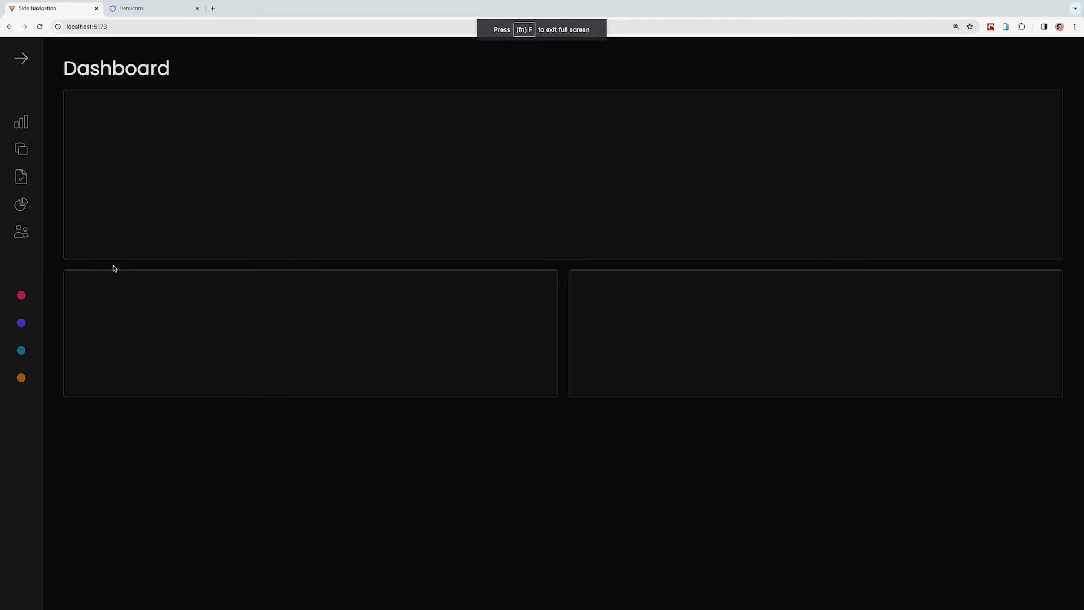
mouse_move(43, 288)
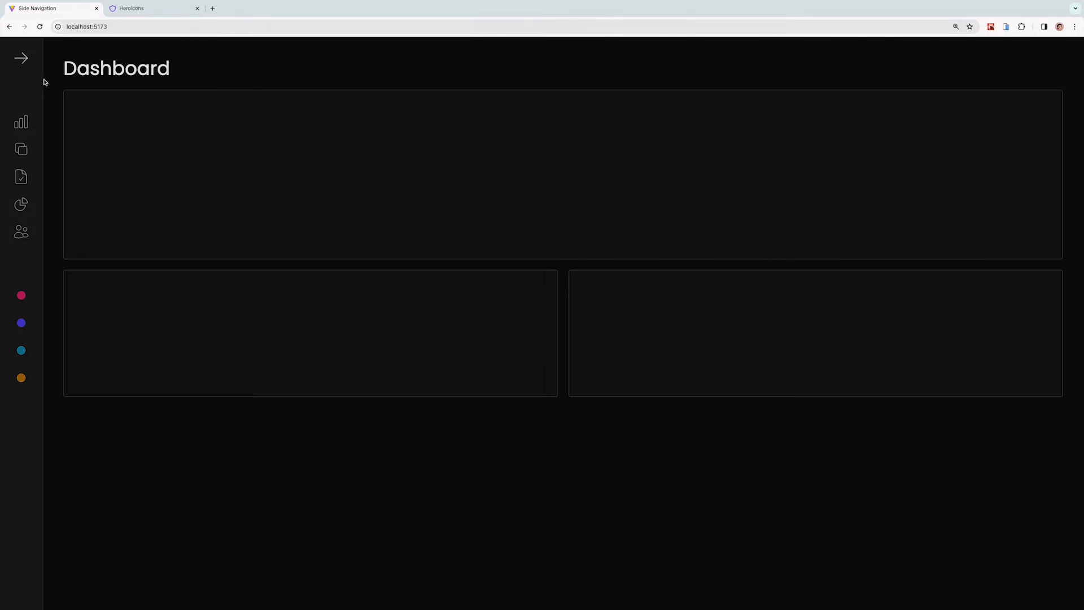
Step: Expand the side navbar in the preview and try a project link
click(21, 58)
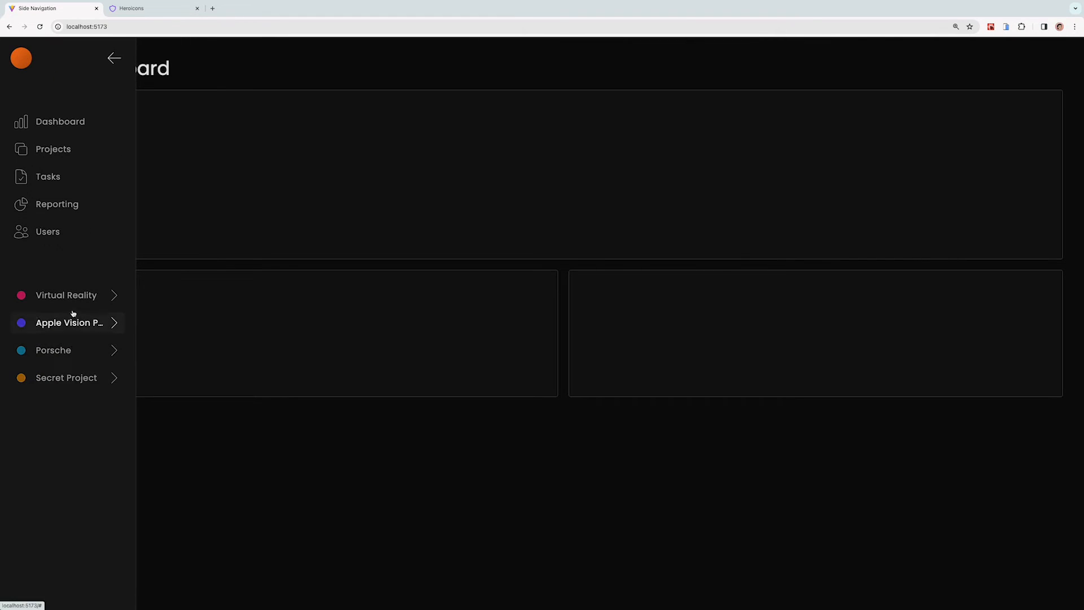
click(69, 323)
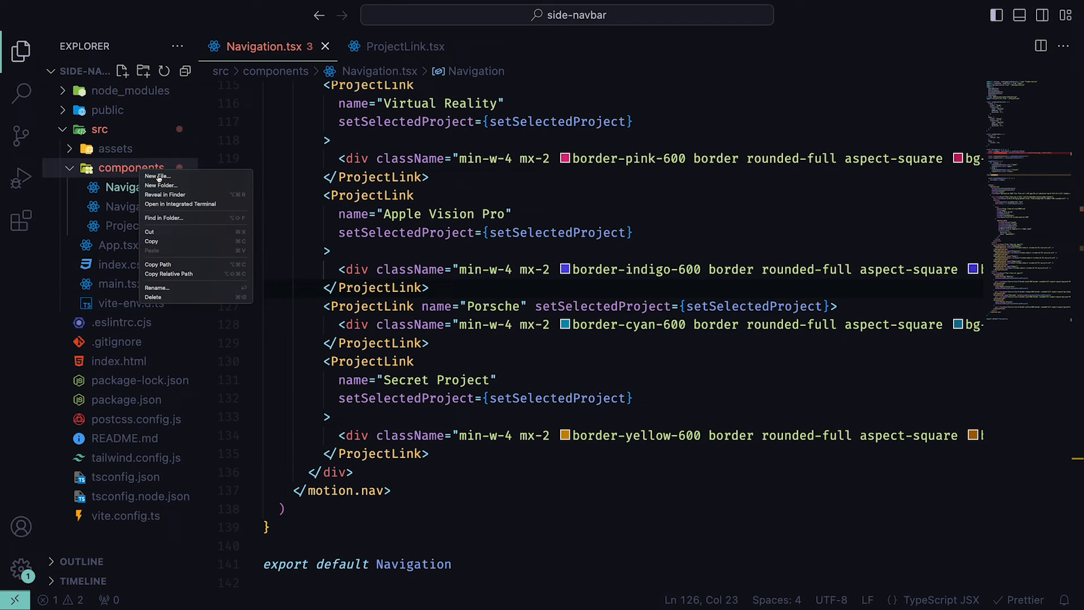
Step: Create ProjectNavigation.tsx with Props for selectedProject, isOpen and setSelectedProject, and begin variants
click(159, 175)
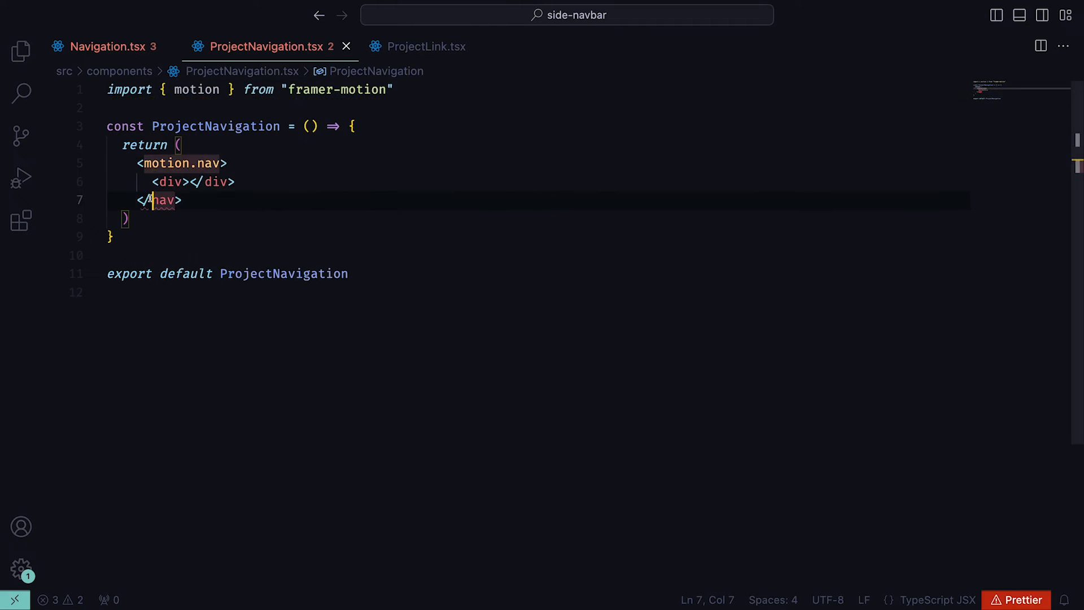
text(interface Props {)
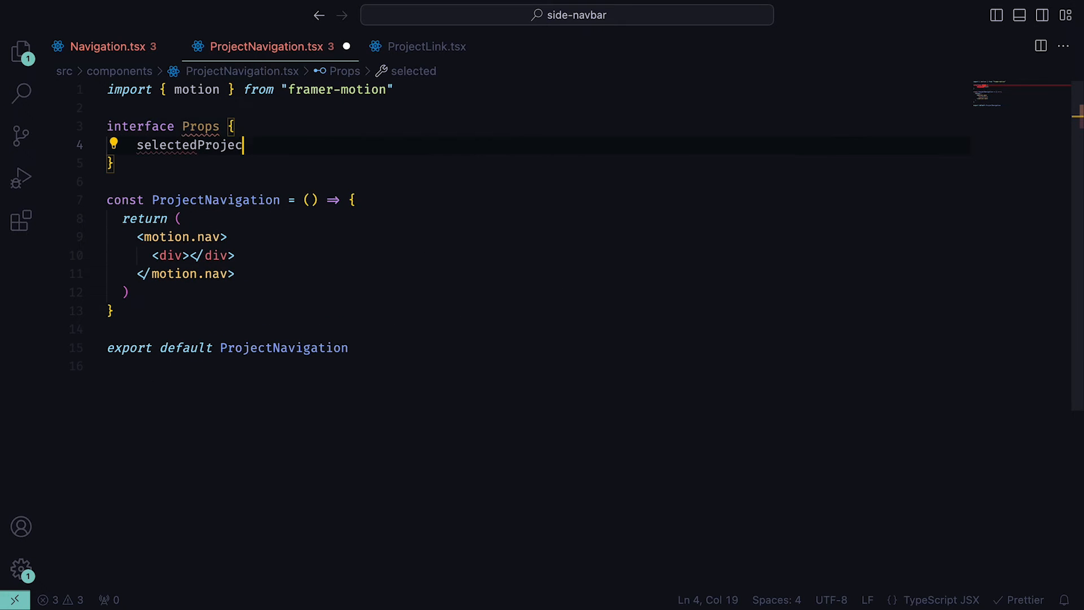
text(t: string)
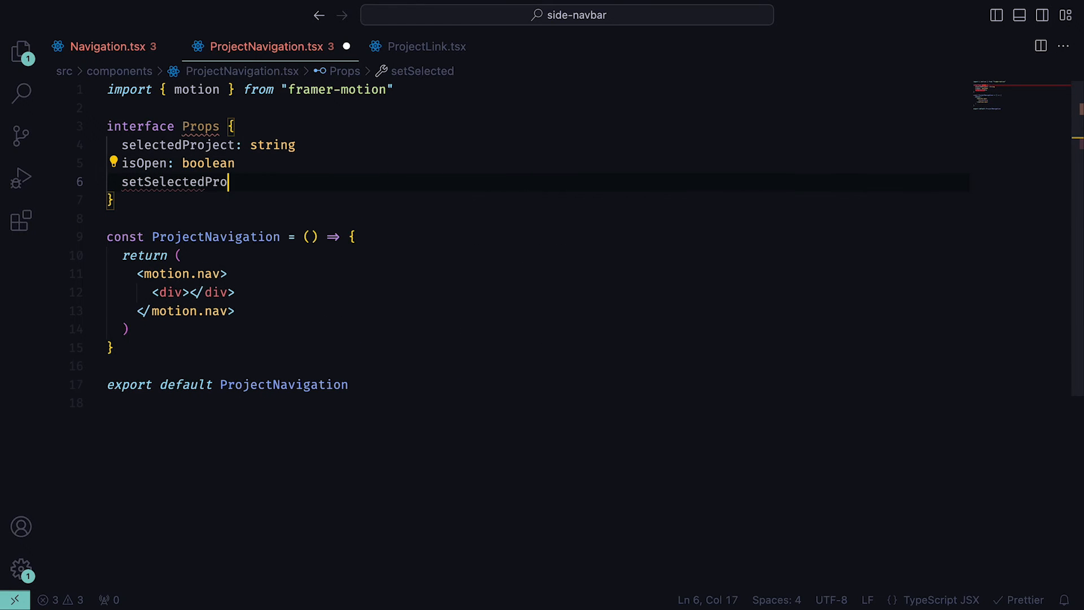
text(ject: (project: string | null) => vo)
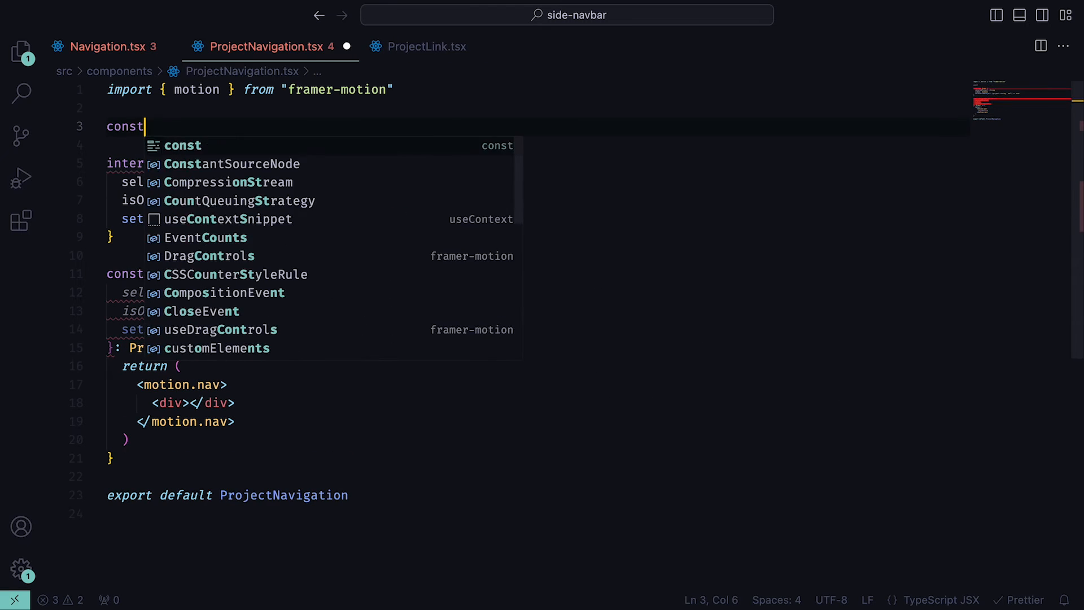
text(variants={variants)
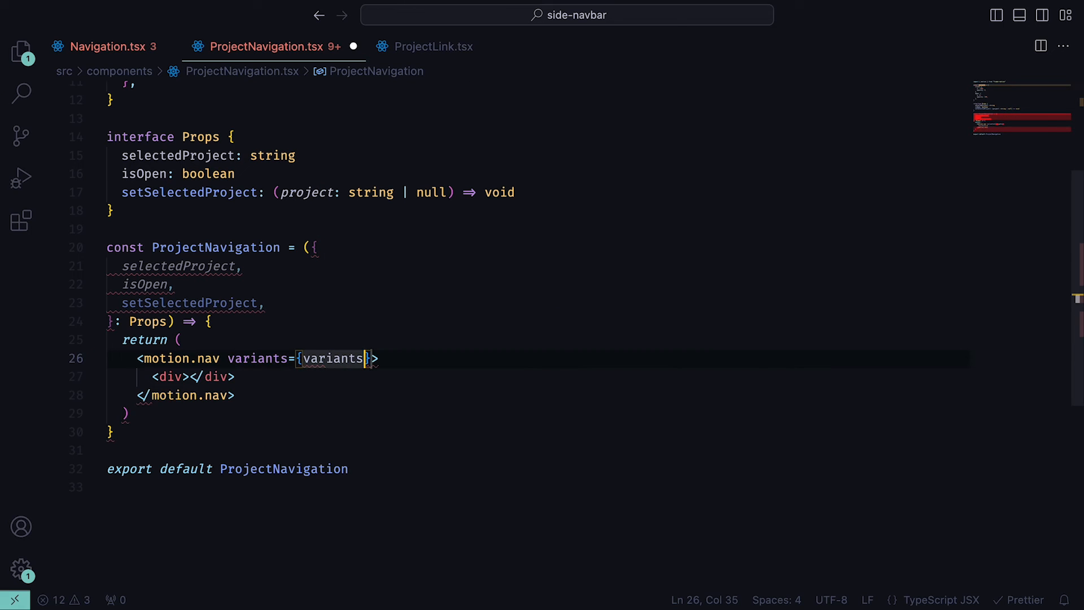
Step: Give motion.nav initial 'close', animate 'open' and exit 'close' animation states
text(initial="close" animate=")
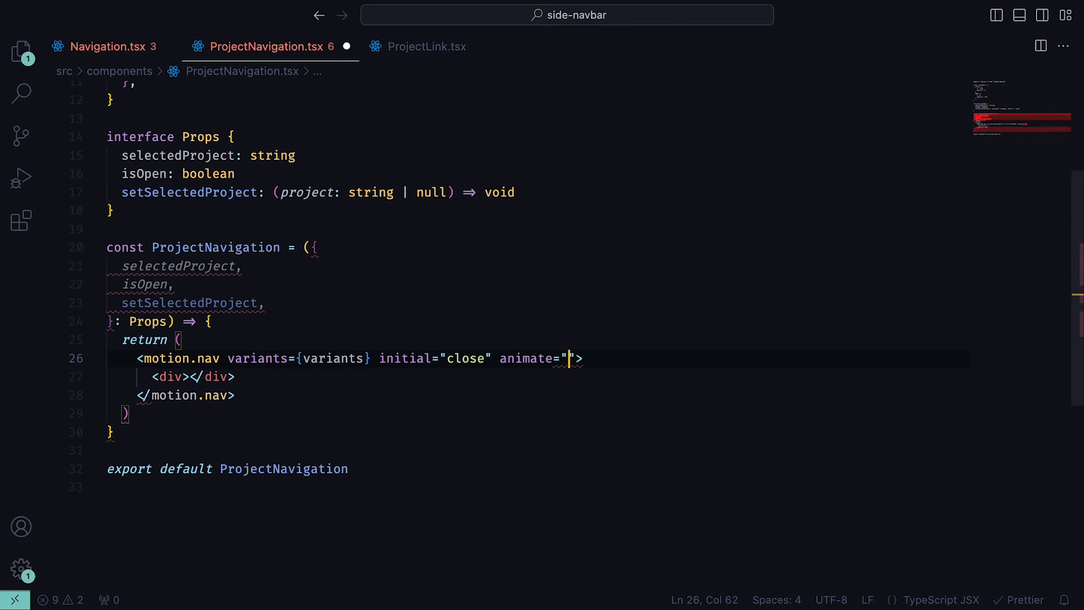
text(open" exit={)
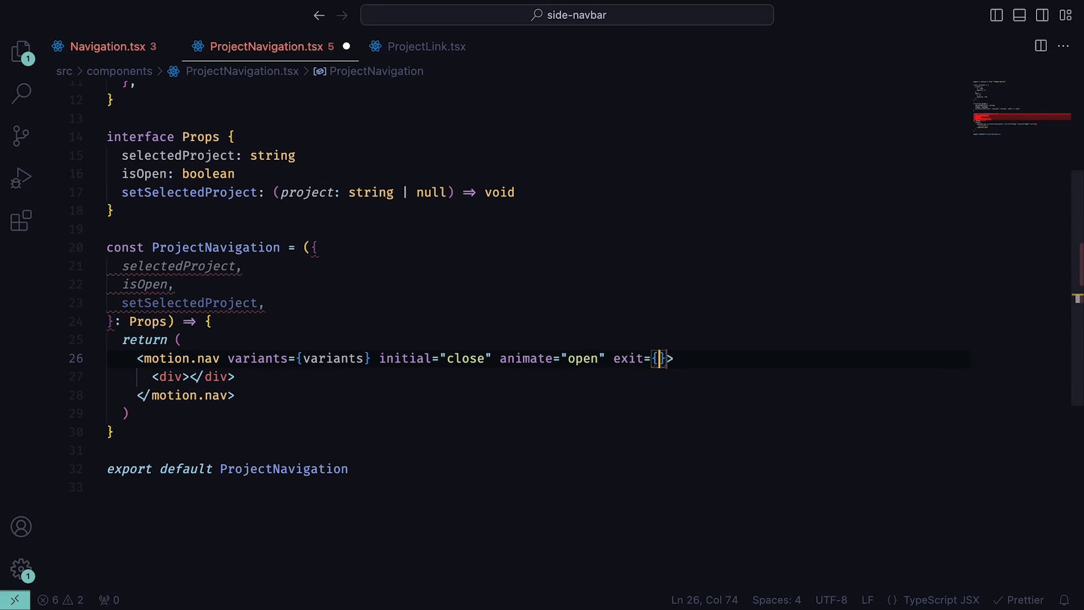
text(close")
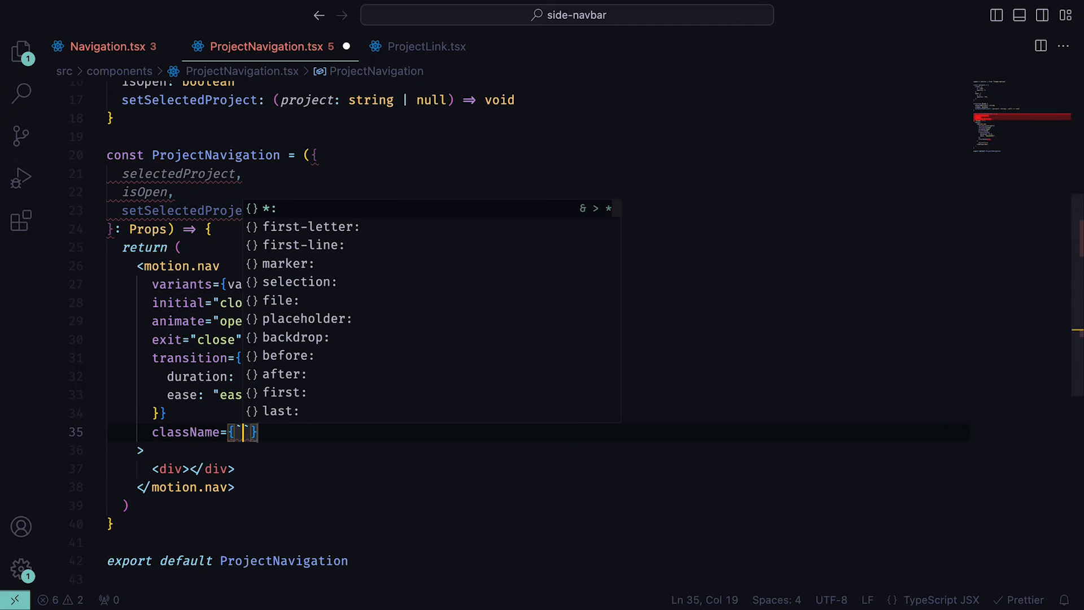
Step: Style the panel as a full-height absolute bg-neutral-900 column and add a flex-row heading row
text(h-full)
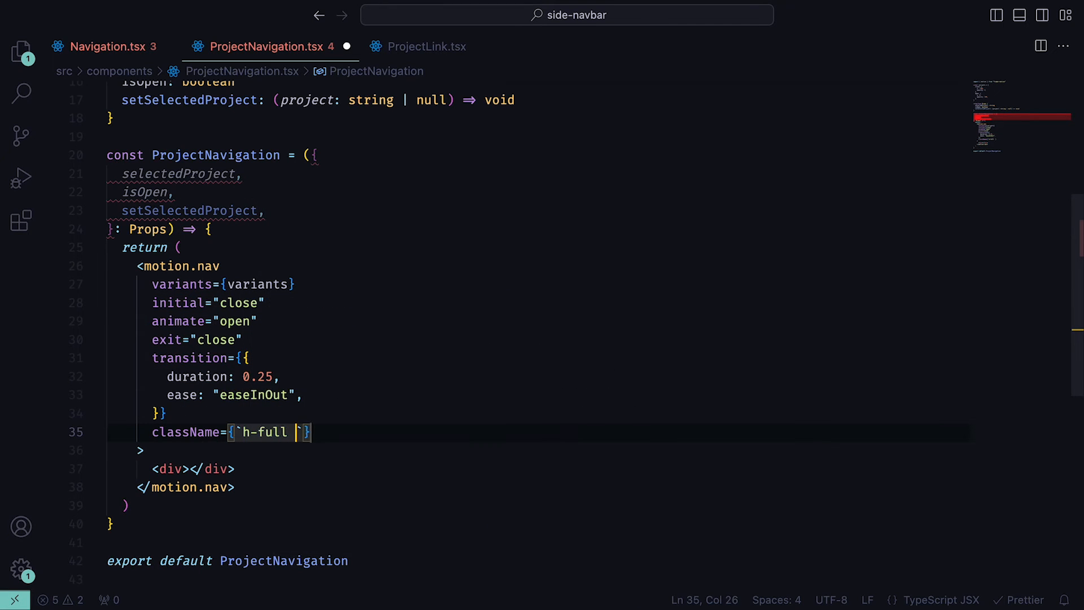
text(flex flex-col gap-8 w-)
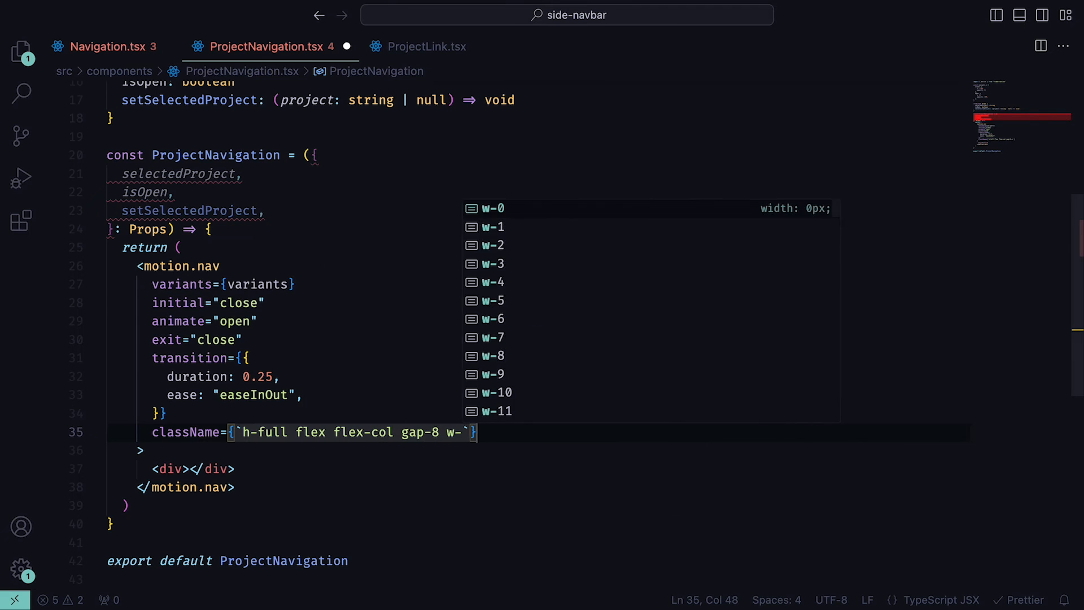
text(64 absolute)
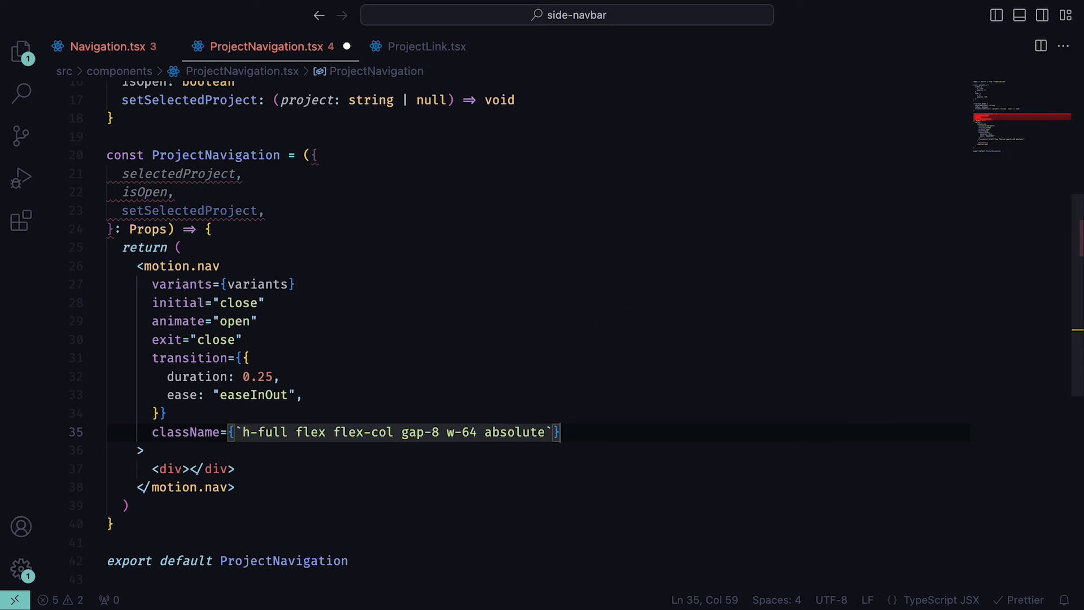
text(bg-neutral-900 ml-0 ${)
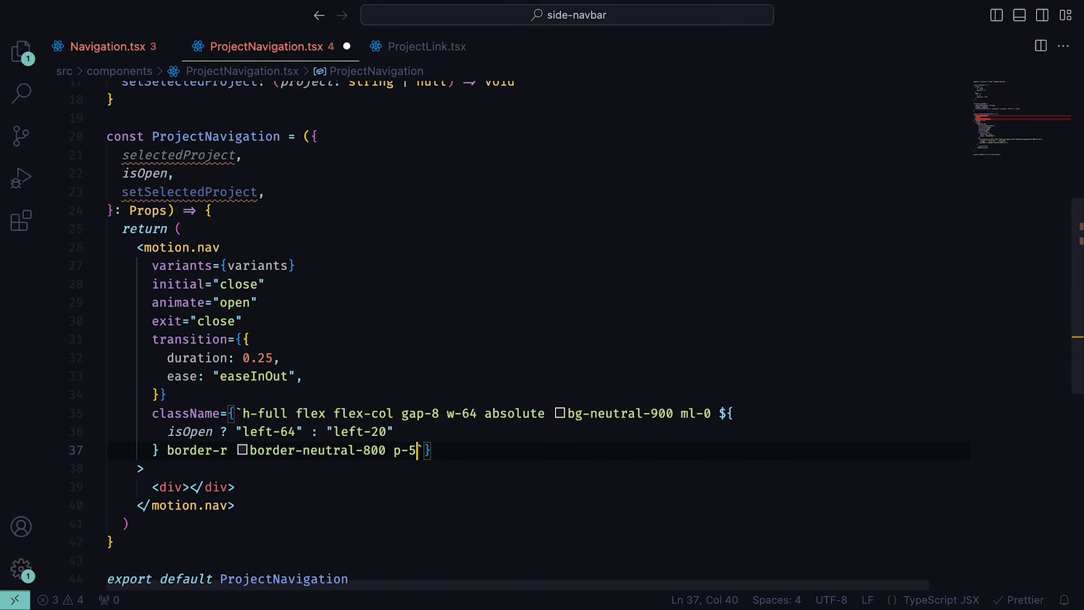
text(className="fl")
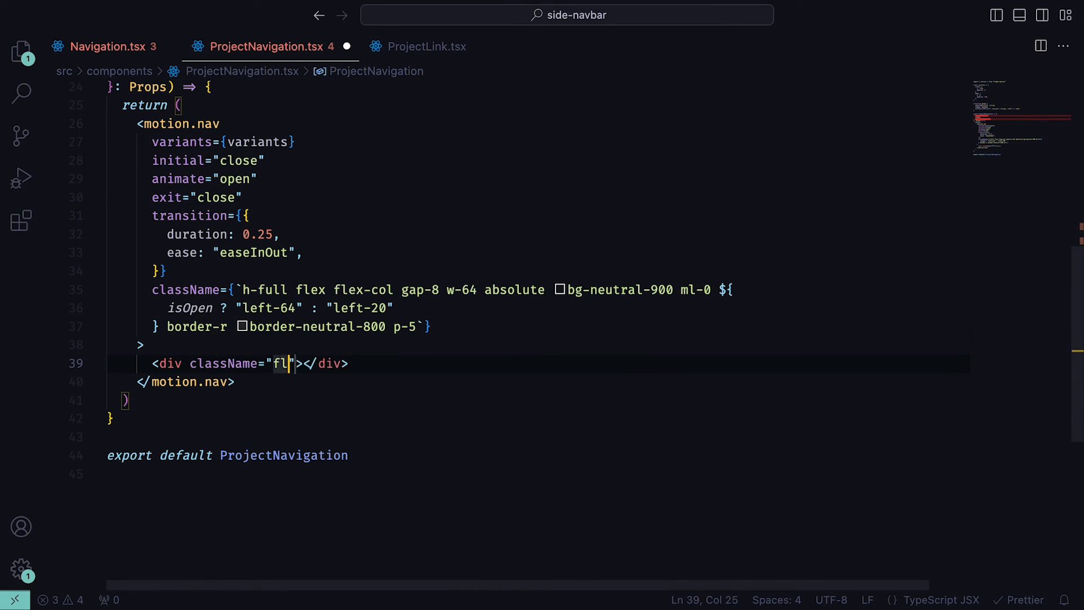
text(ex flex-row w-full justify-between place-items-center)
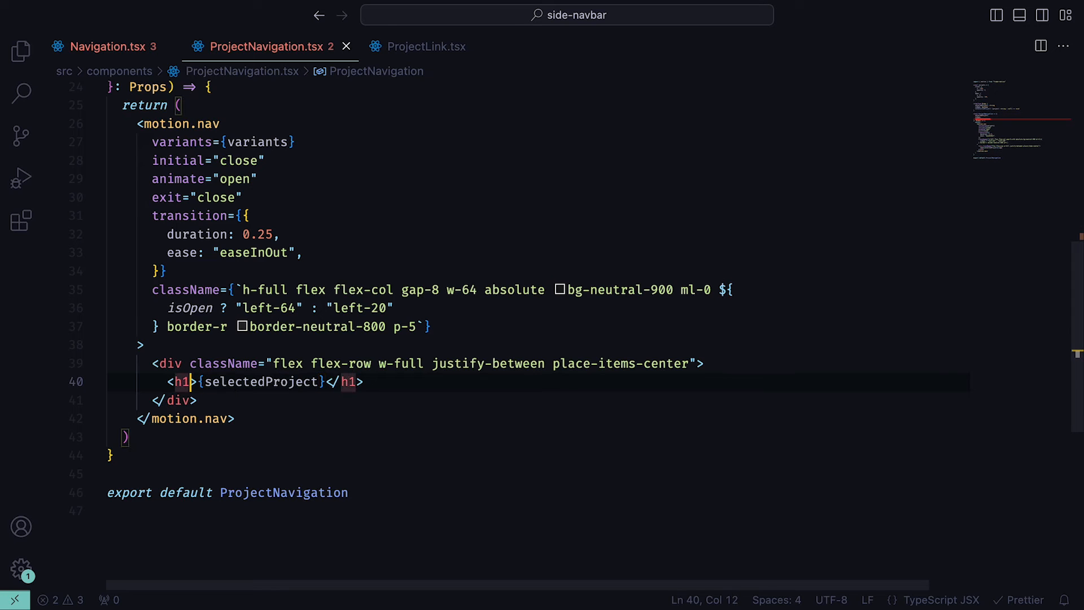
Step: Style the heading tracking-wide text-neutral-100 and add an XMarkIcon close button calling setSelectedProject
text(className="tracking")
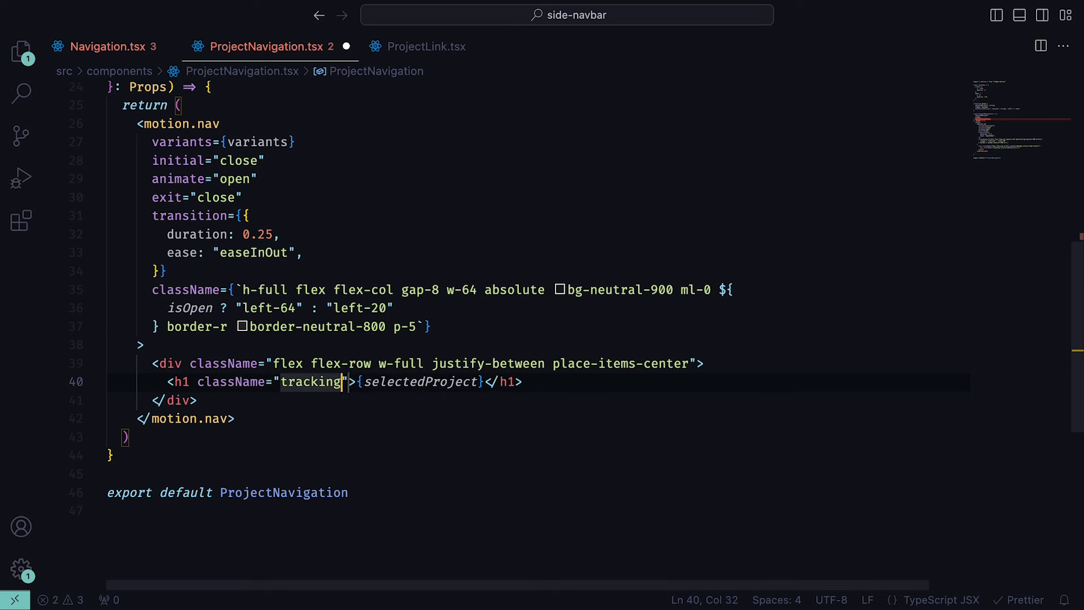
text(-wide text-neutral-100 text-lg)
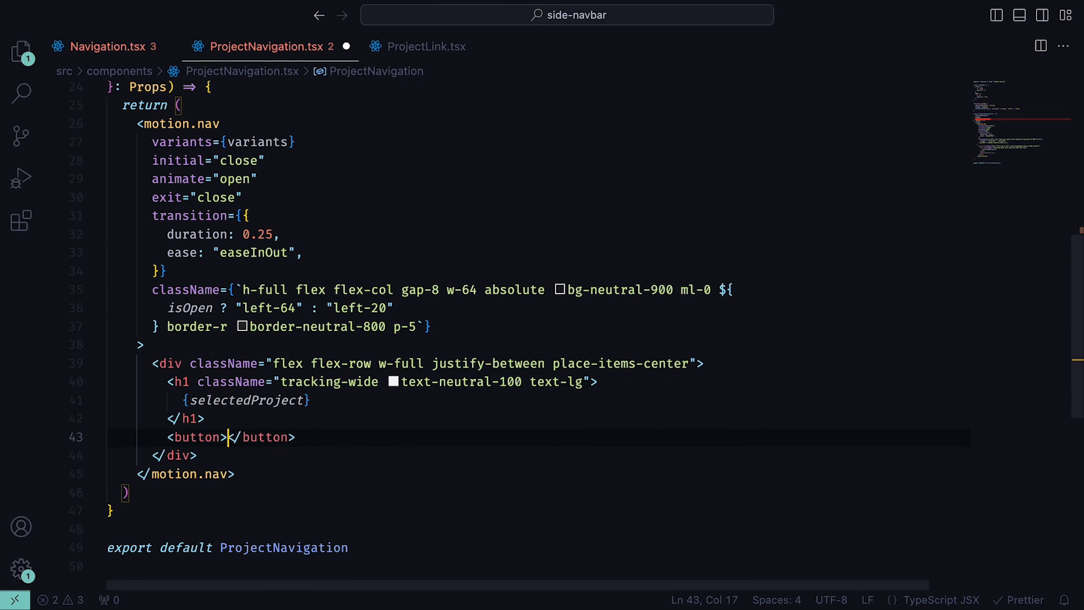
text(<XMarkIcon className="w-8" />)
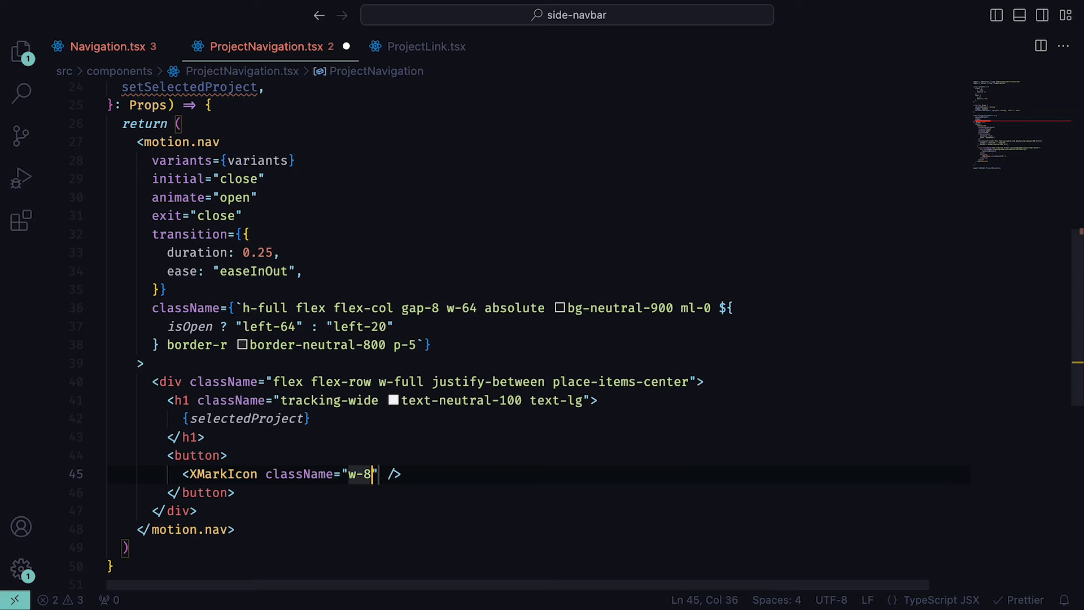
text(stroke-neutral-400)
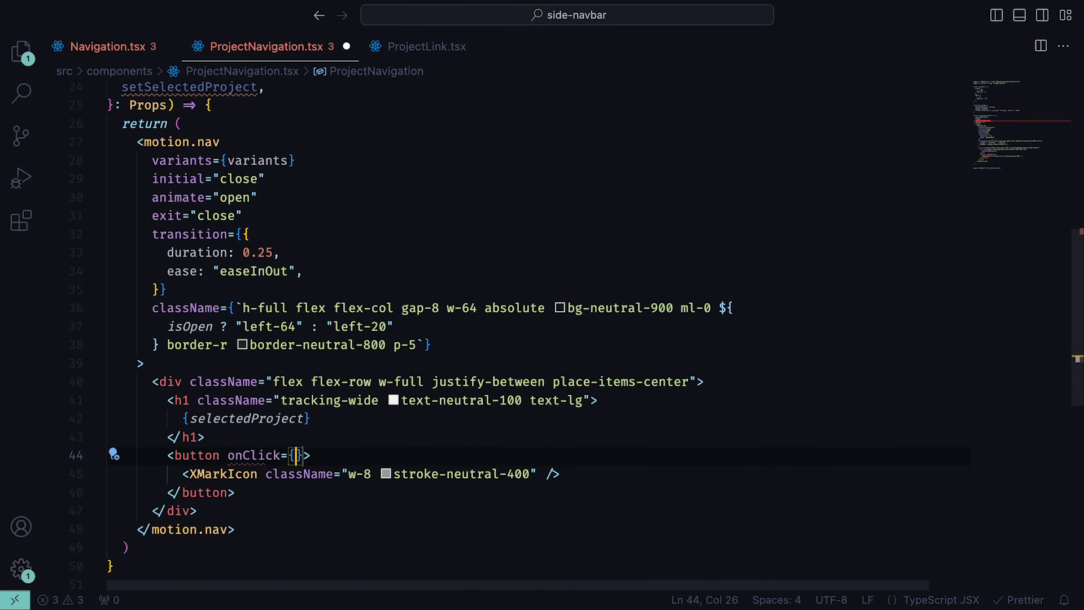
text(() => setSelectedProject(null)
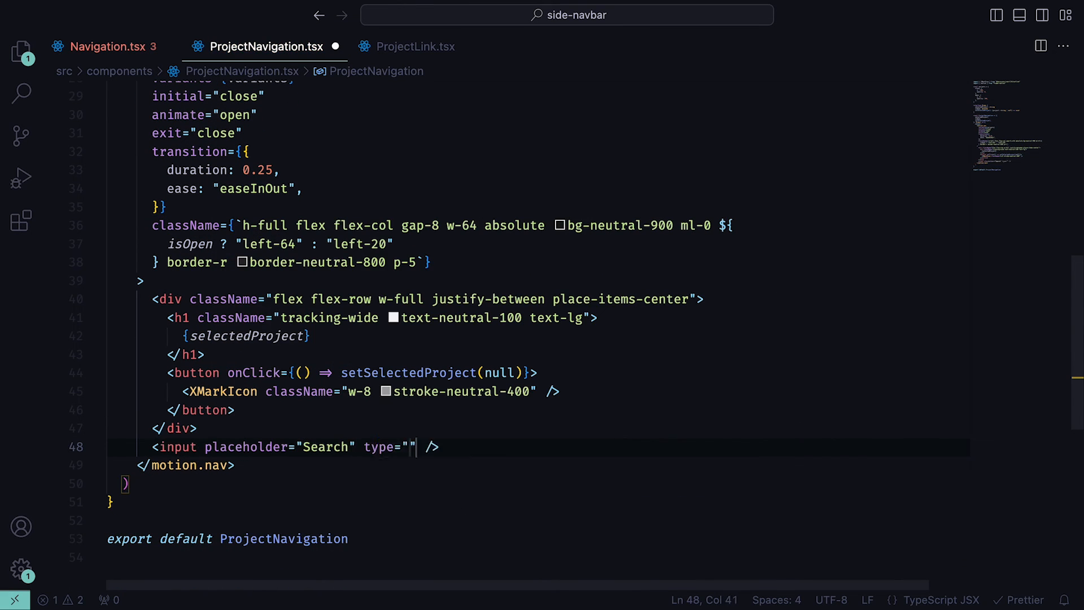
Step: Add a Search text input styled px-3 py-2, rounded-lg, bg-neutral-600/40, text-neutral-100
text(text" className="px-3)
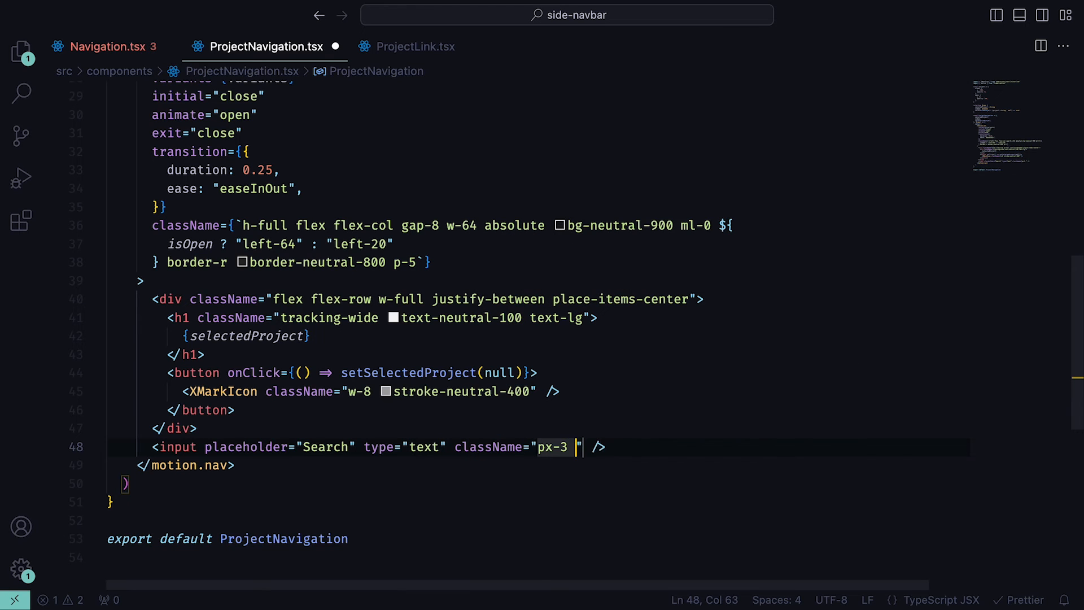
text(py-2 tracking)
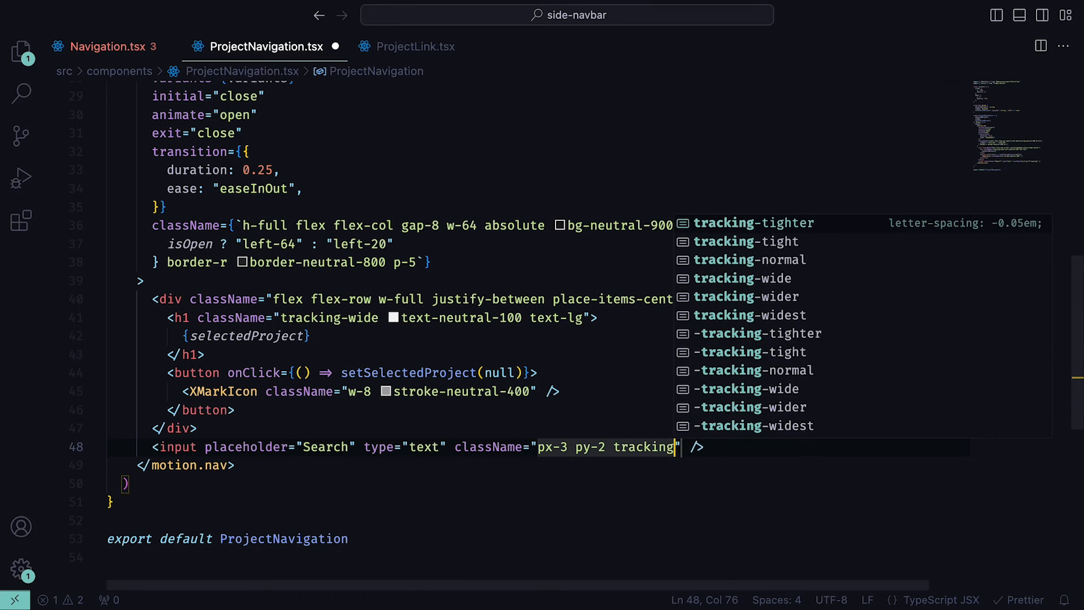
text(-wide rounded-lg b)
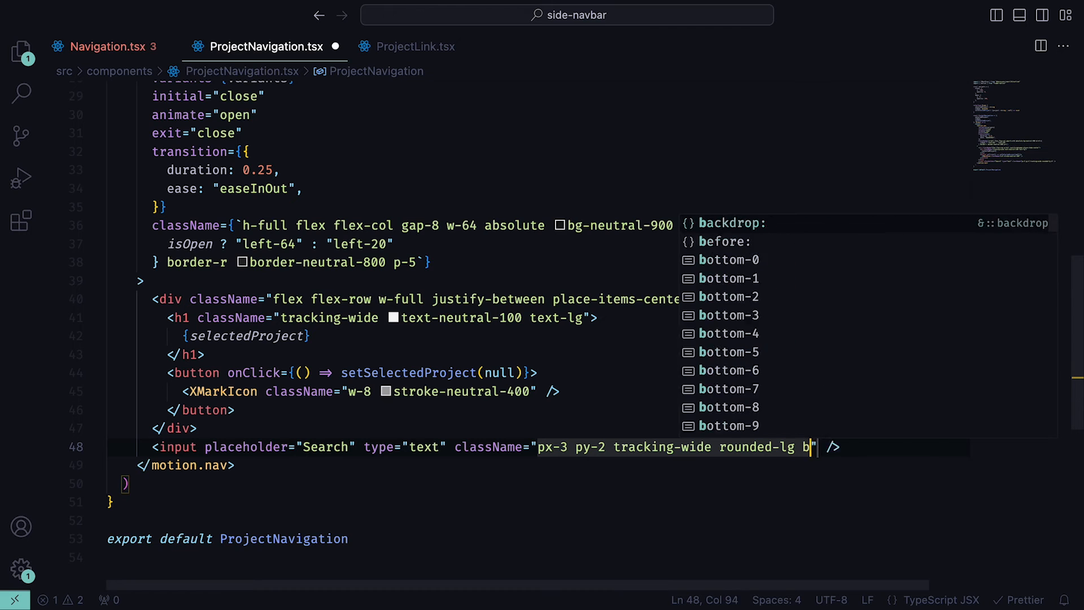
text(g-neutral-600/40)
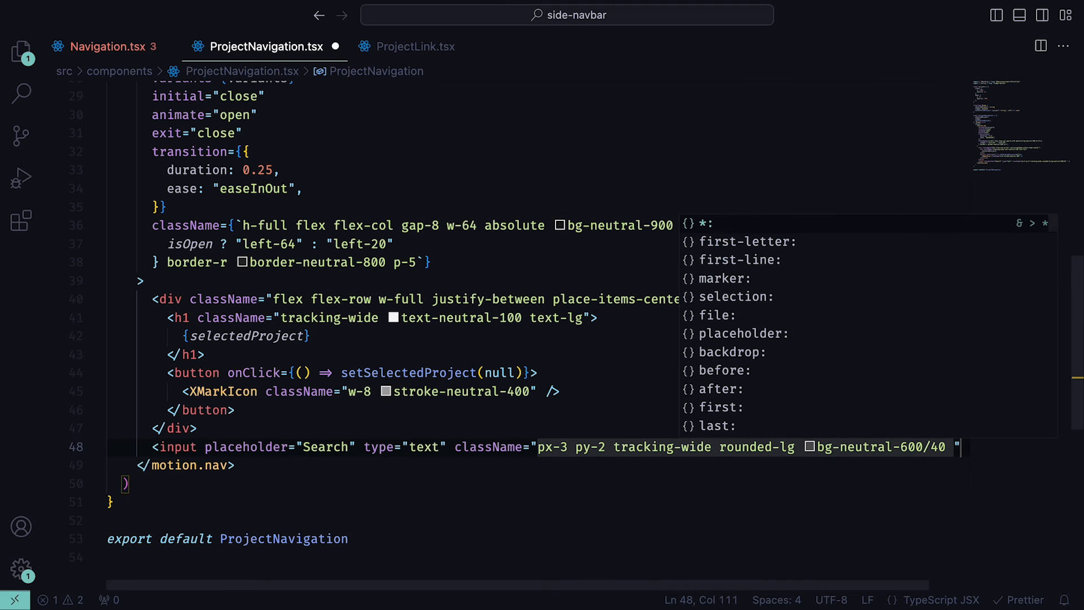
text(text-neutral-100)
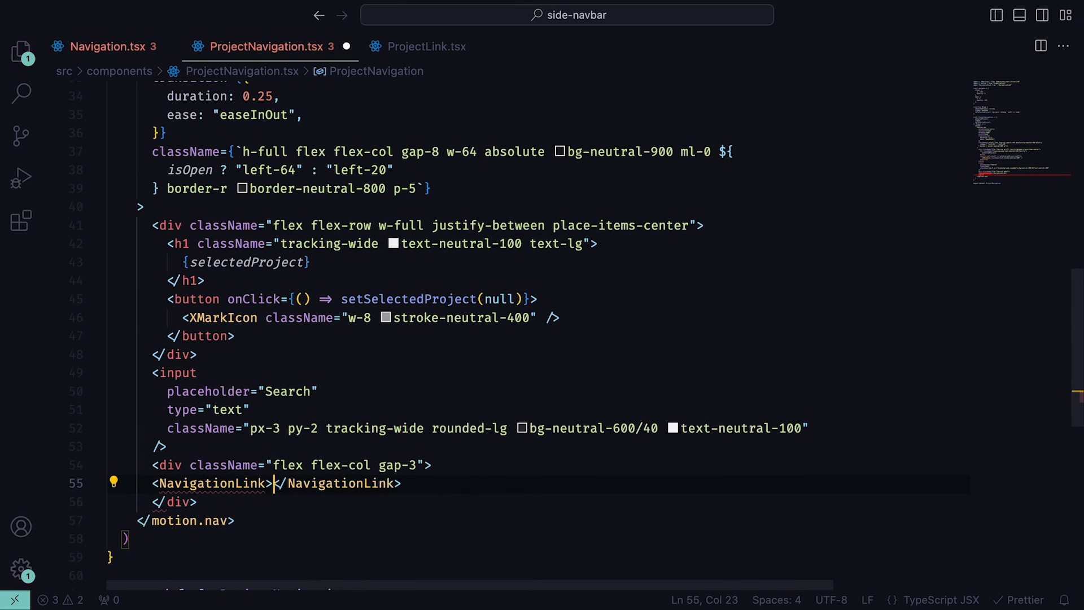
Step: Add NavigationLinks with icons, starting with Progress (ArrowTrendingUpIcon) and Team Members (UserGroupIcon)
text(name="Progress">\n<)
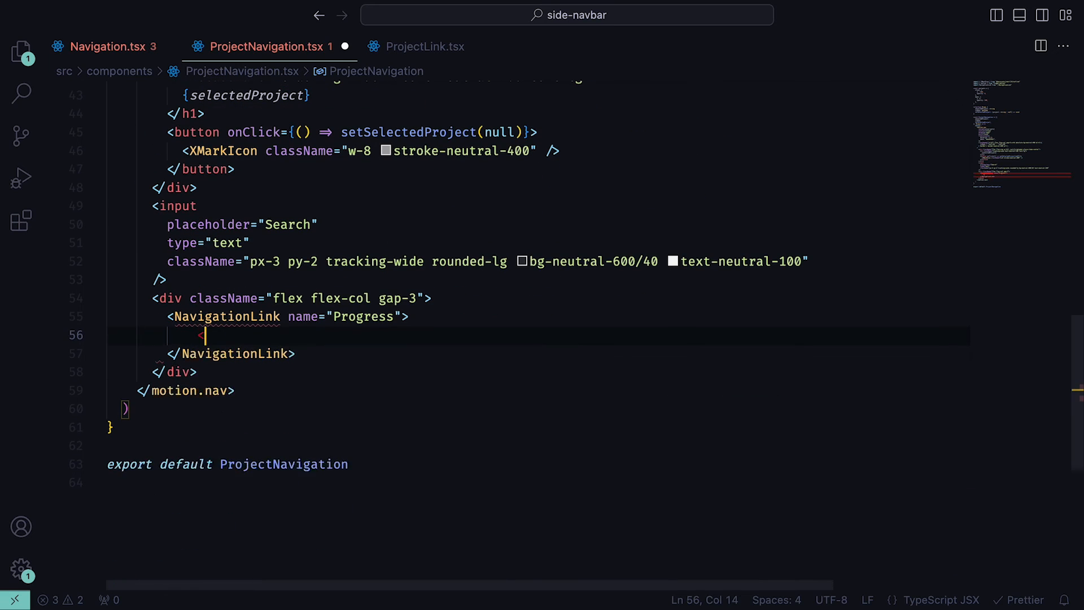
text(ArrowTrendingUpIcon clas />)
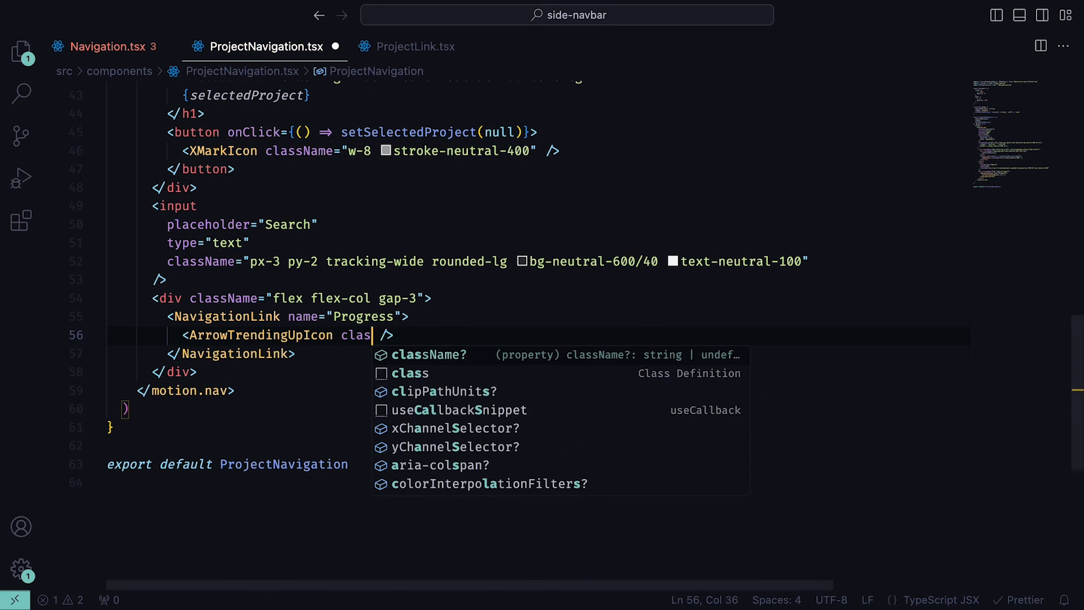
text(sName="stroke-[0.75] stroke-inherit min-w-8 w-8)
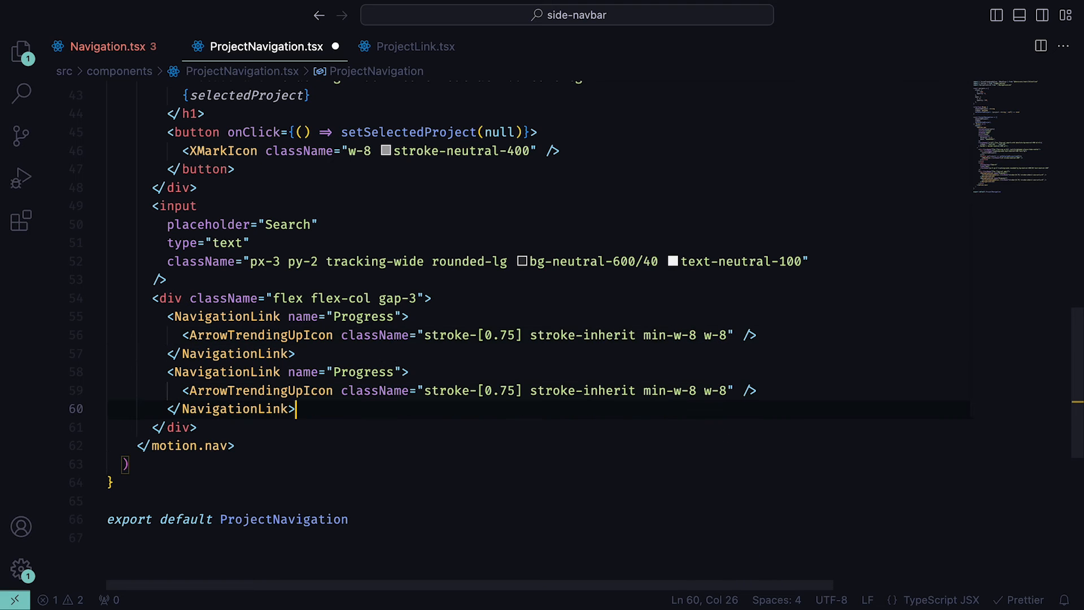
text(Te)
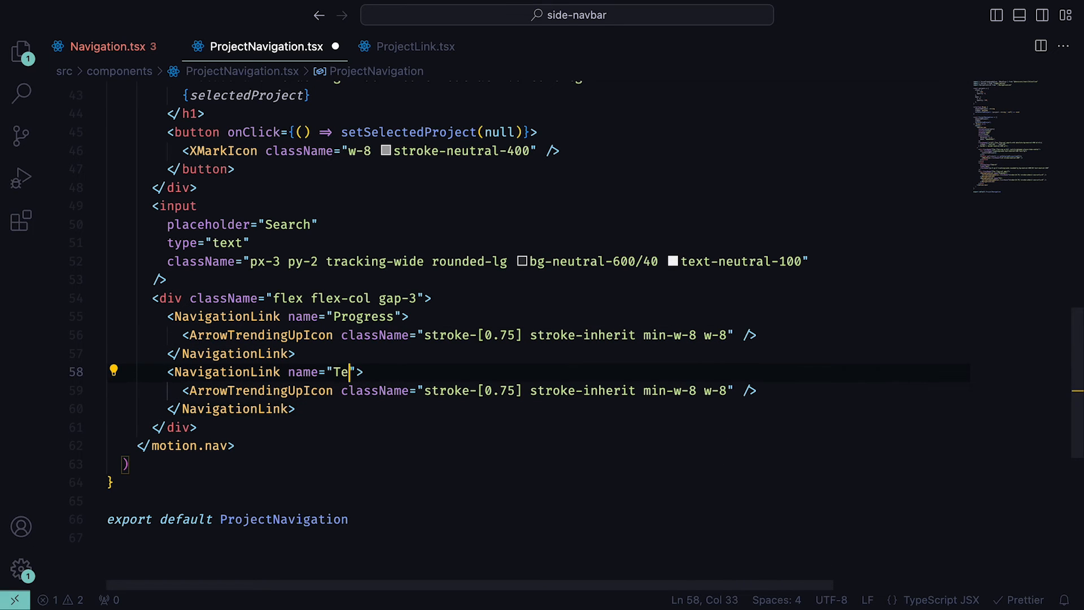
text(am Members"><UserGrou)
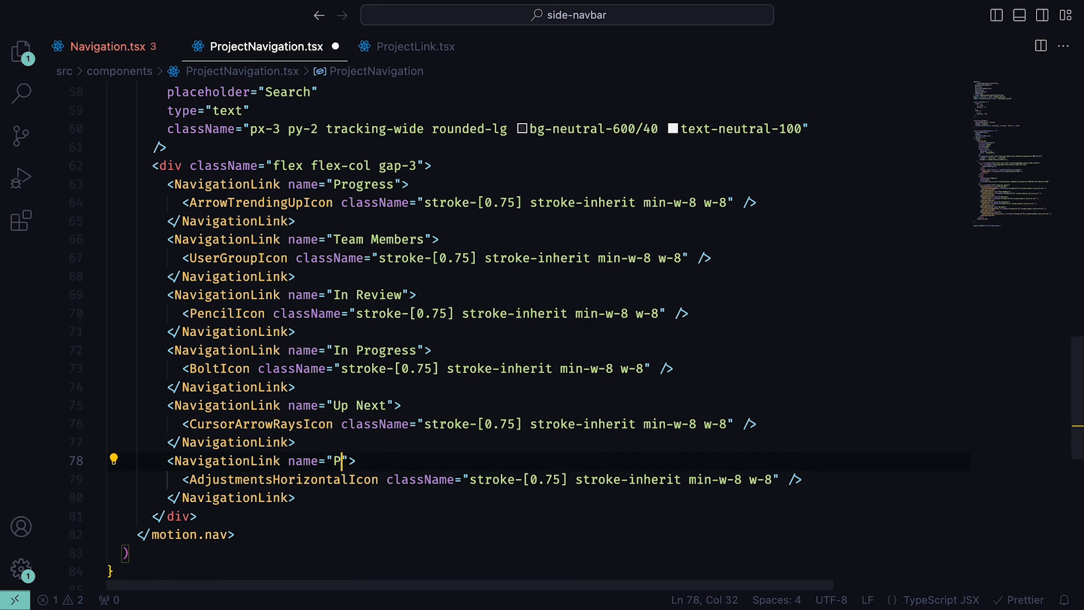
Step: Finish the Project Settings link and add team member links with rounded rose/emerald/indigo user icons
text(roject Settings)
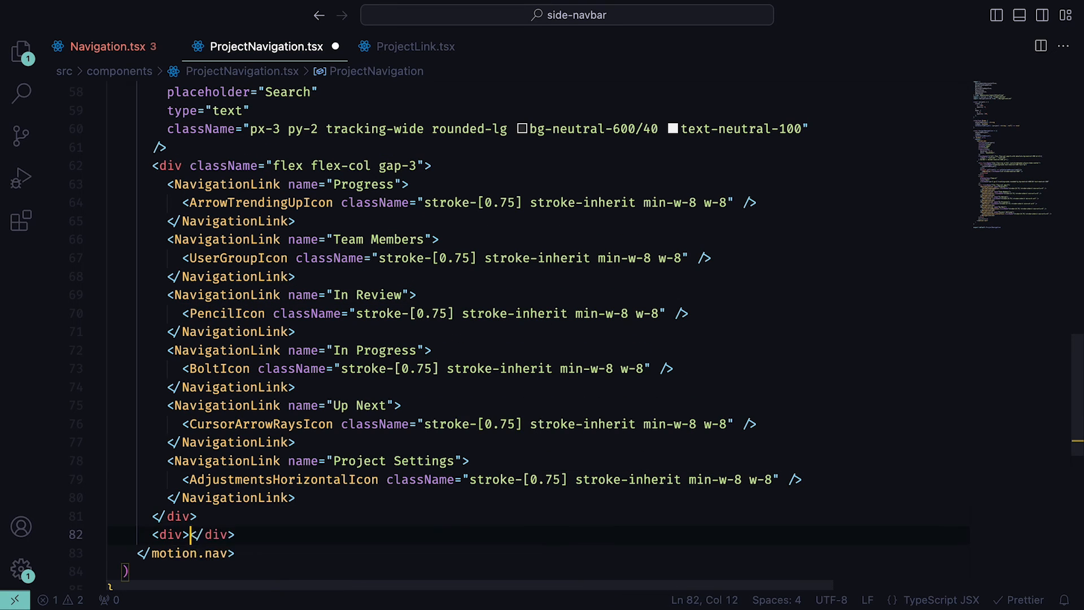
text(className="f">)
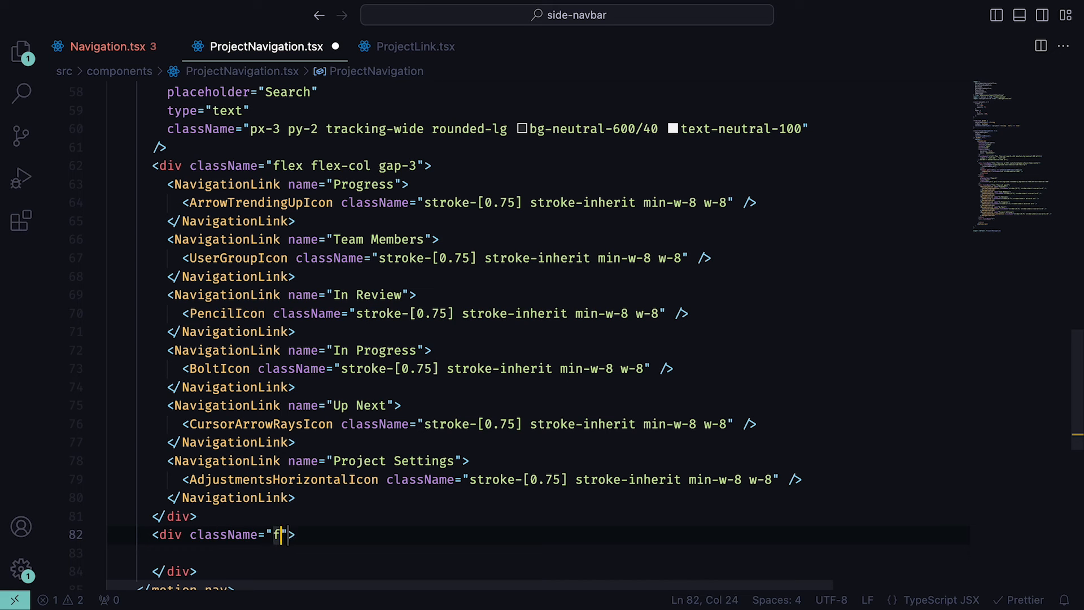
text(lex flex-col gap-5)
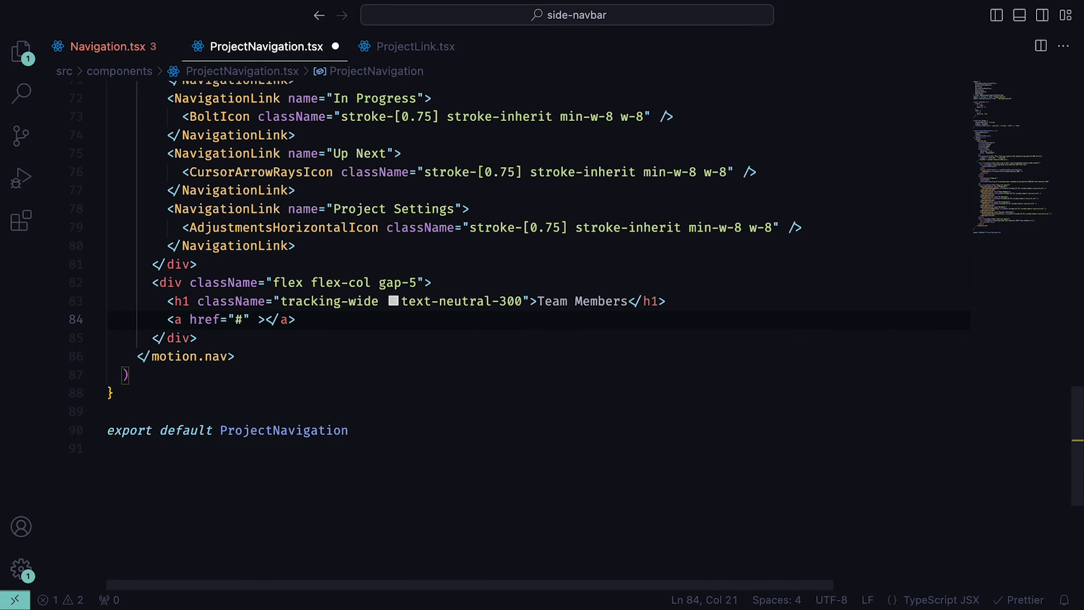
text(className="flex flex-row)
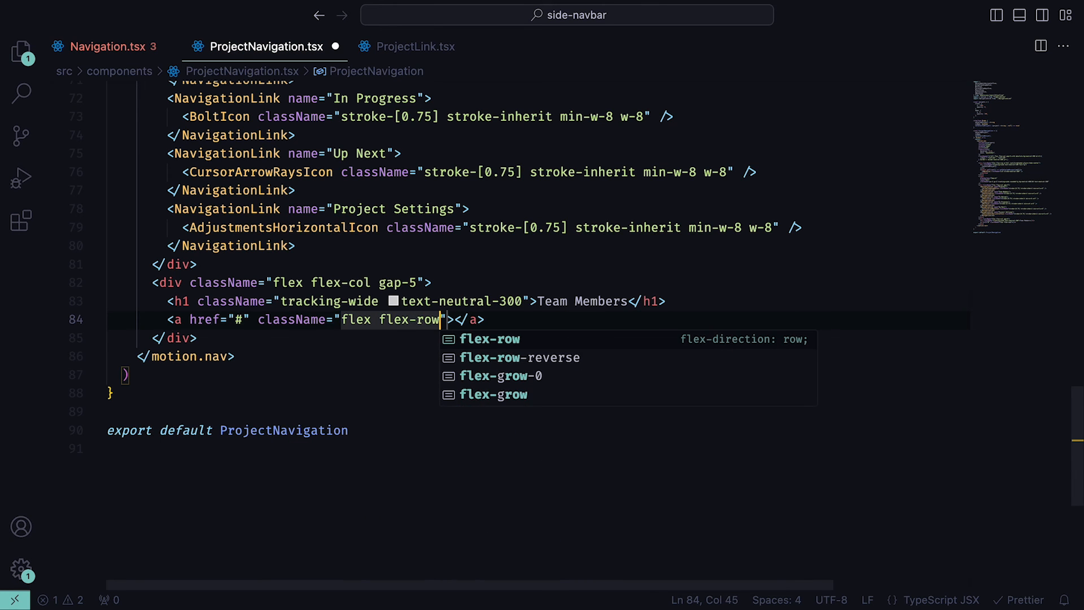
text(gap-3 place-items-center)
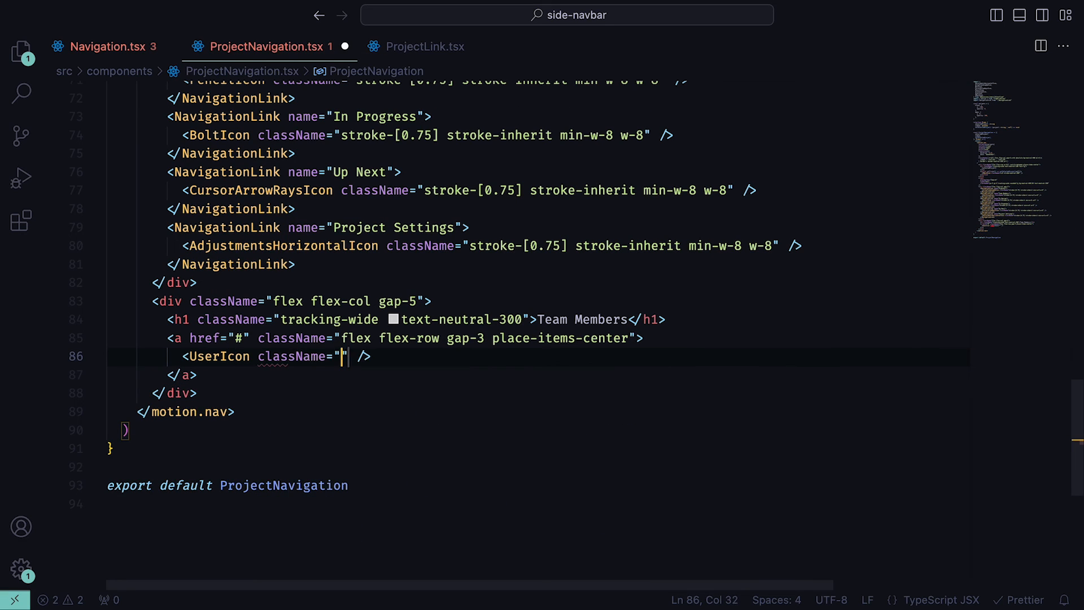
text(w-8 rounded-full stroke-2 stroke-rose-800)
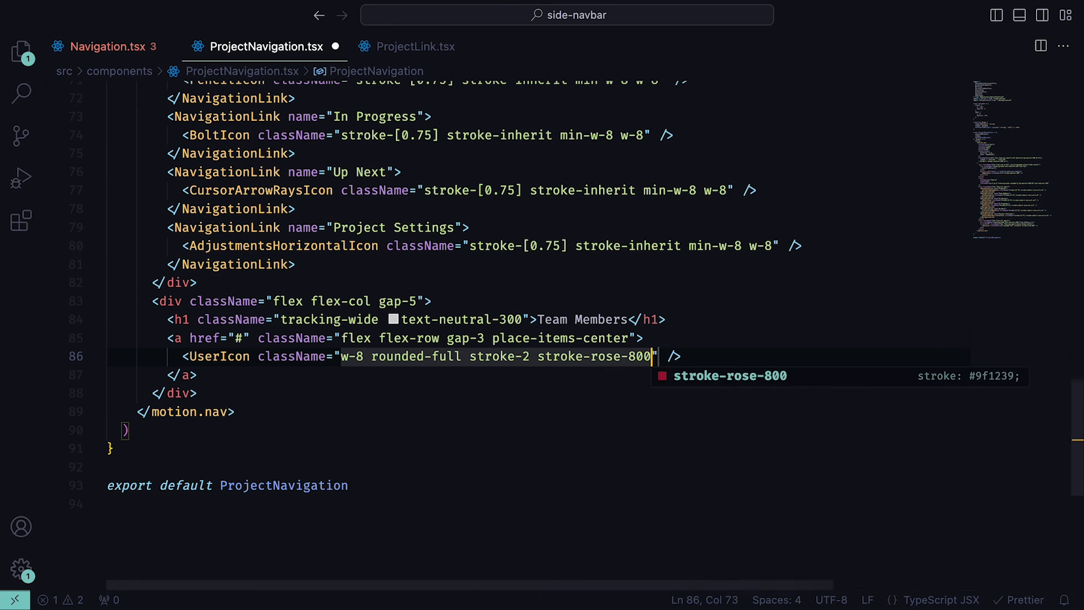
text(bg-rose-200/70)
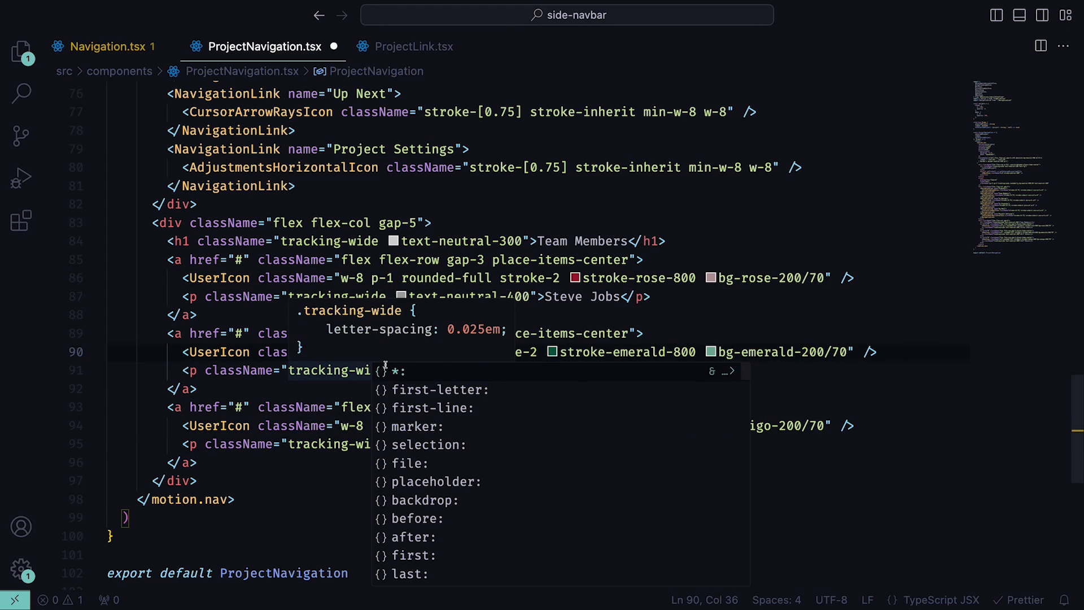
Step: In Navigation.tsx, render ProjectNavigation inside AnimatePresence when selectedProject is set
click(109, 47)
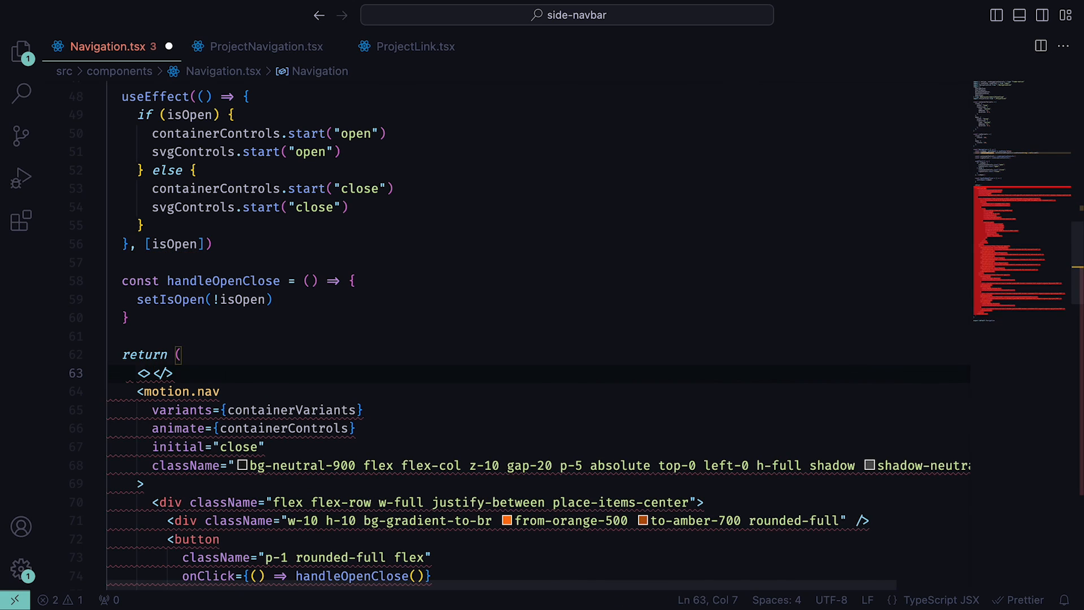
scroll(down, 3)
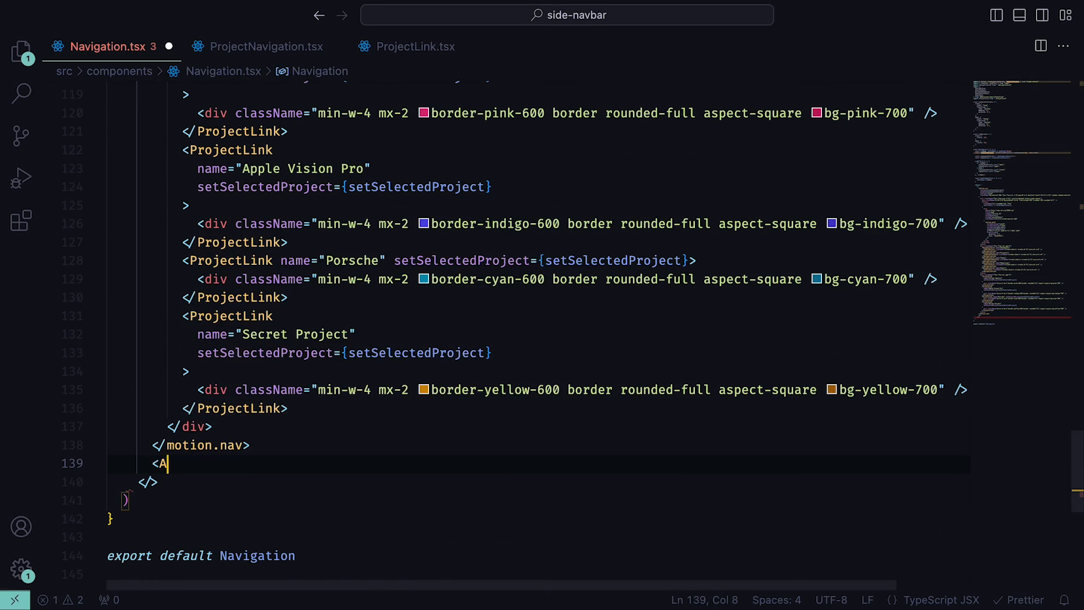
text(nimatePresence)
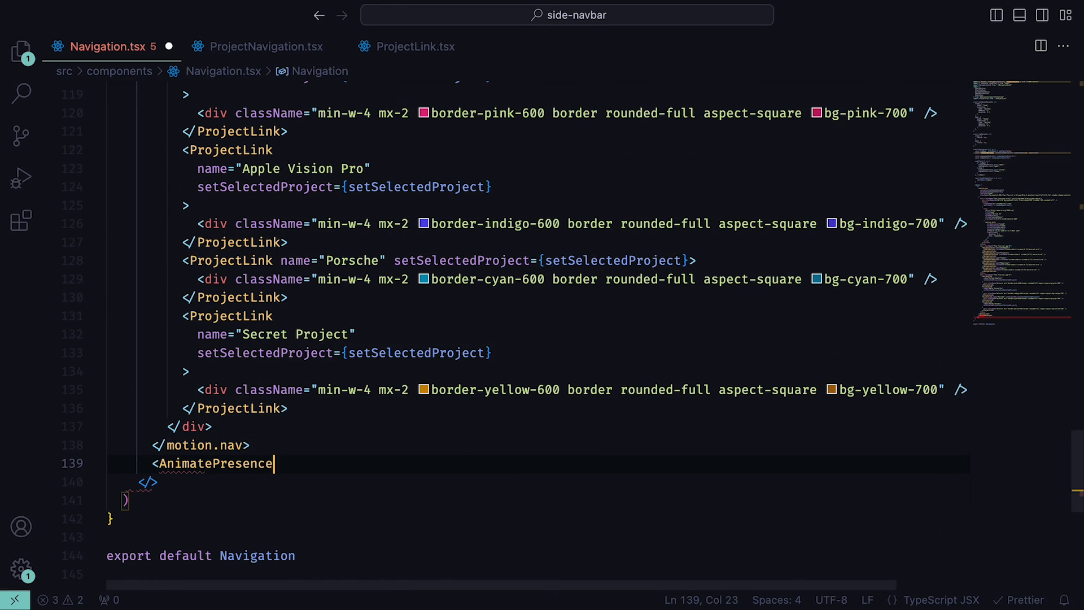
text(>)
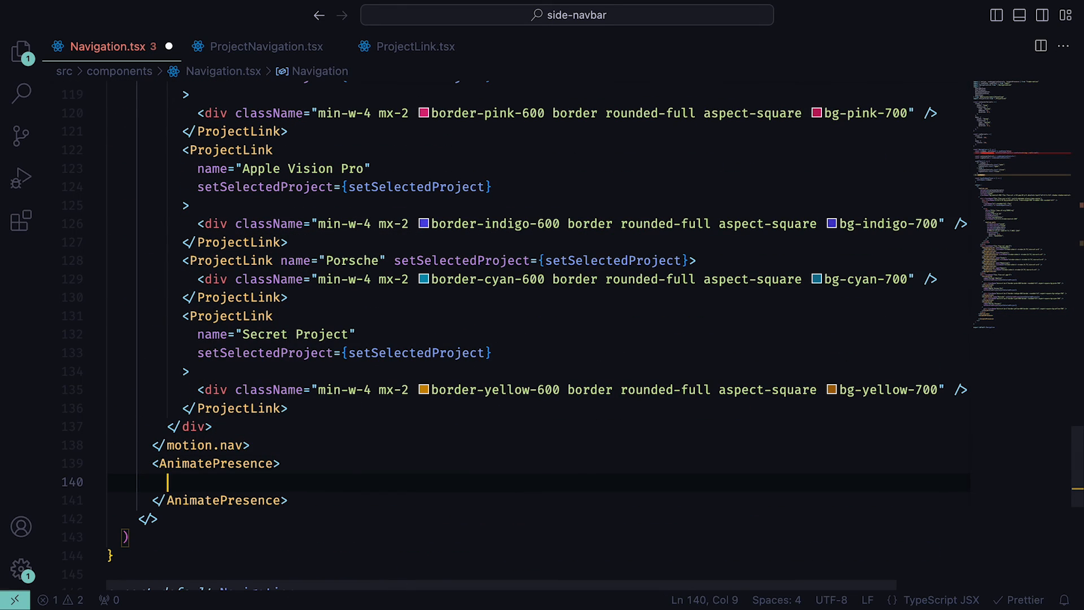
text({selectedProject })
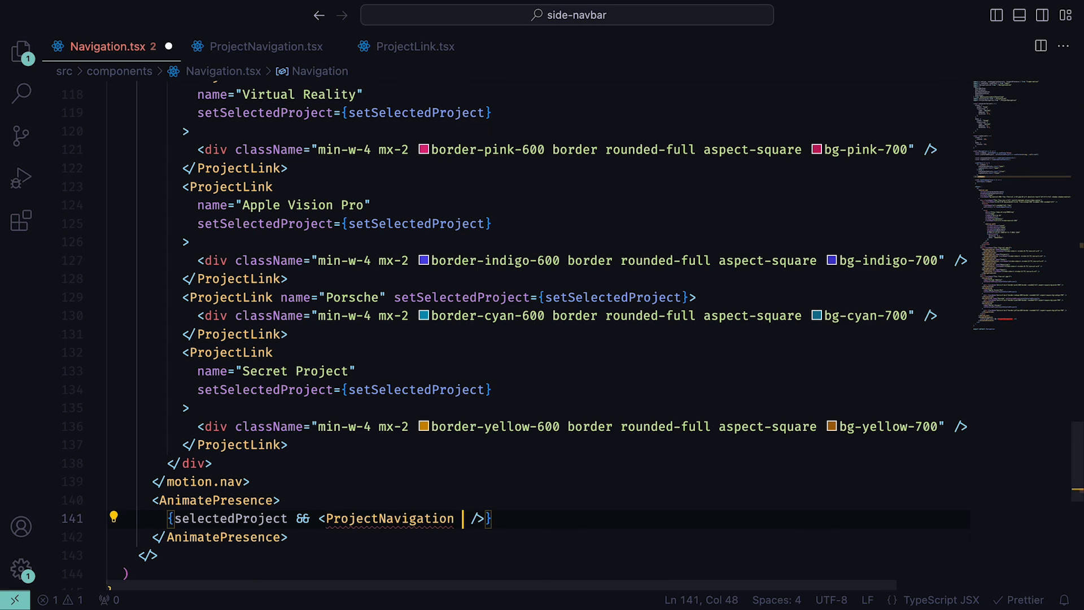
text(selectedProject={sel)
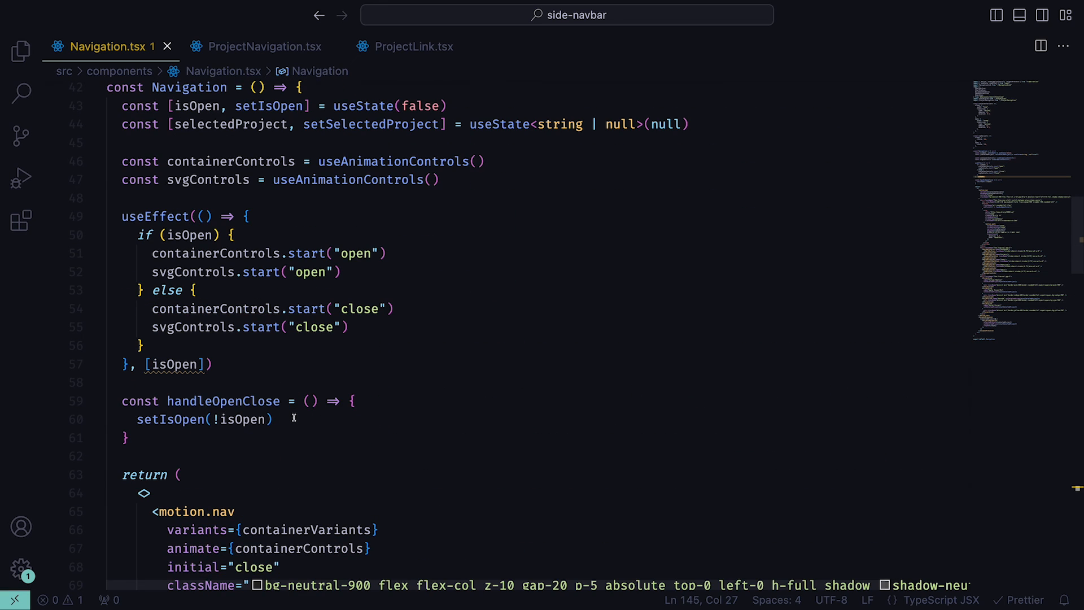
Step: Call setSelectedProject(null) in handleOpenClose
text(set)
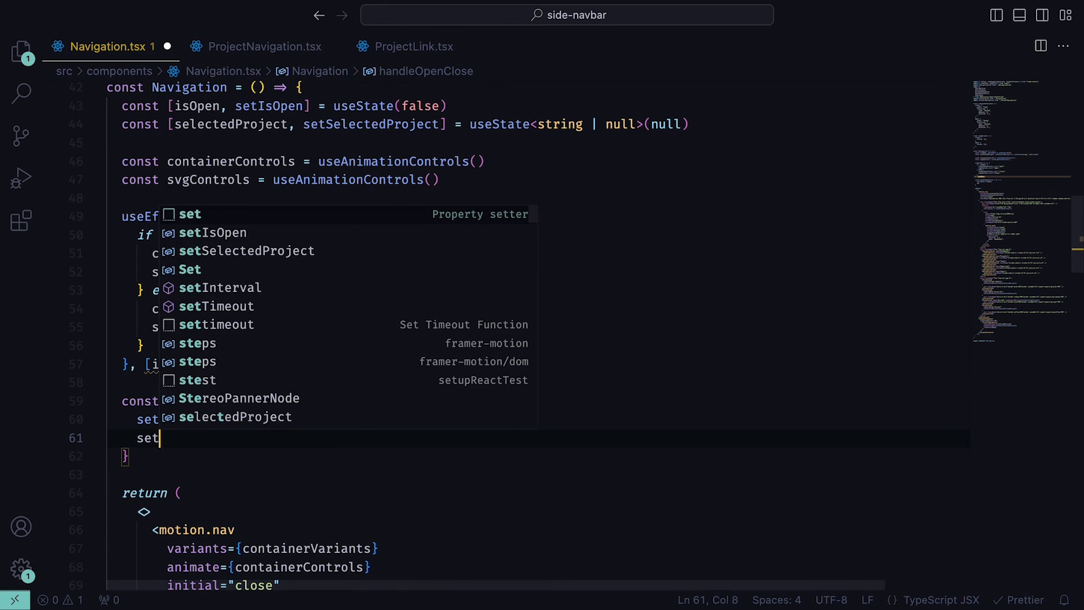
text(SelectedProject)
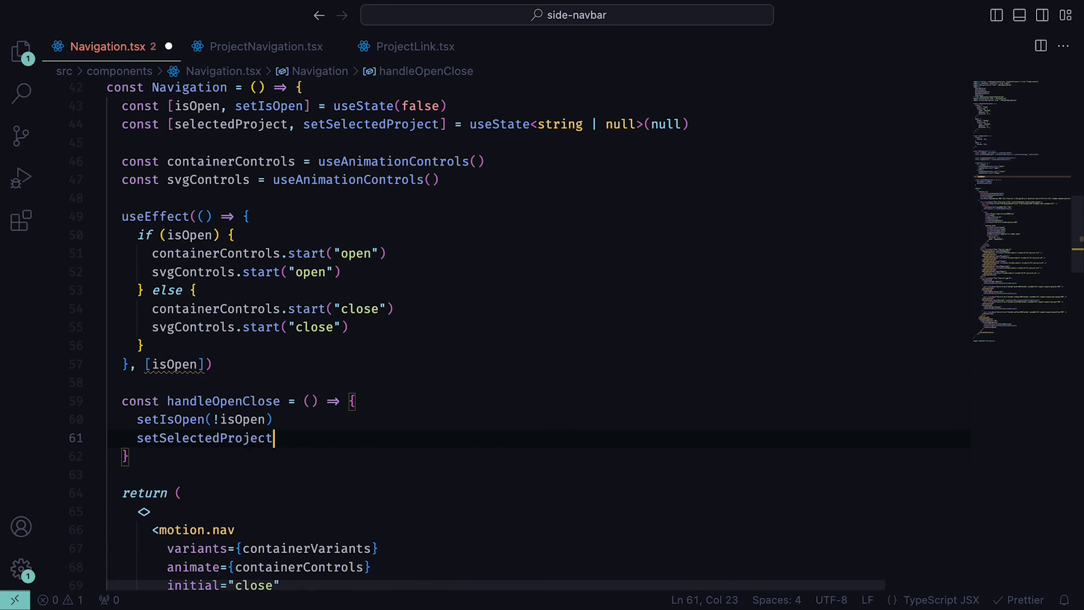
text((null))
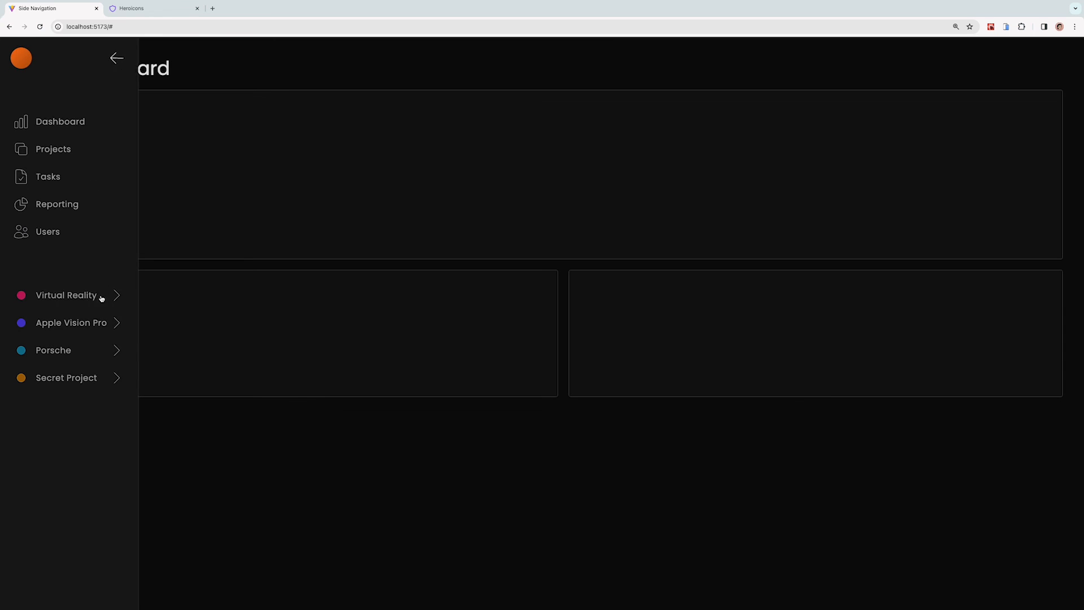
Step: Open a project panel, collapse the navbar, open a panel from there, then close it
click(70, 323)
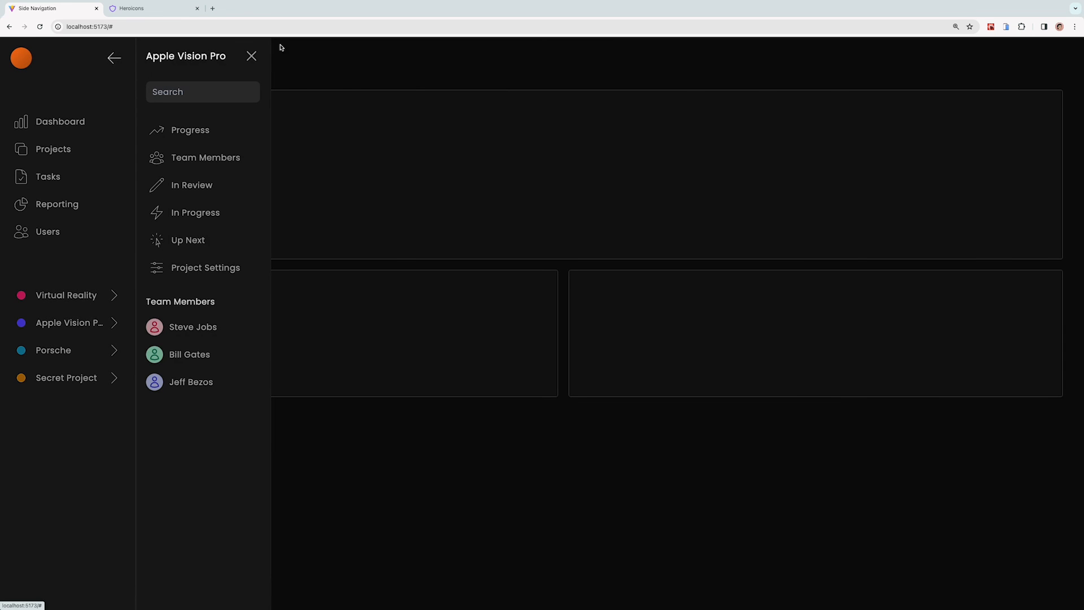
click(252, 56)
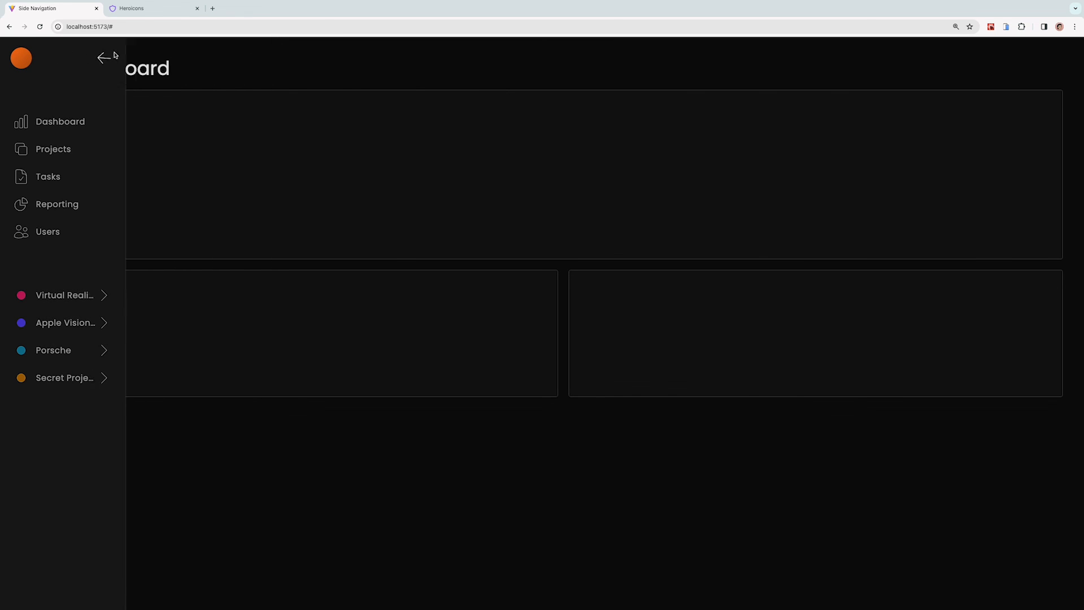
click(102, 57)
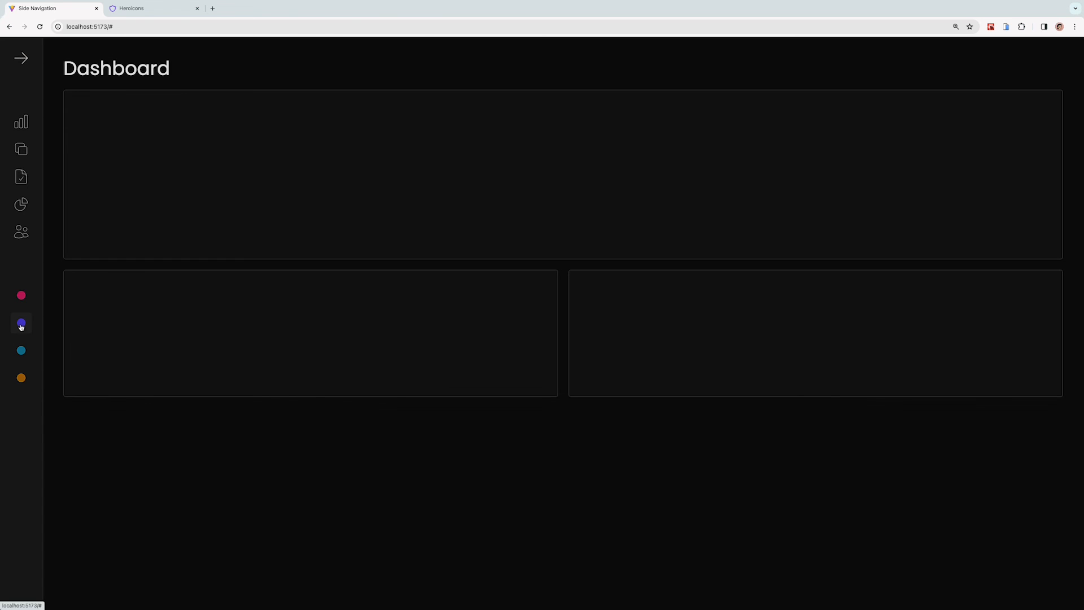
click(20, 378)
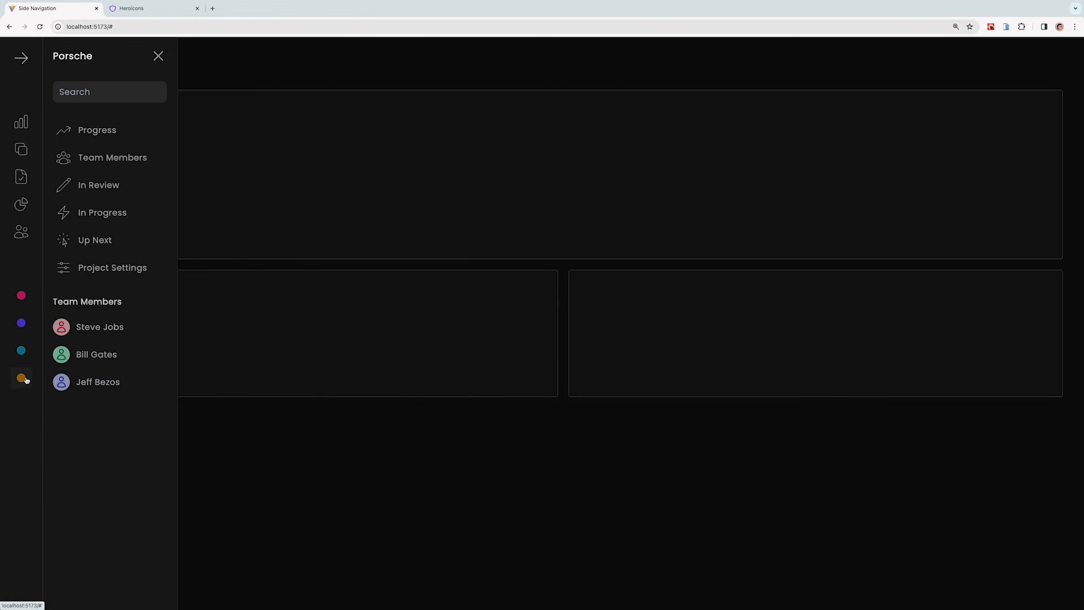
click(158, 56)
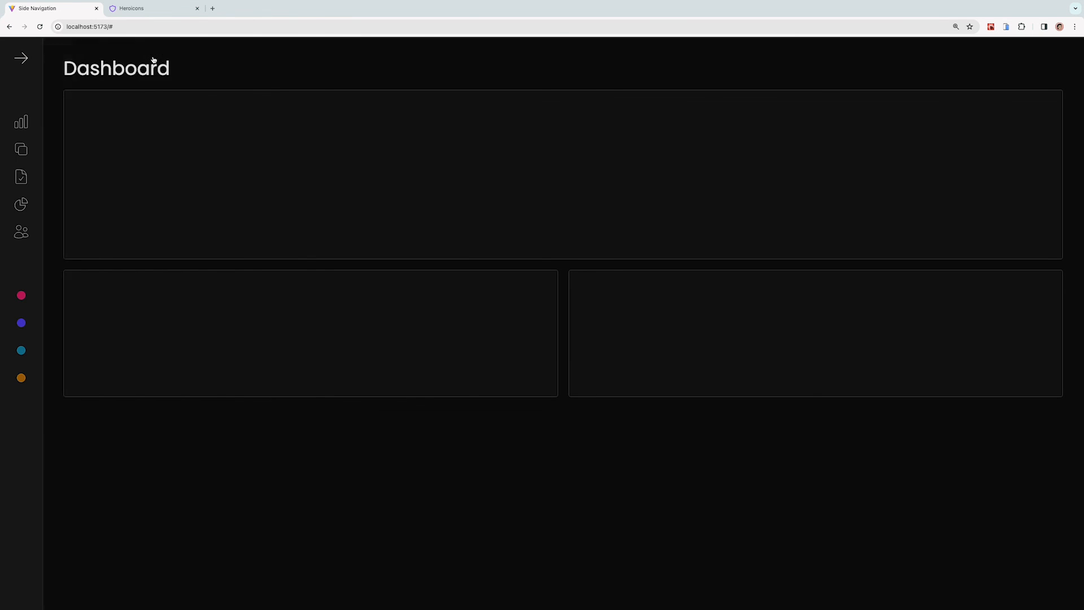
Step: Expand the navbar, open Apple Vision Pro's panel and switch to Secret Project
click(21, 58)
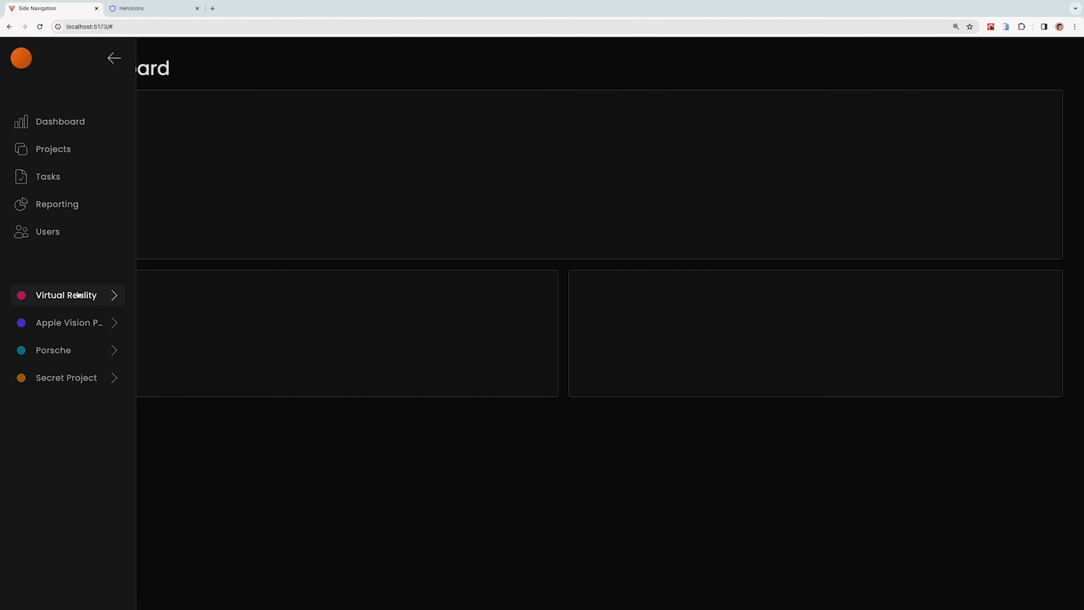
click(68, 322)
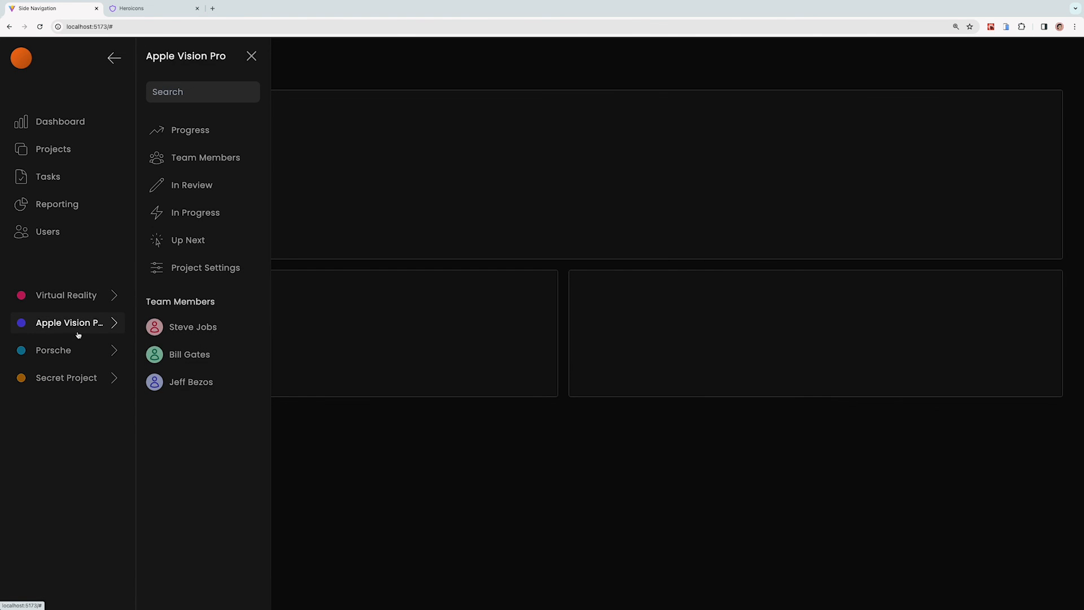
click(67, 378)
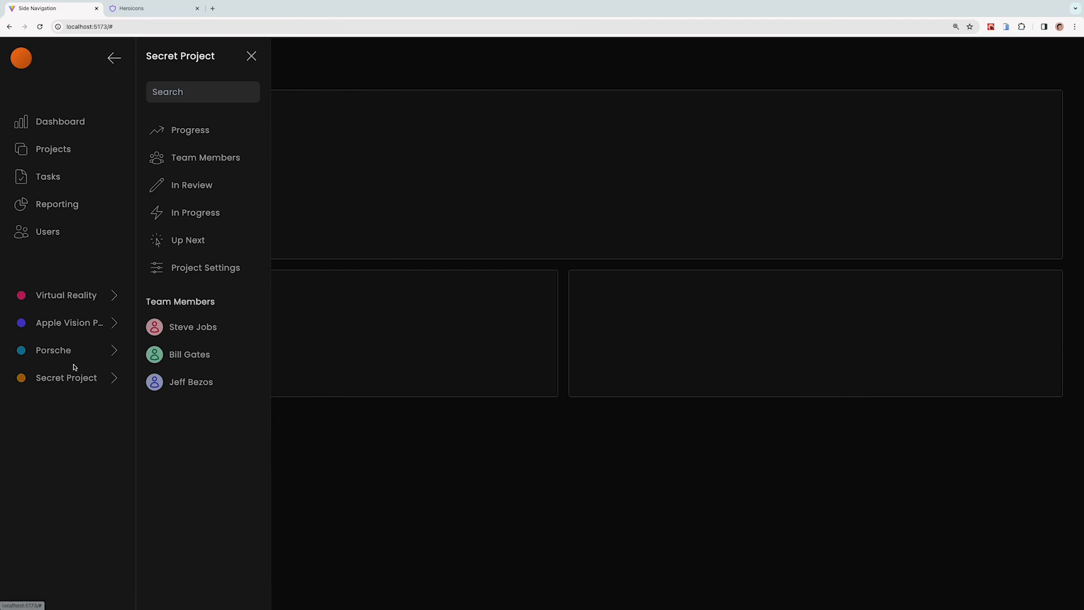
click(66, 294)
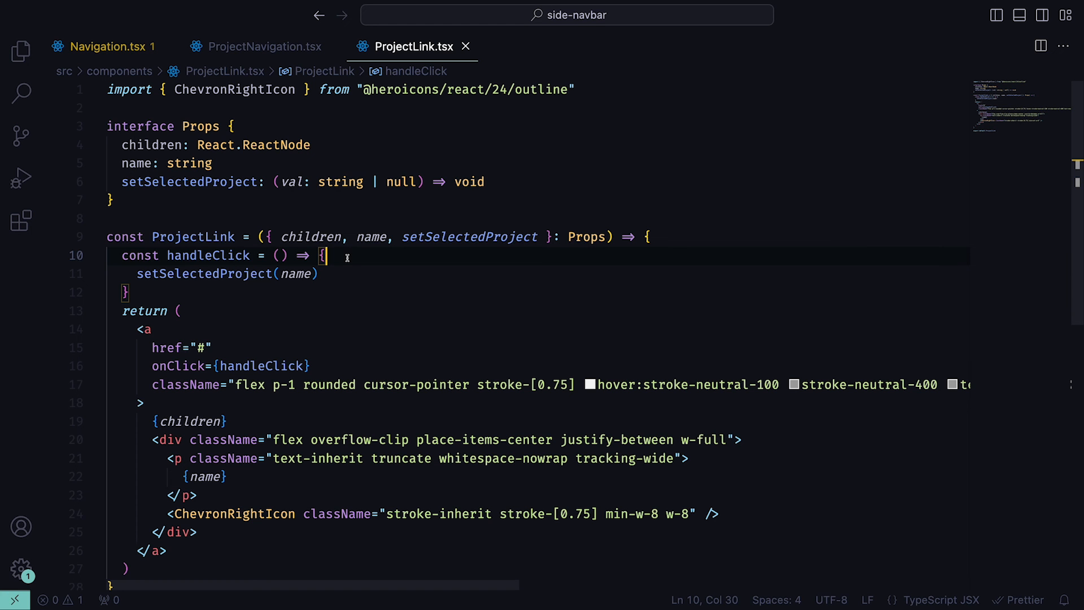
Step: Change the setSelectedProject argument in ProjectLink's click handler, then expand the preview navbar
double_click(296, 273)
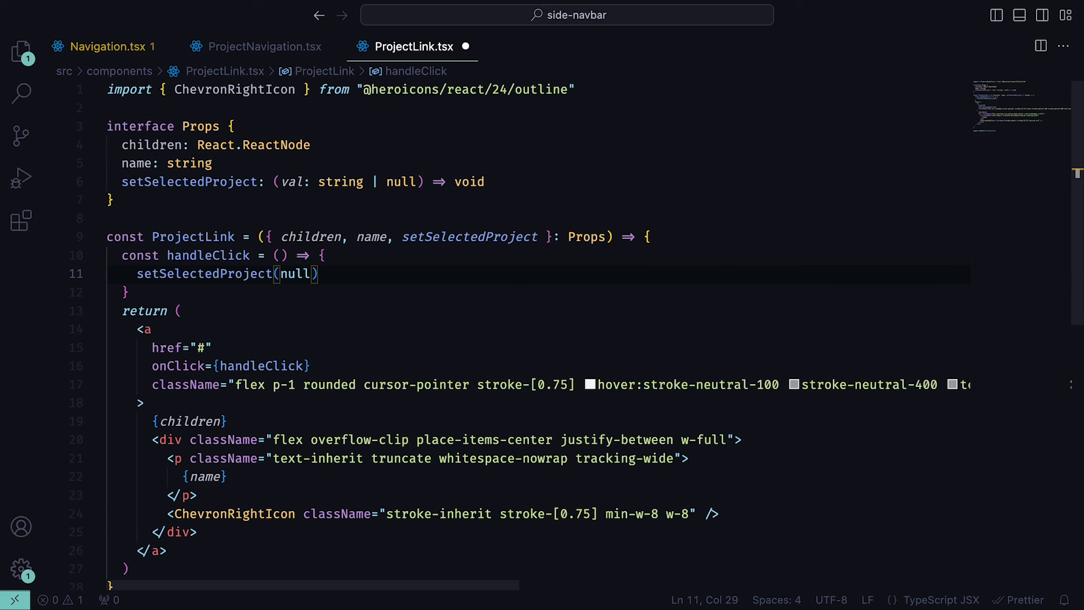
text(set)
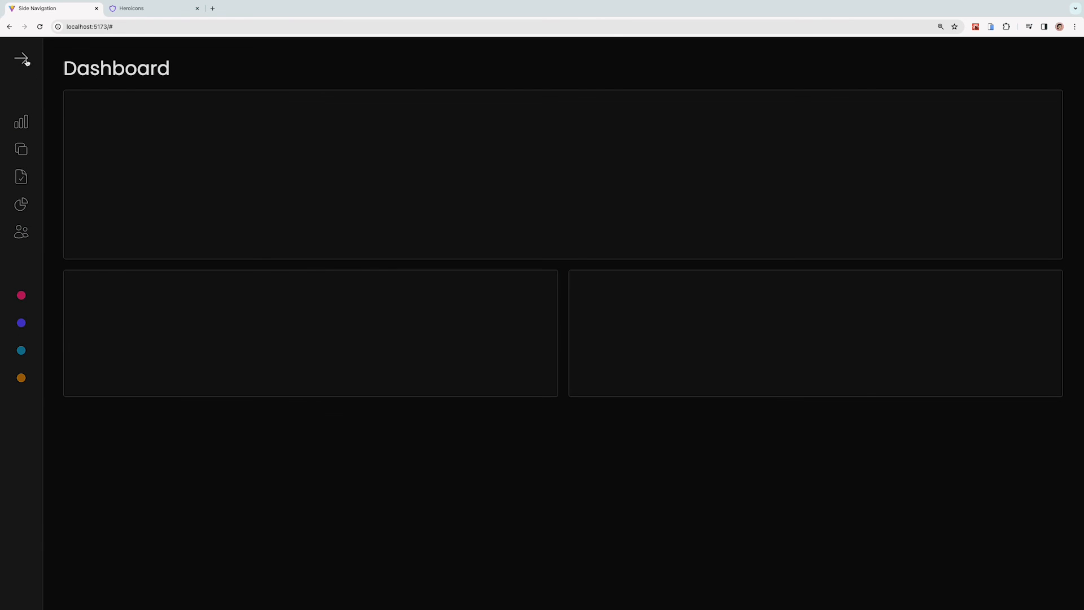
click(21, 58)
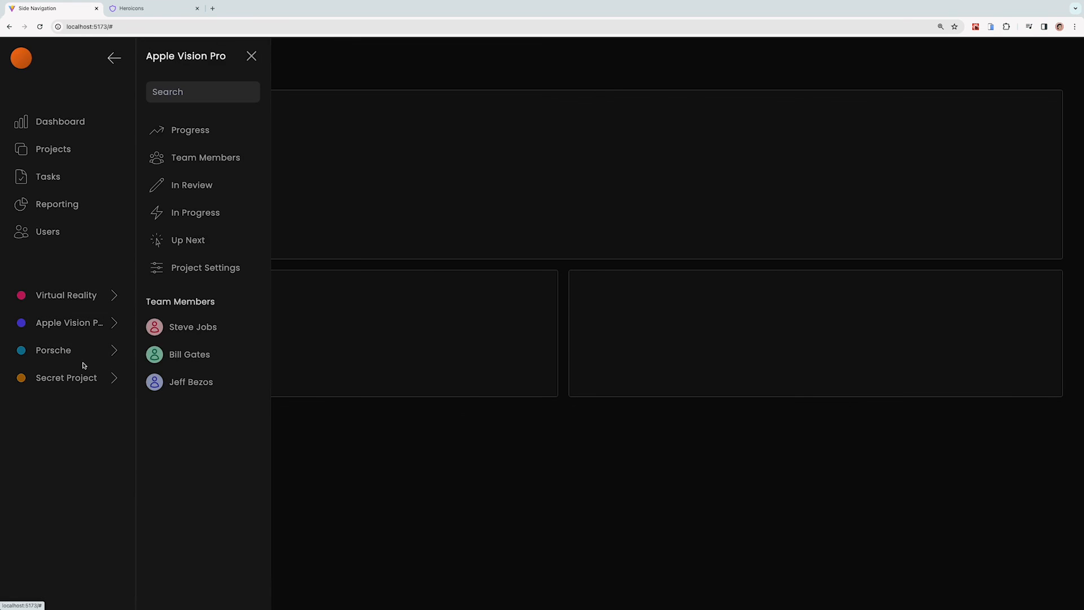